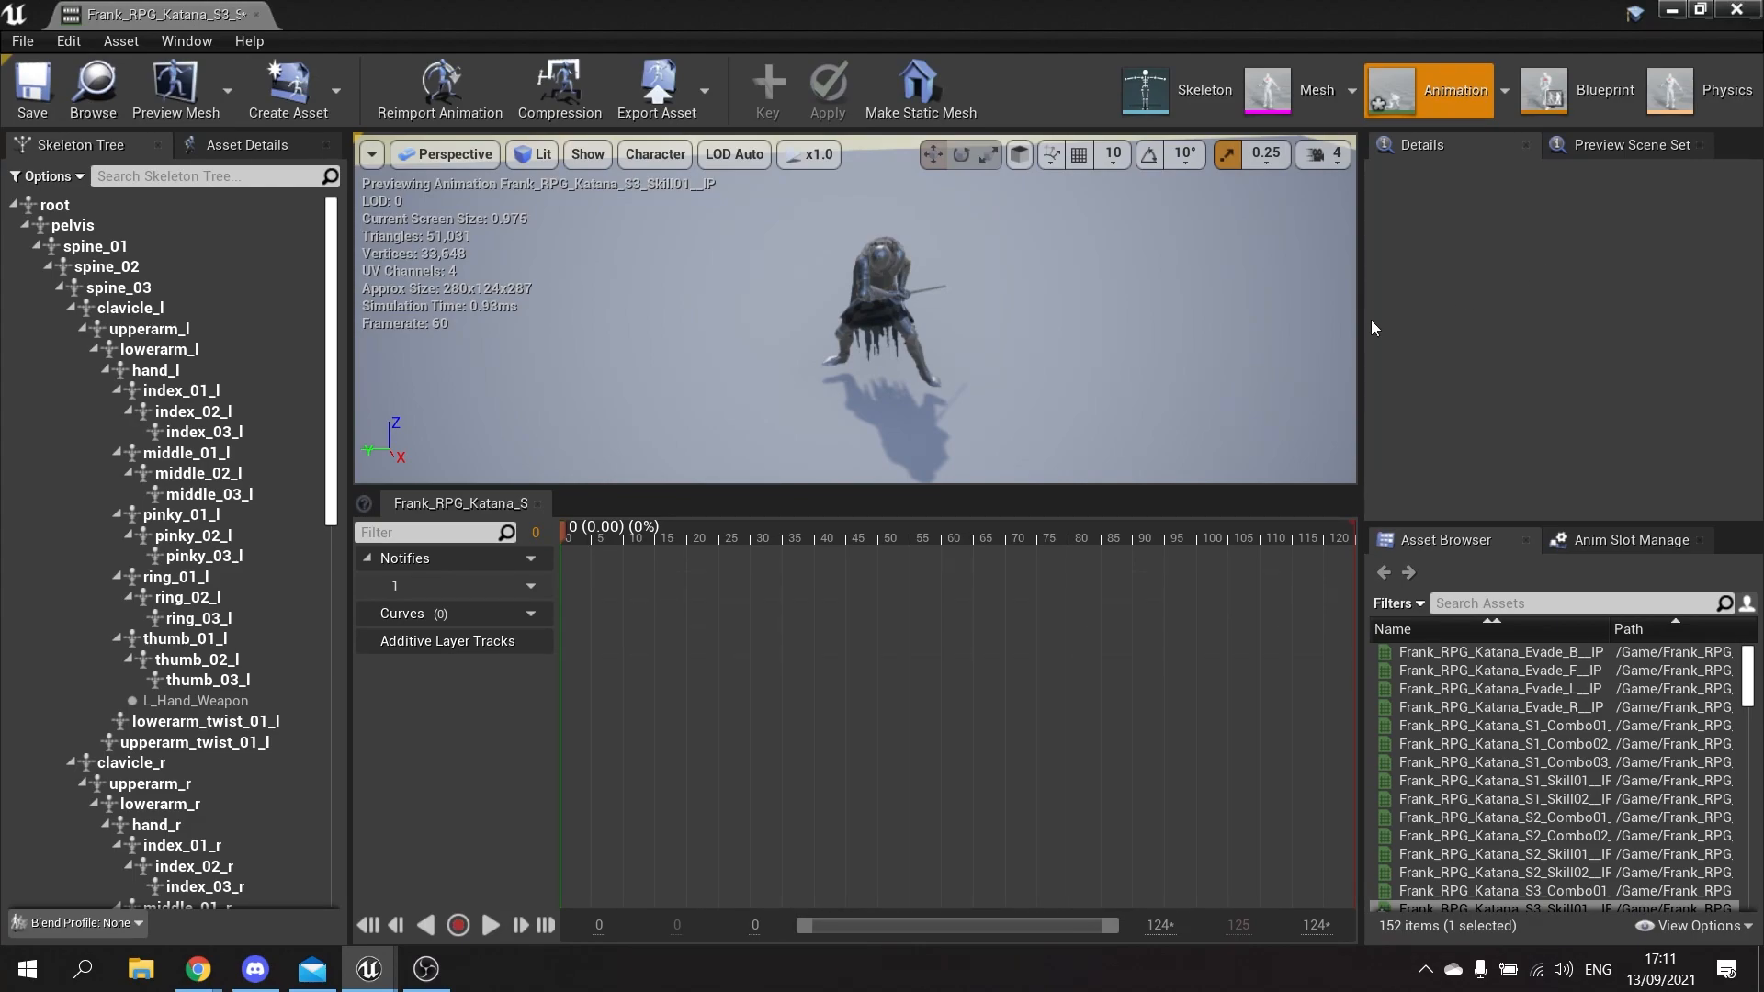
- Preview the katana animation once and rewind to the first frame
click(489, 924)
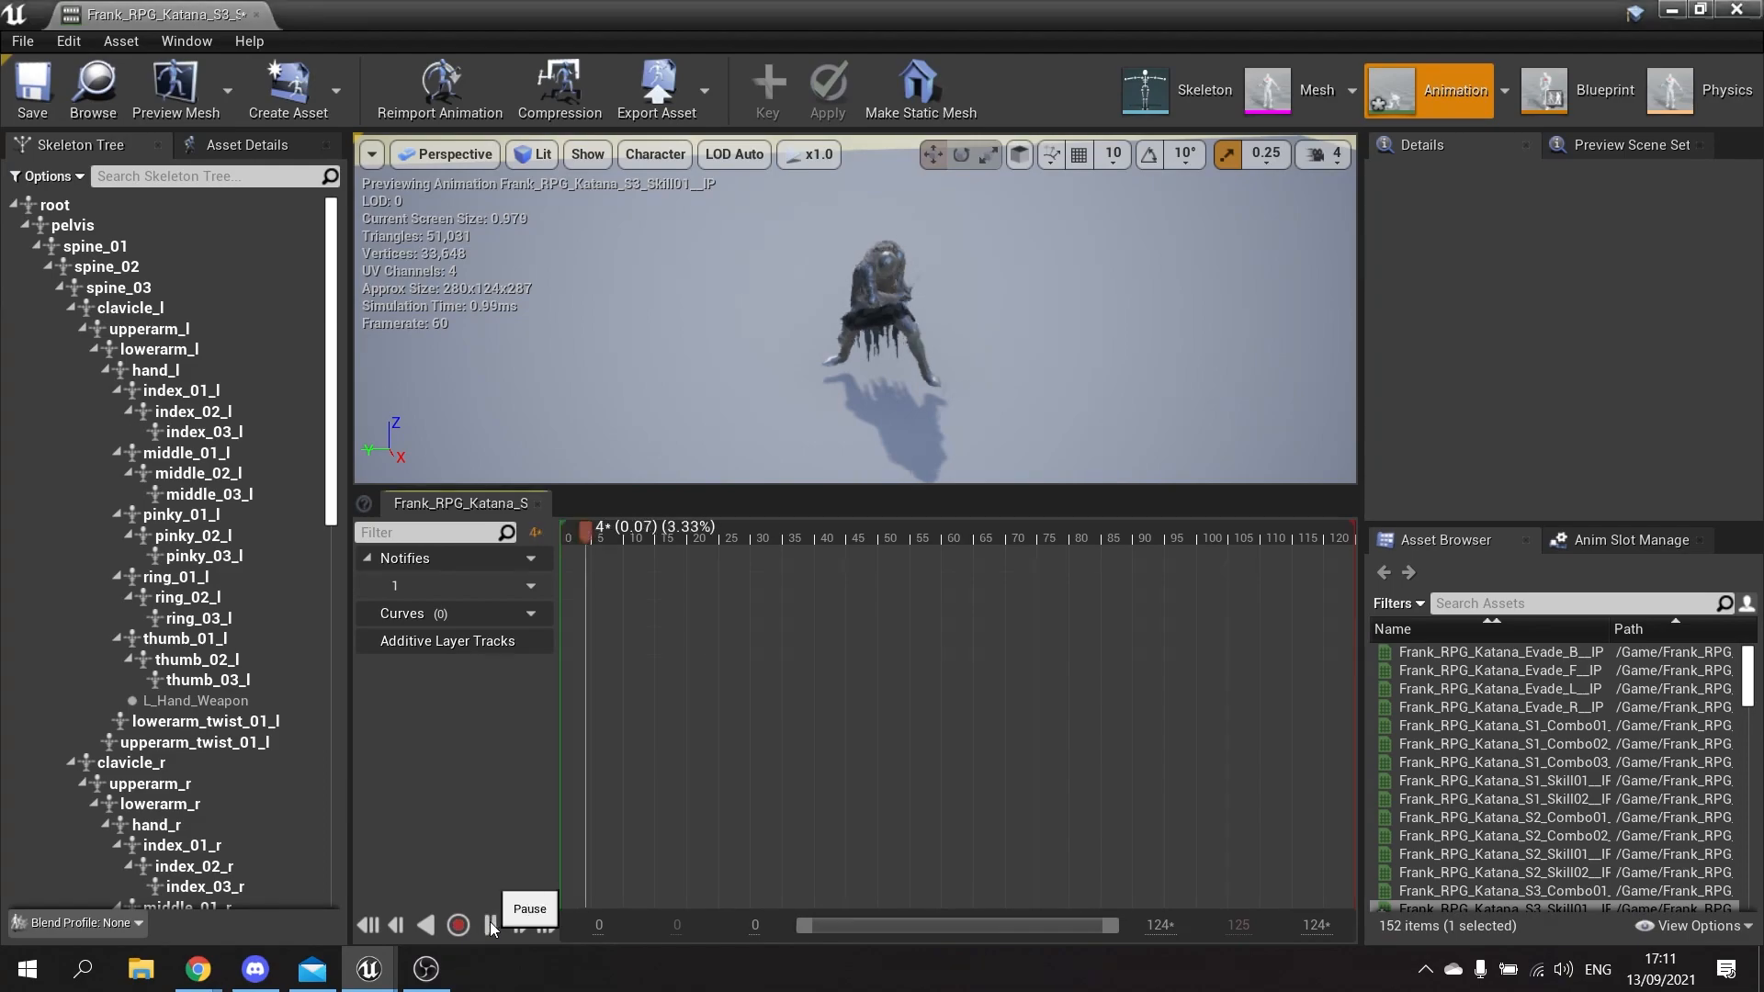
click(520, 924)
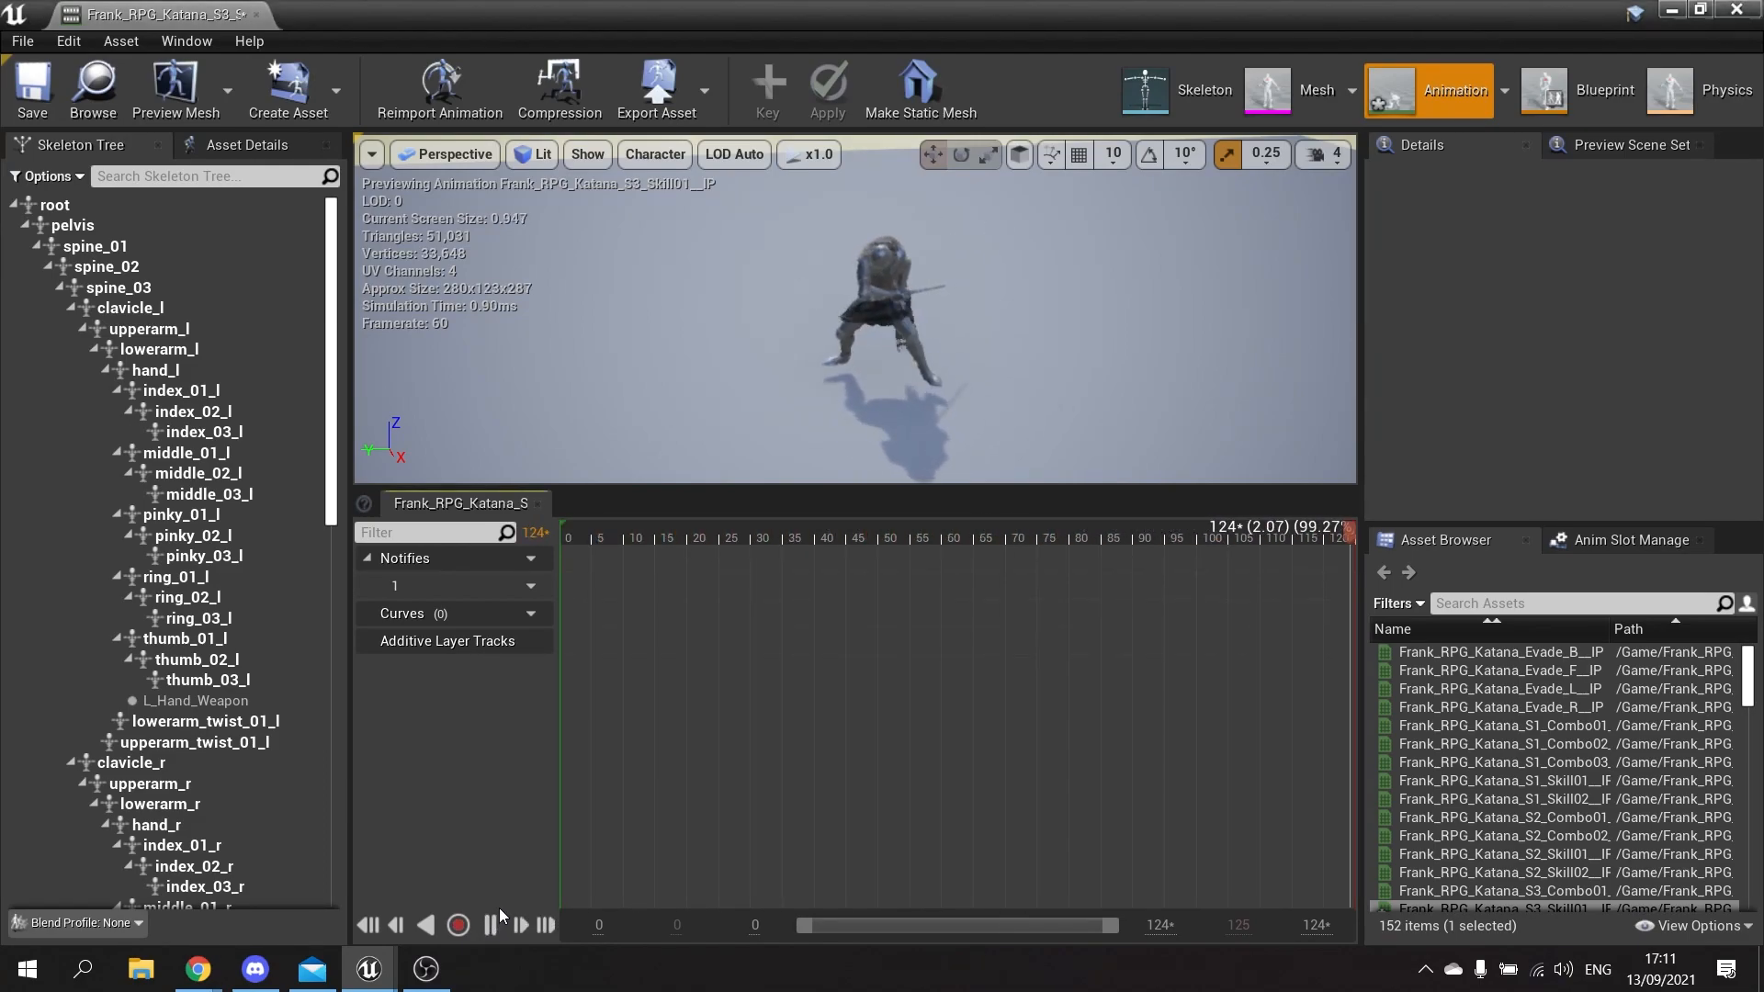
click(489, 924)
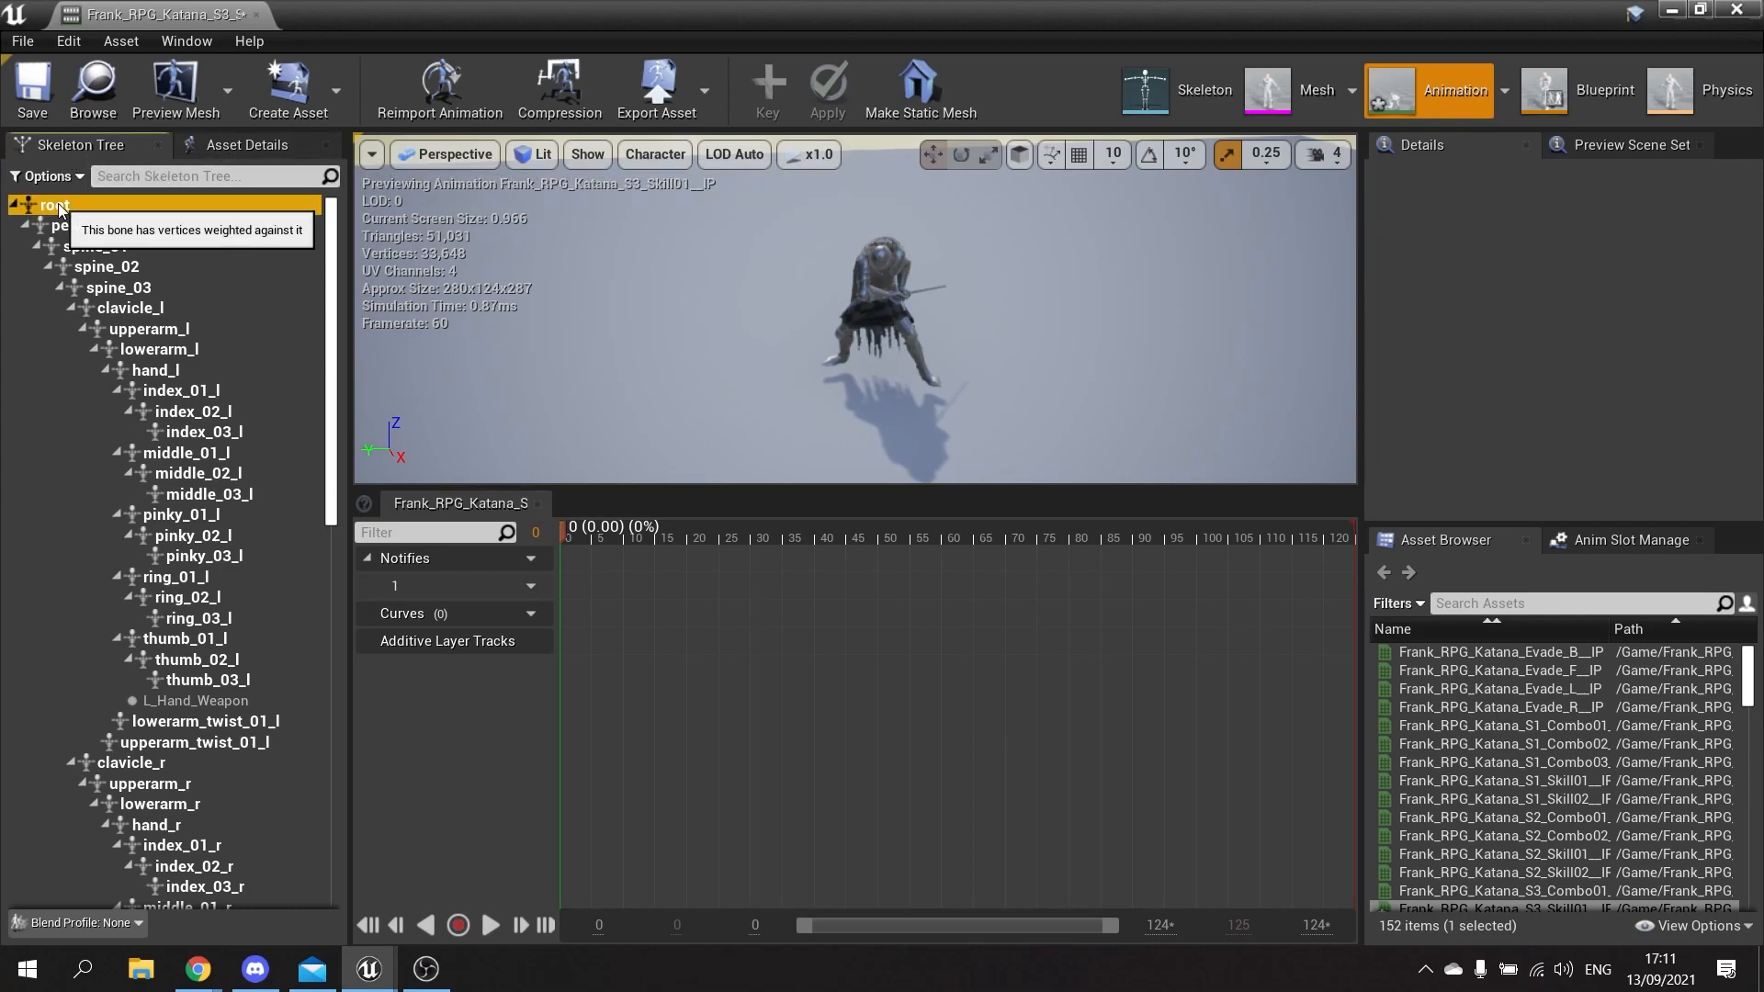
- Add a root bone track under Additive Layer Tracks and select it
click(53, 204)
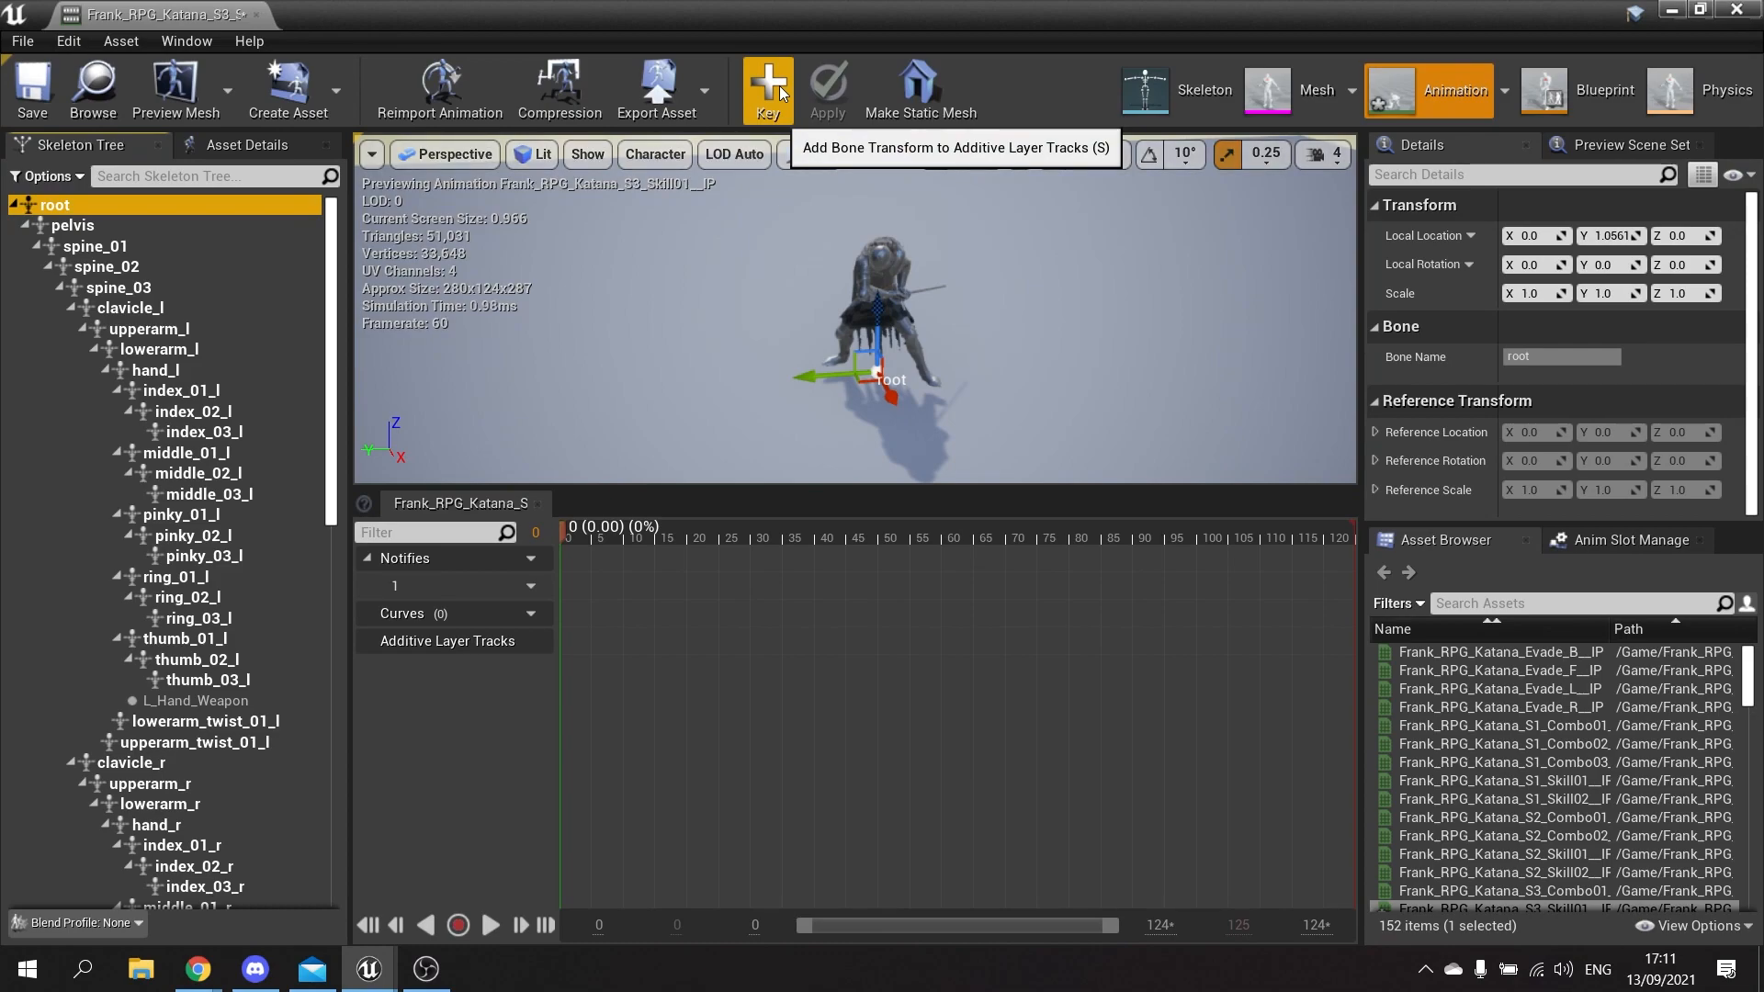
click(768, 90)
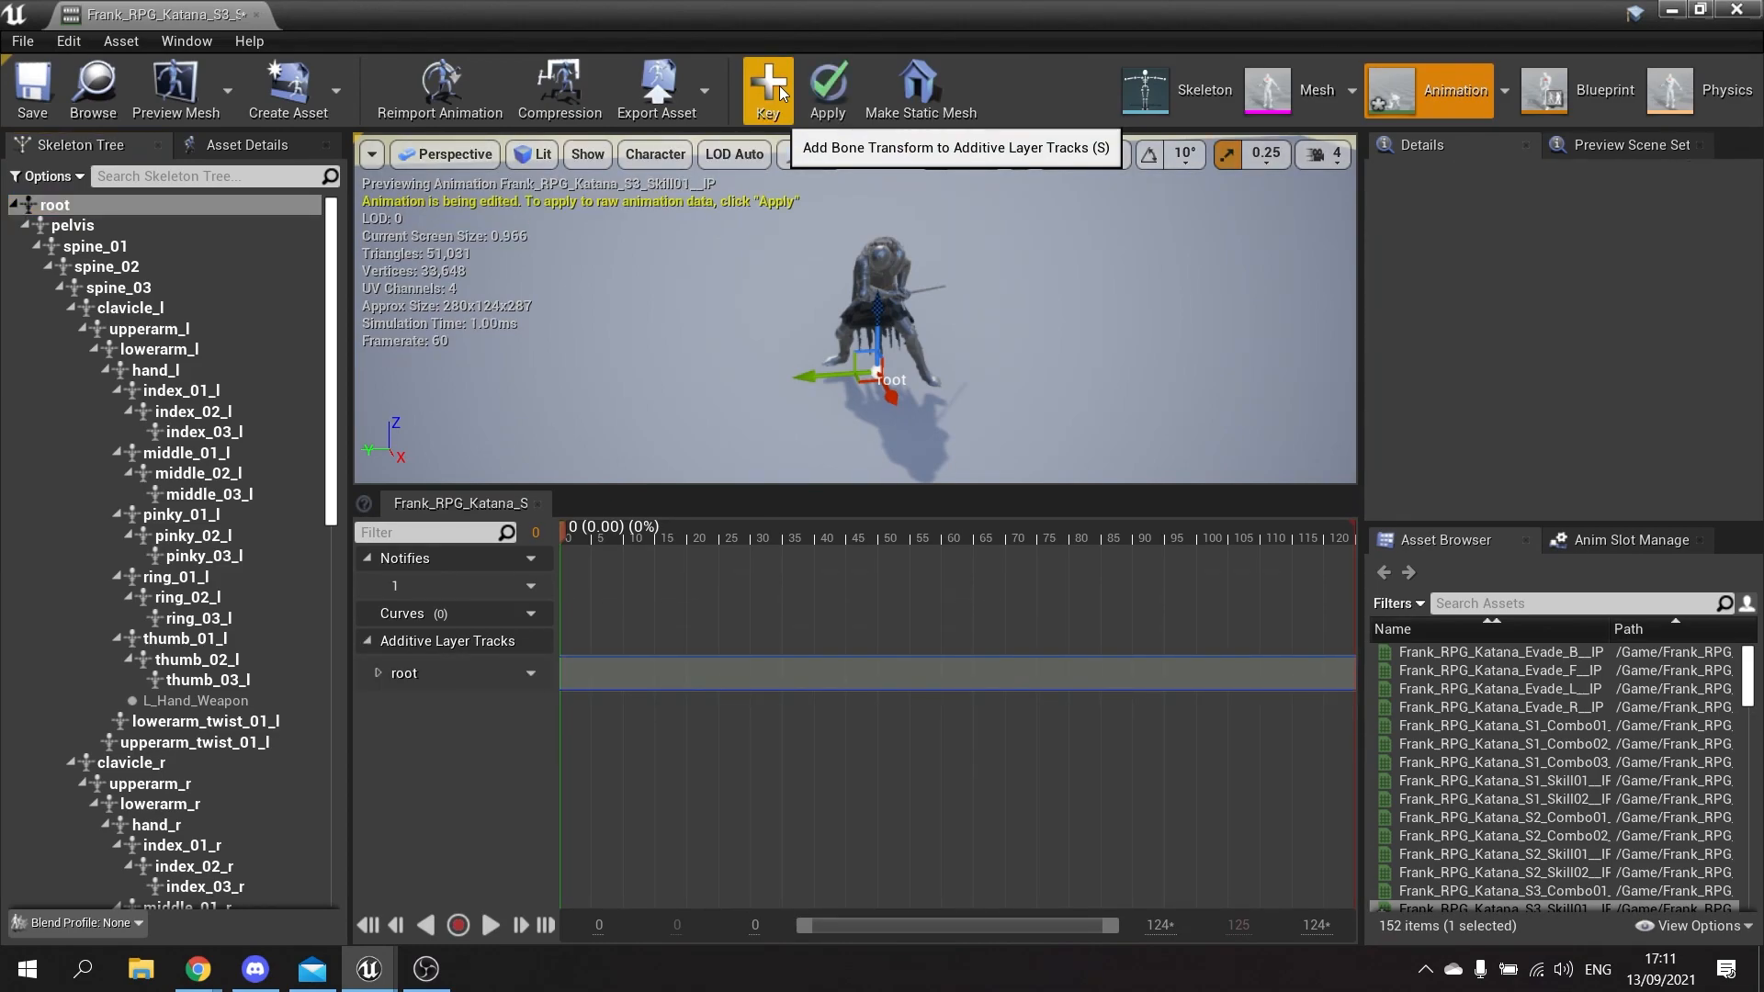
click(766, 90)
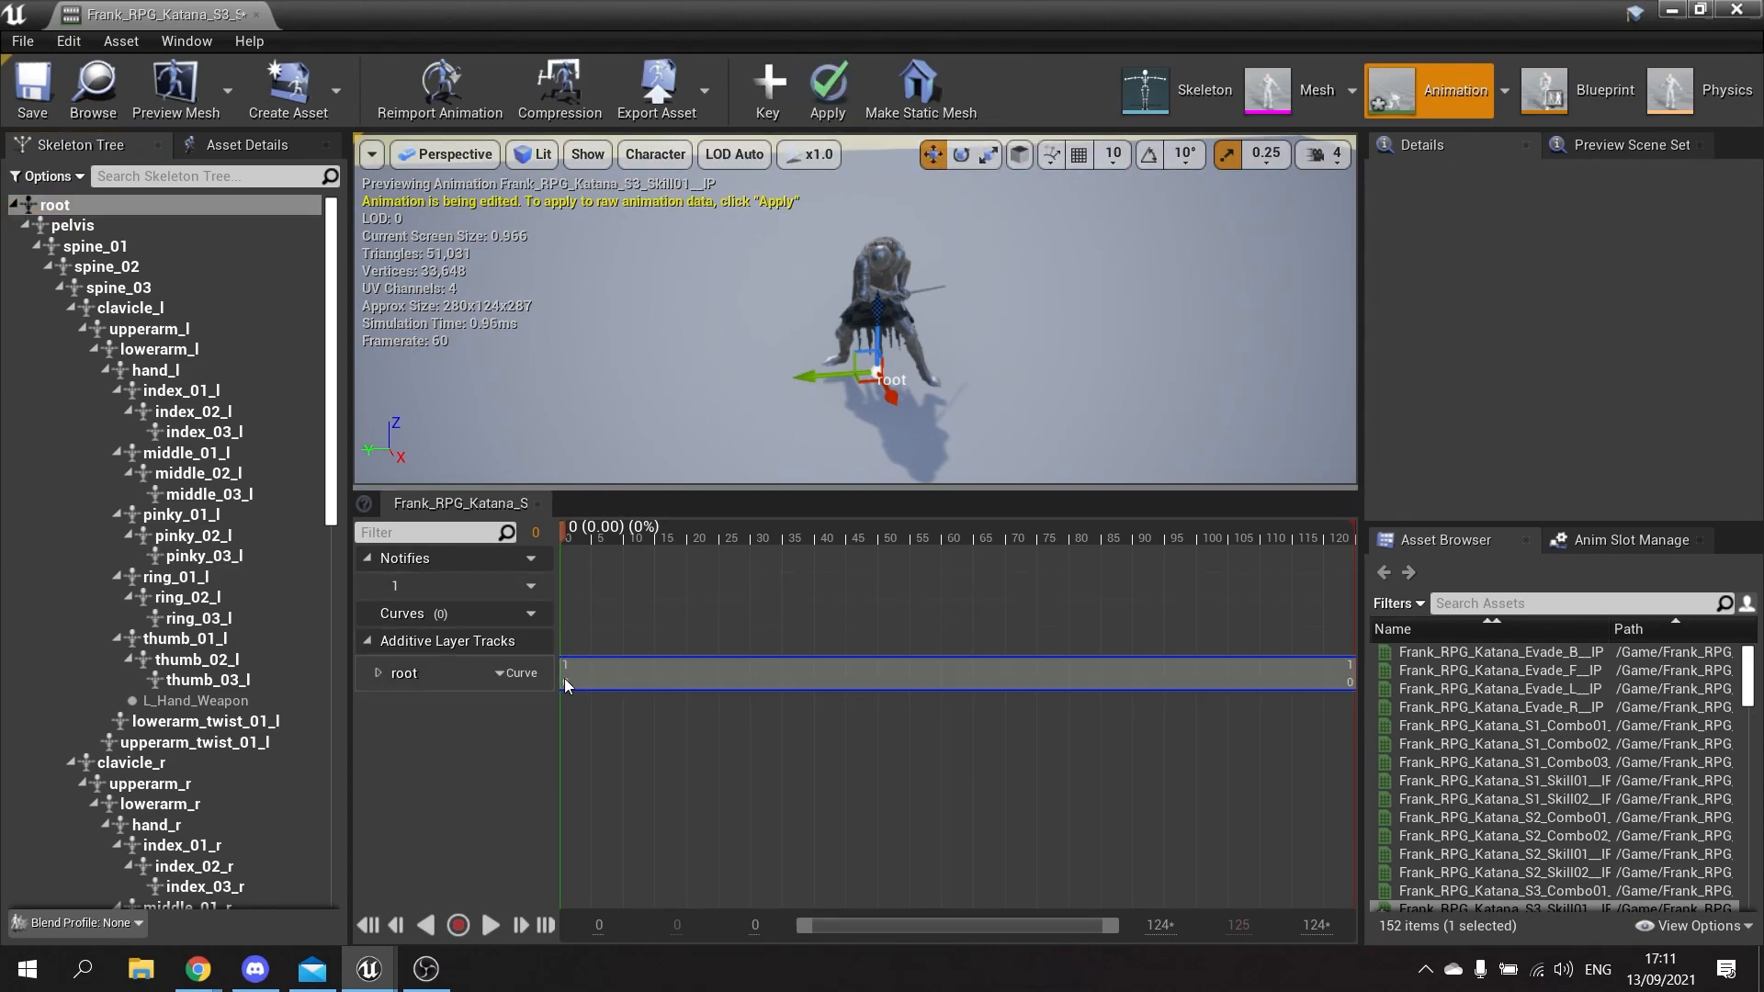
right_click(568, 679)
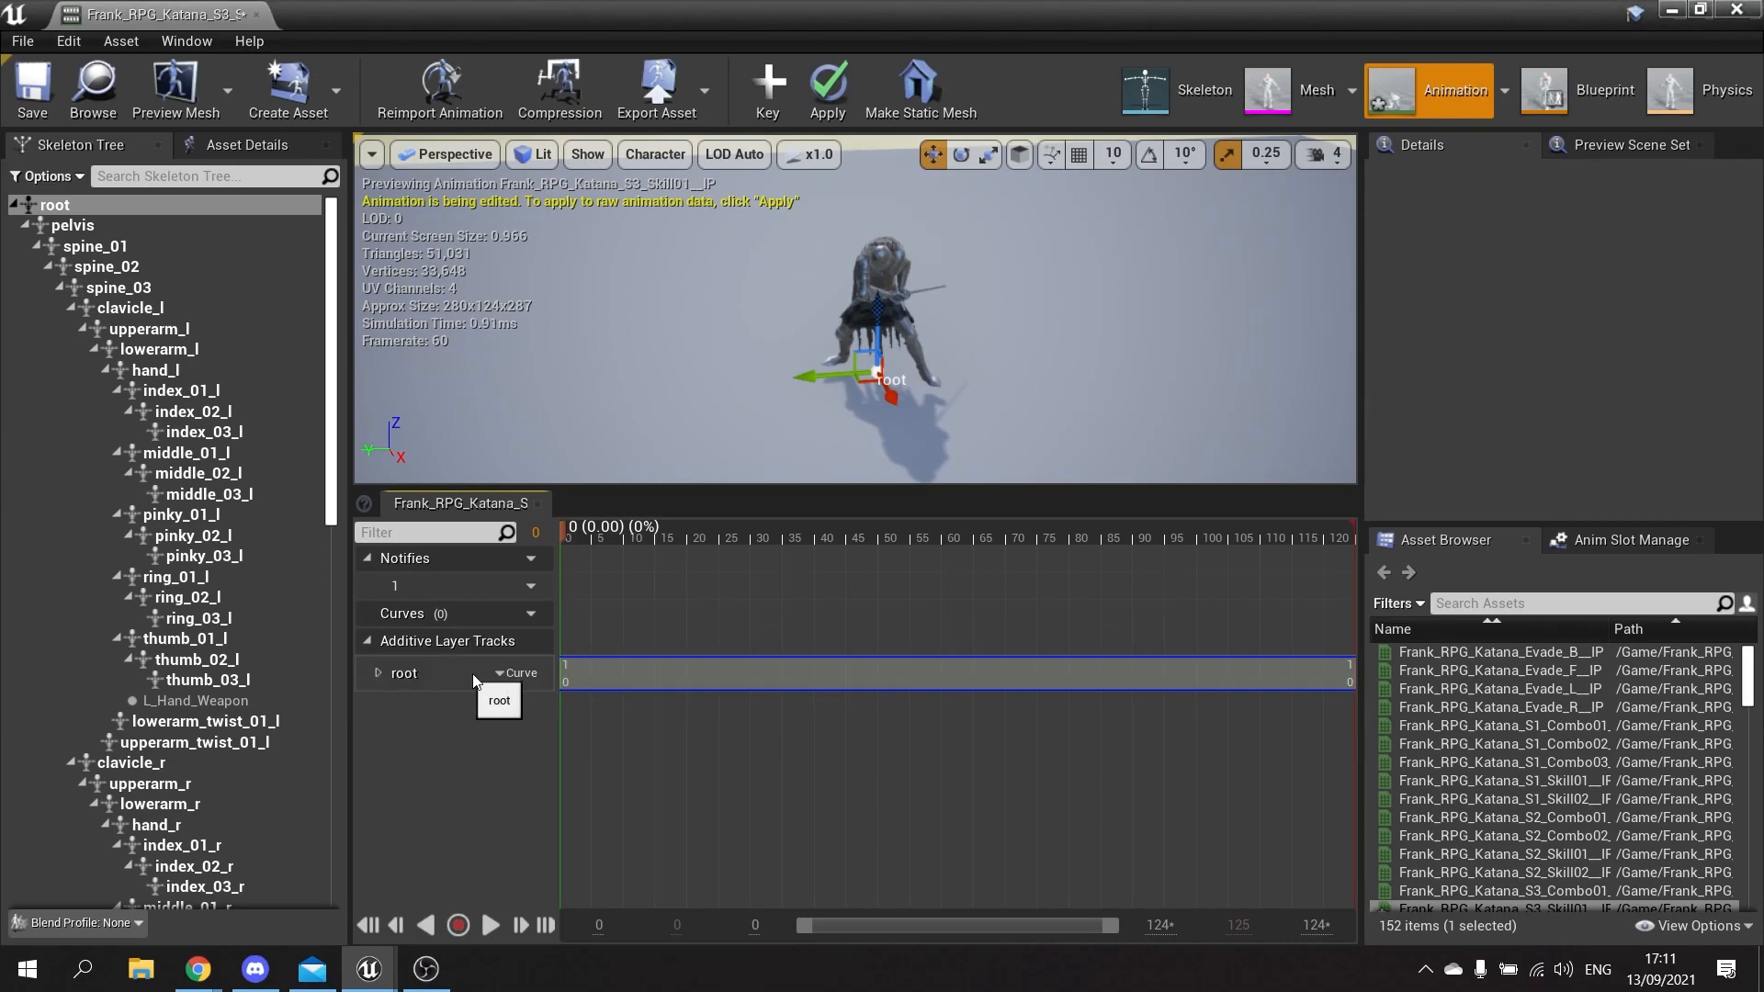
mouse_move(906, 692)
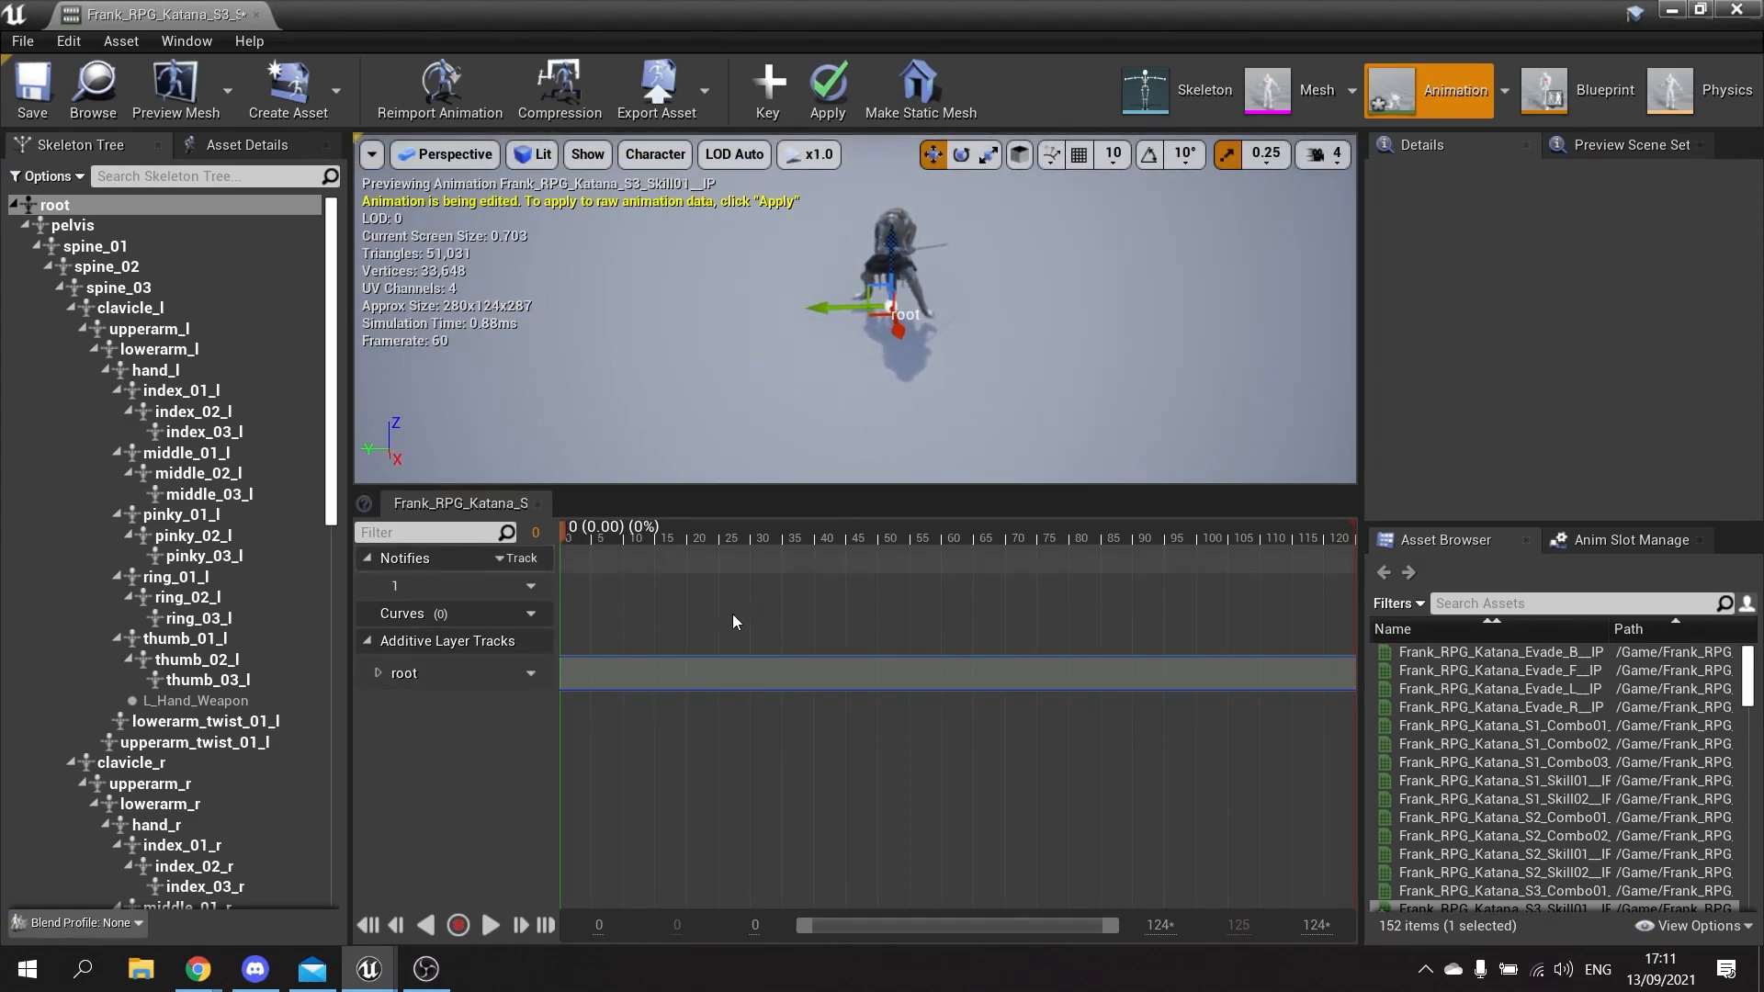
click(577, 529)
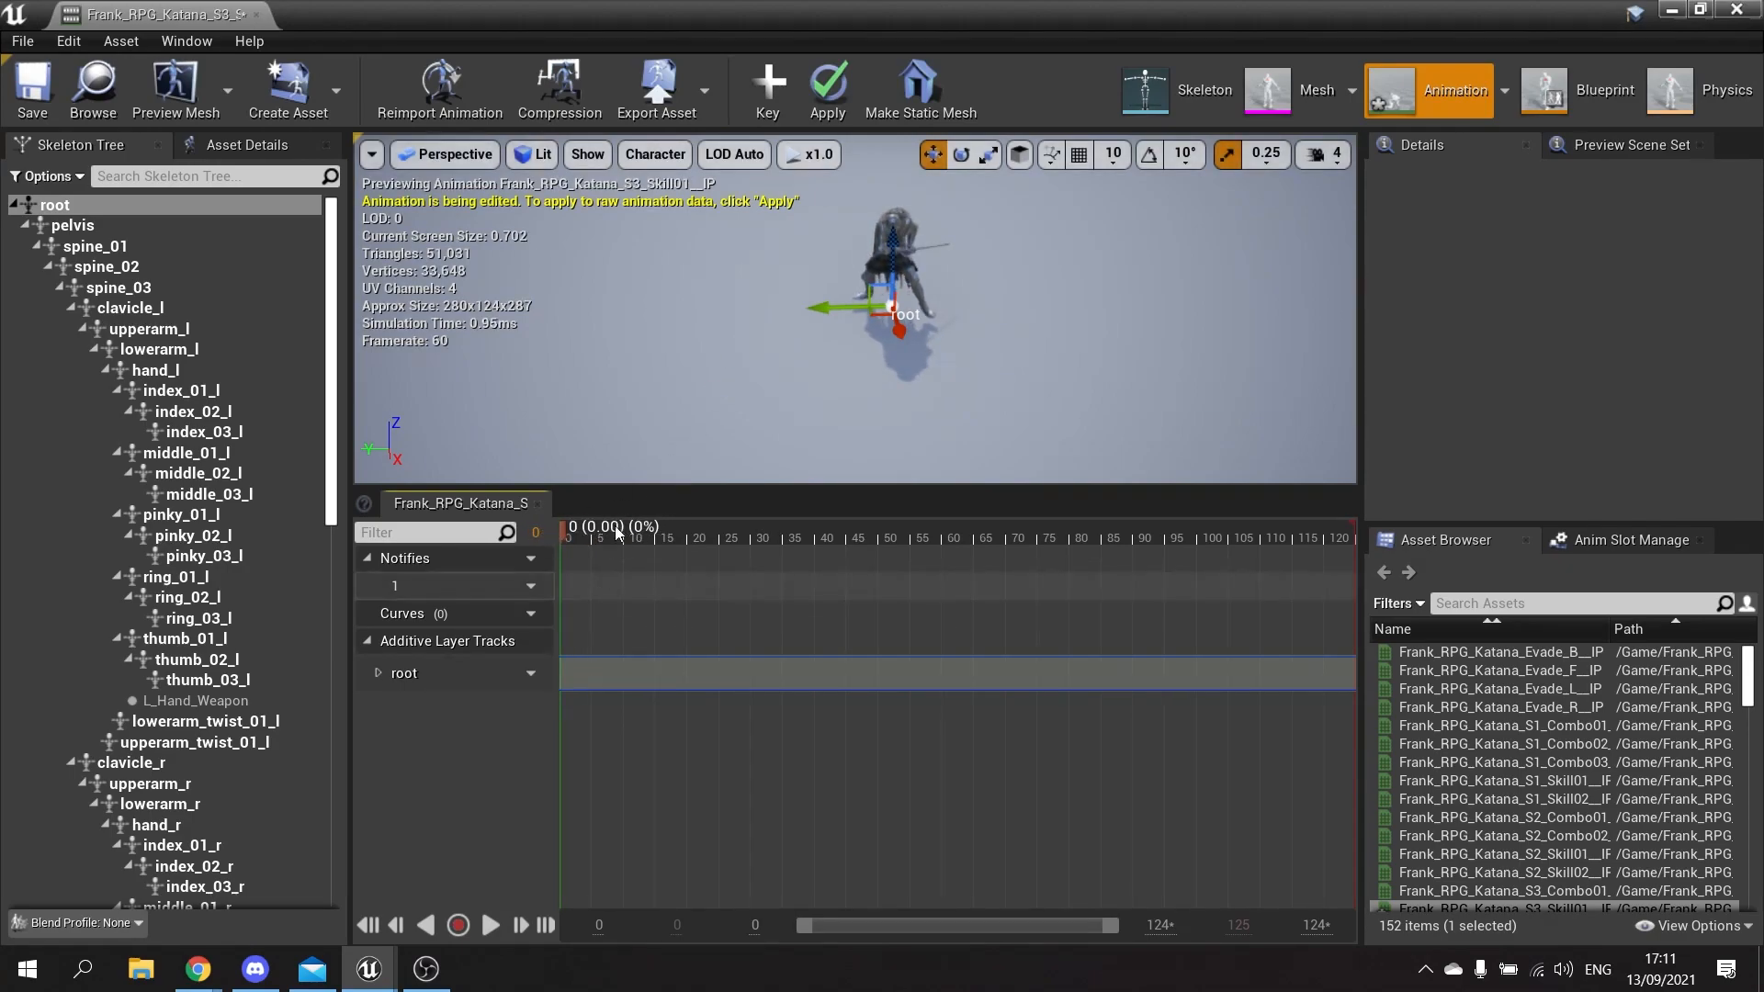
mouse_move(768, 90)
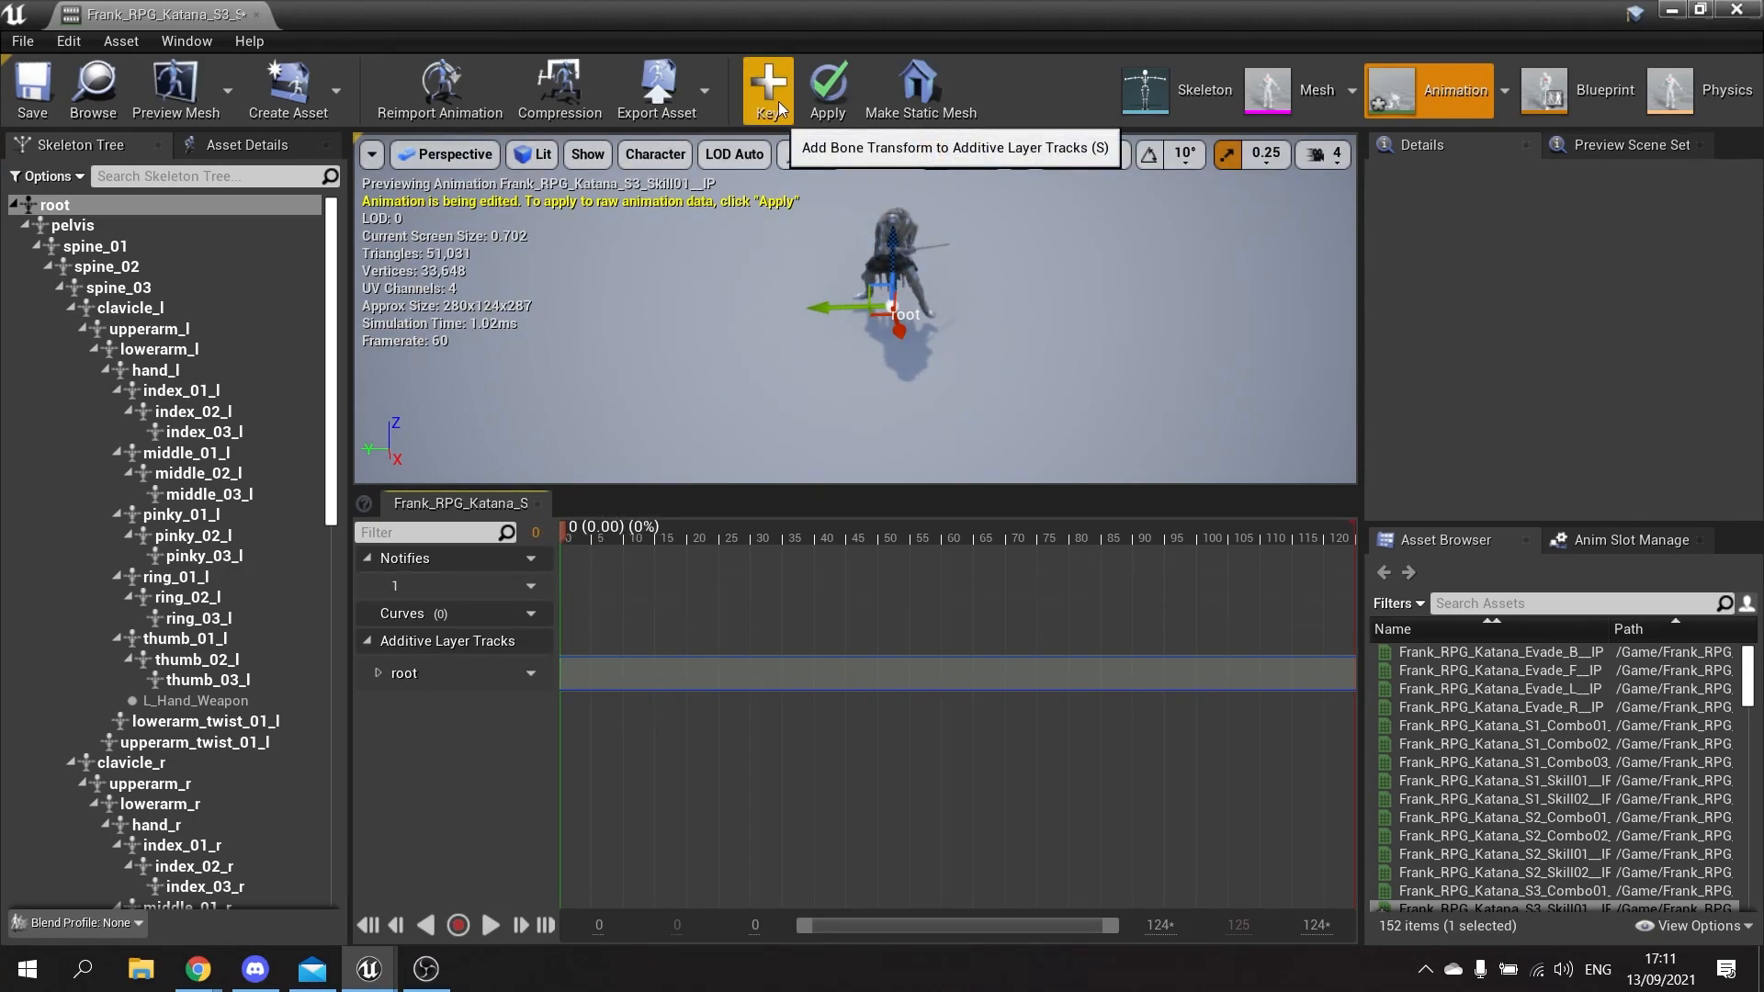
- Key the root at frame 0, move it forward around frame 76 and key again
click(768, 88)
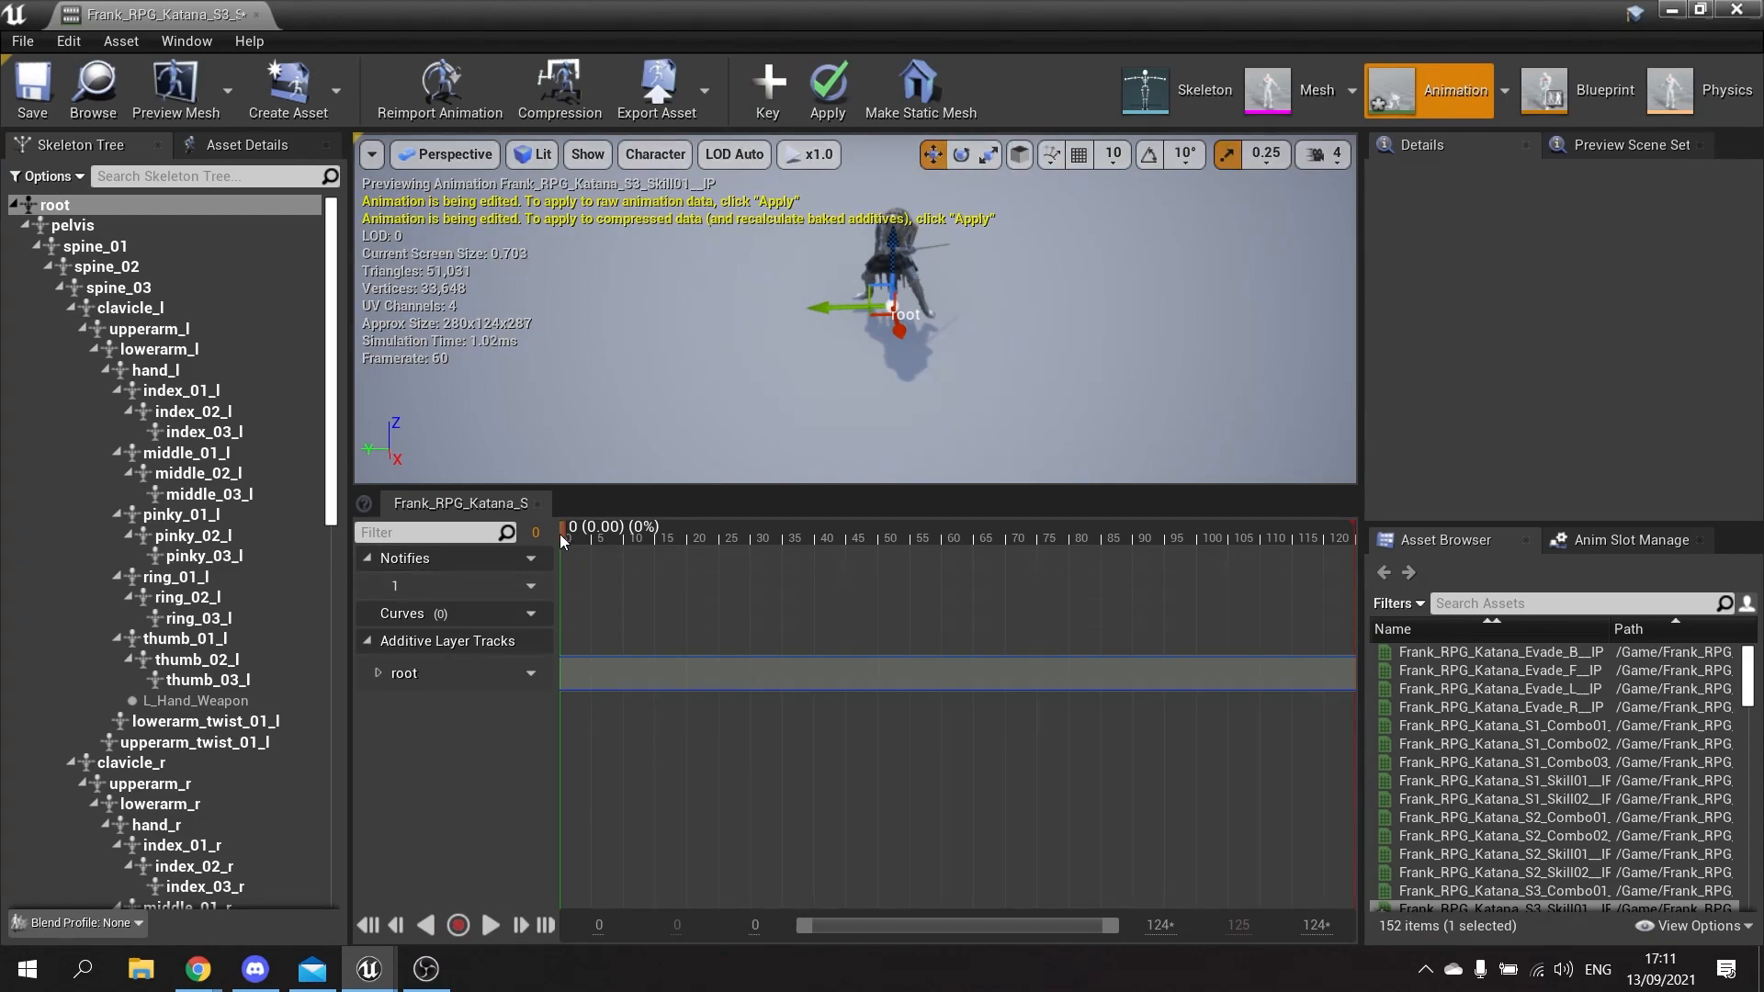
click(794, 527)
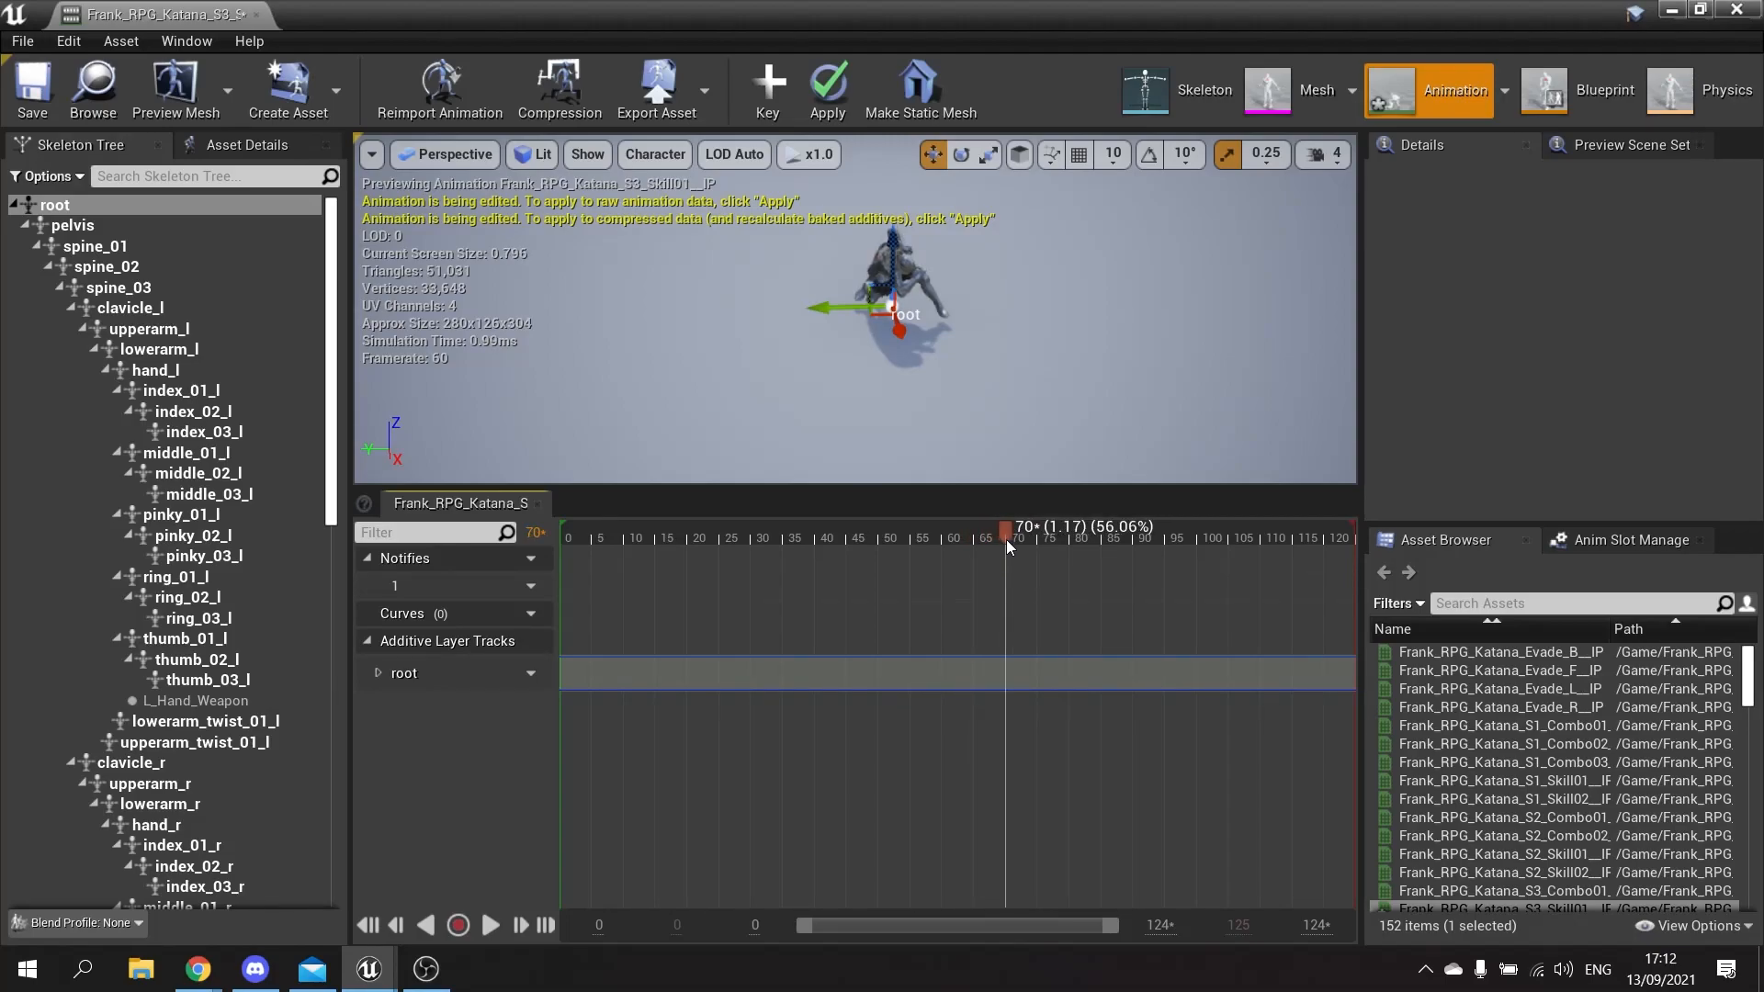
mouse_move(852, 191)
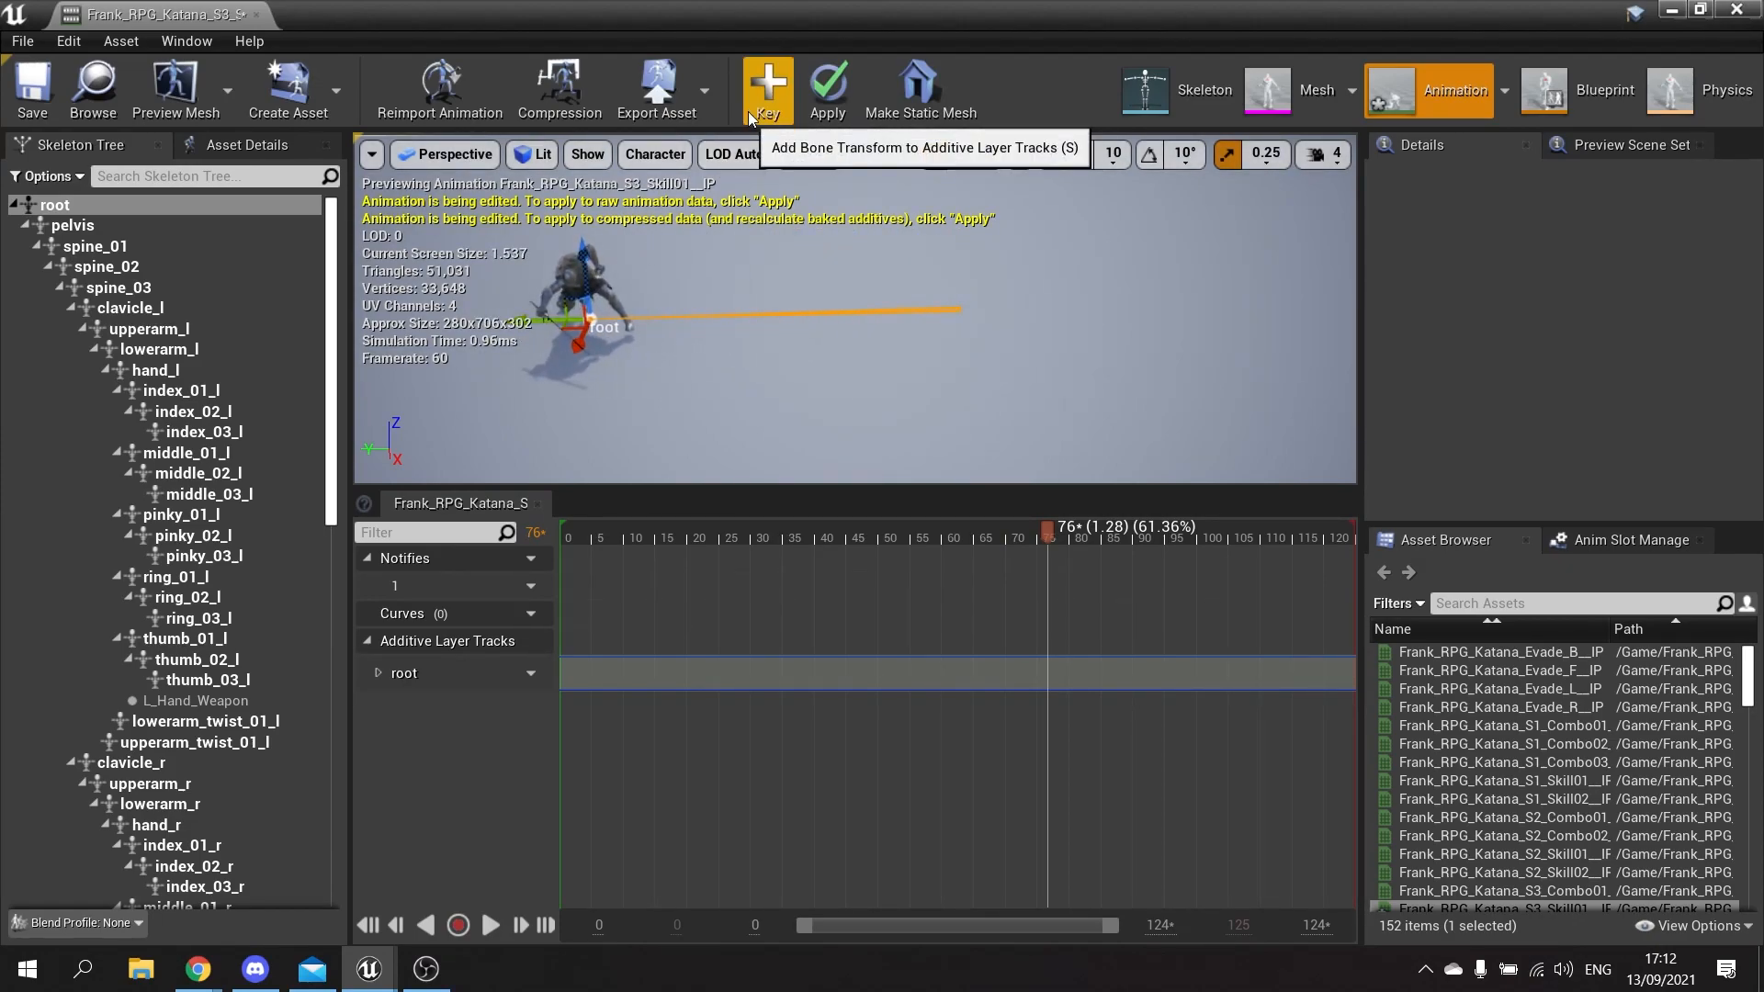
click(768, 90)
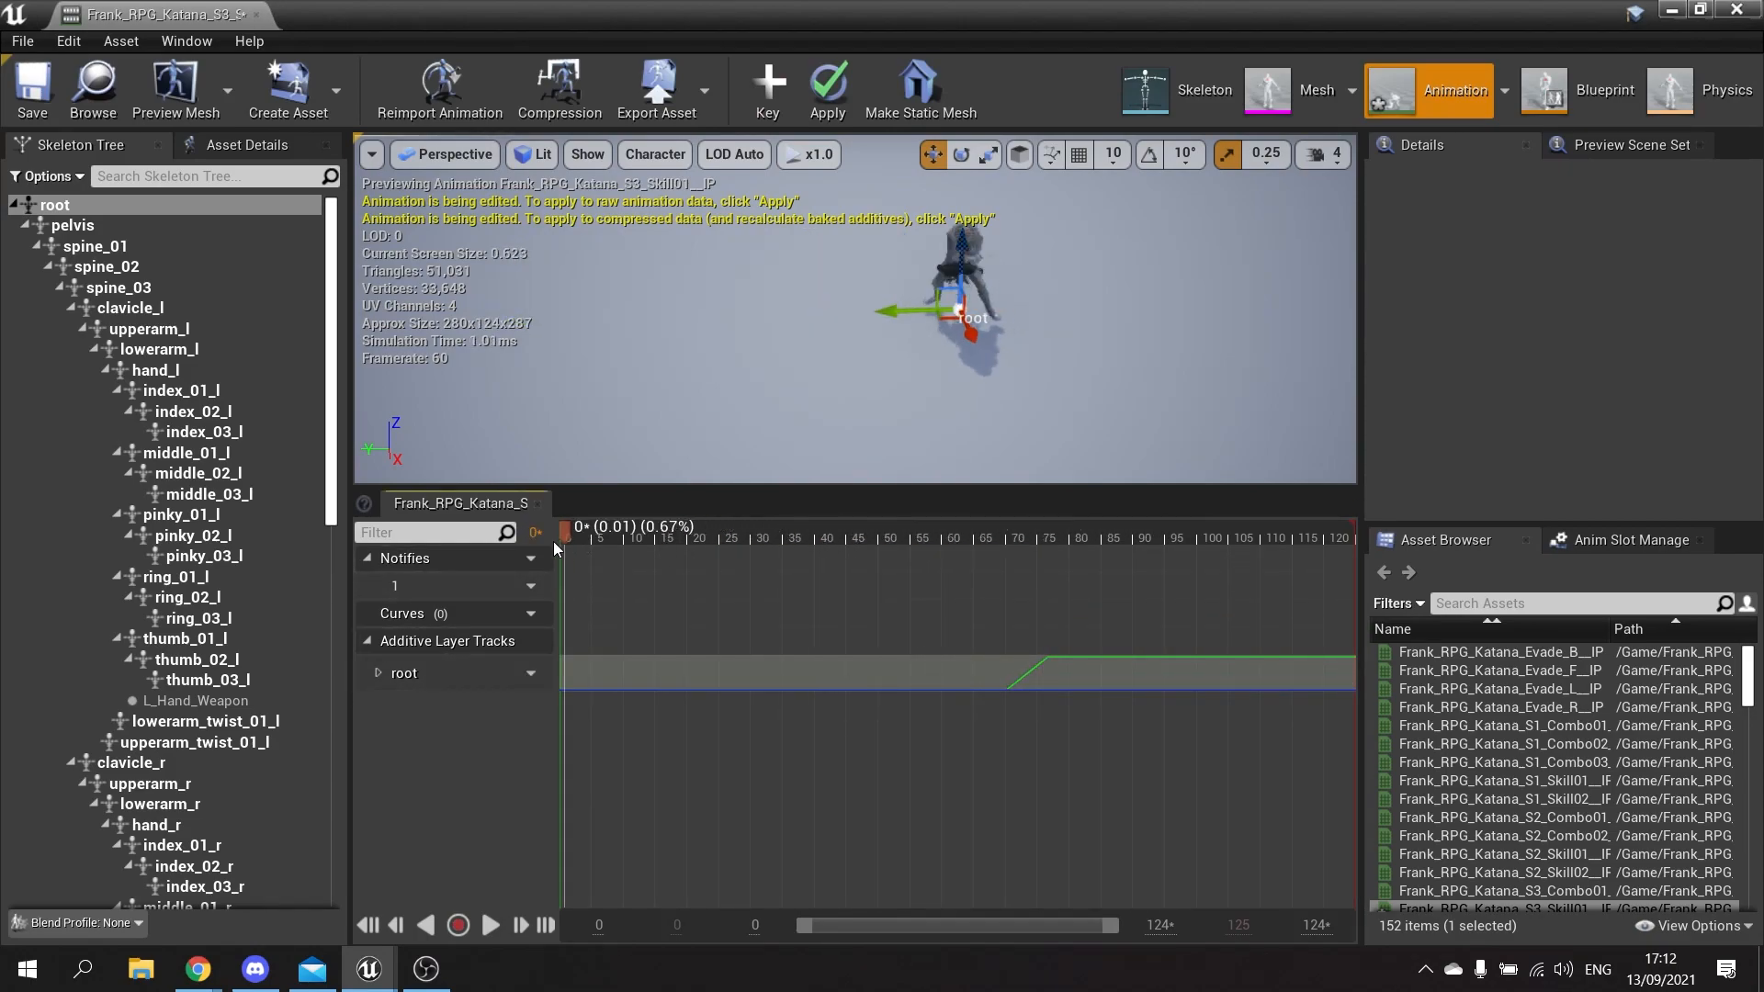
click(489, 924)
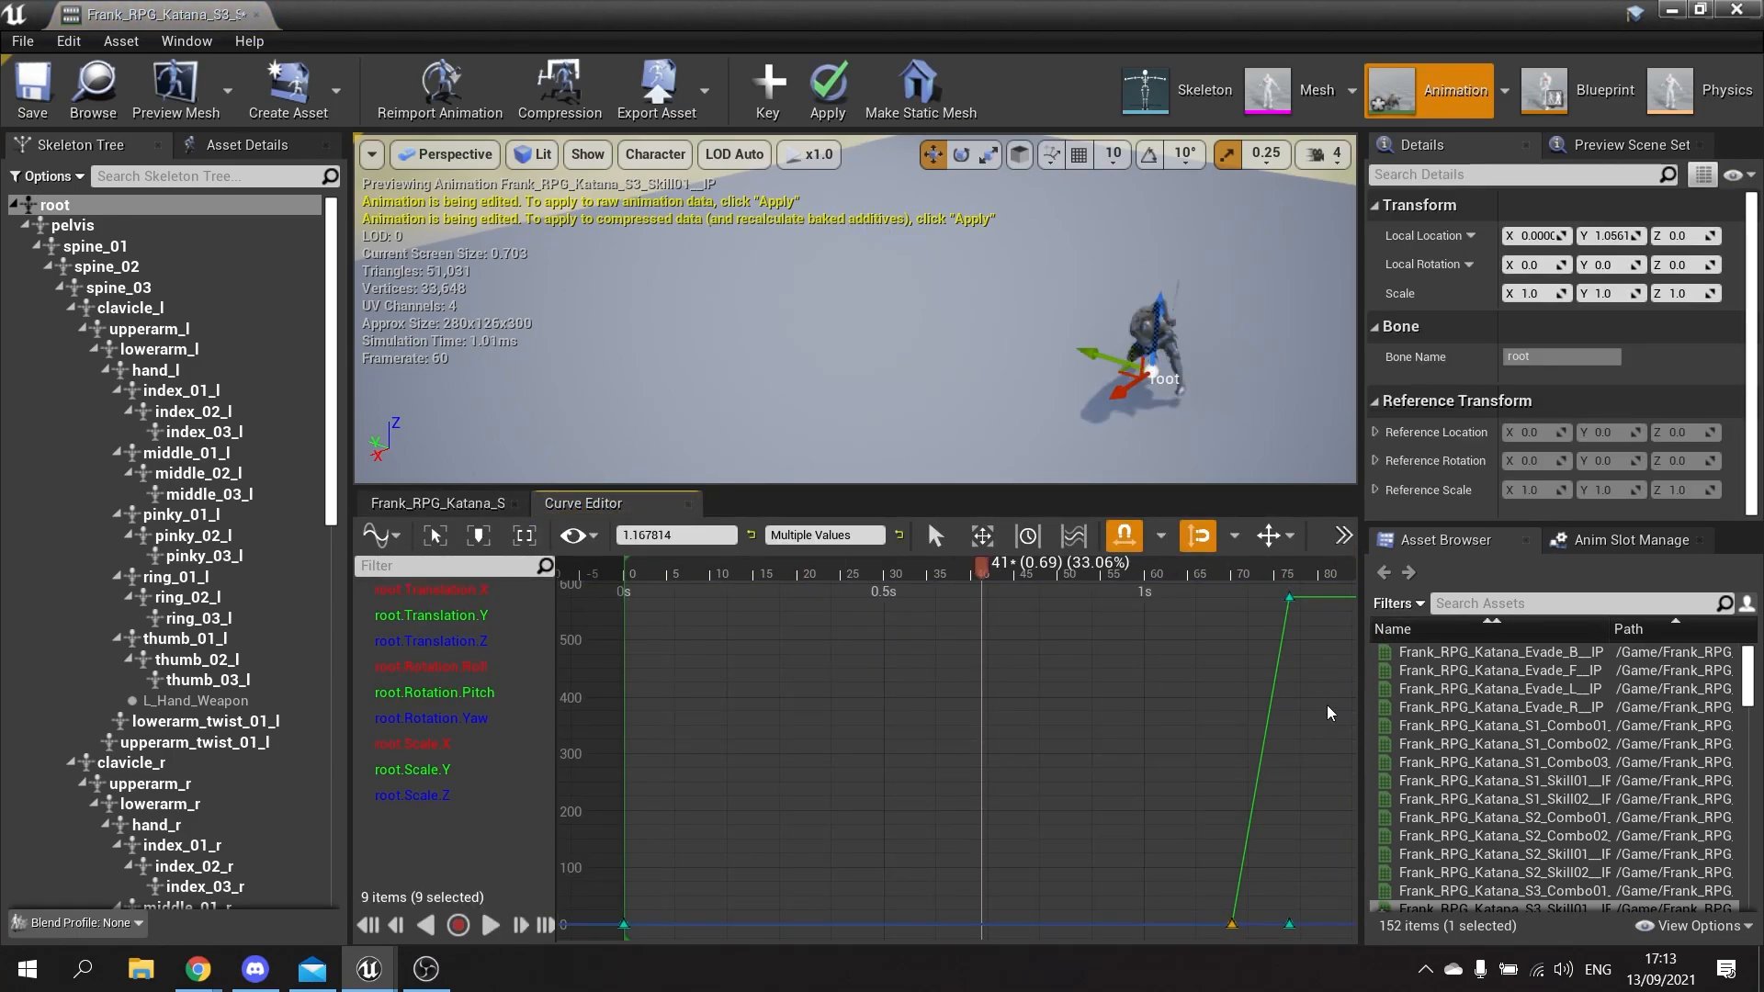
- Show the root.Translation.Y curve ending at 575 and play back the dash
click(430, 615)
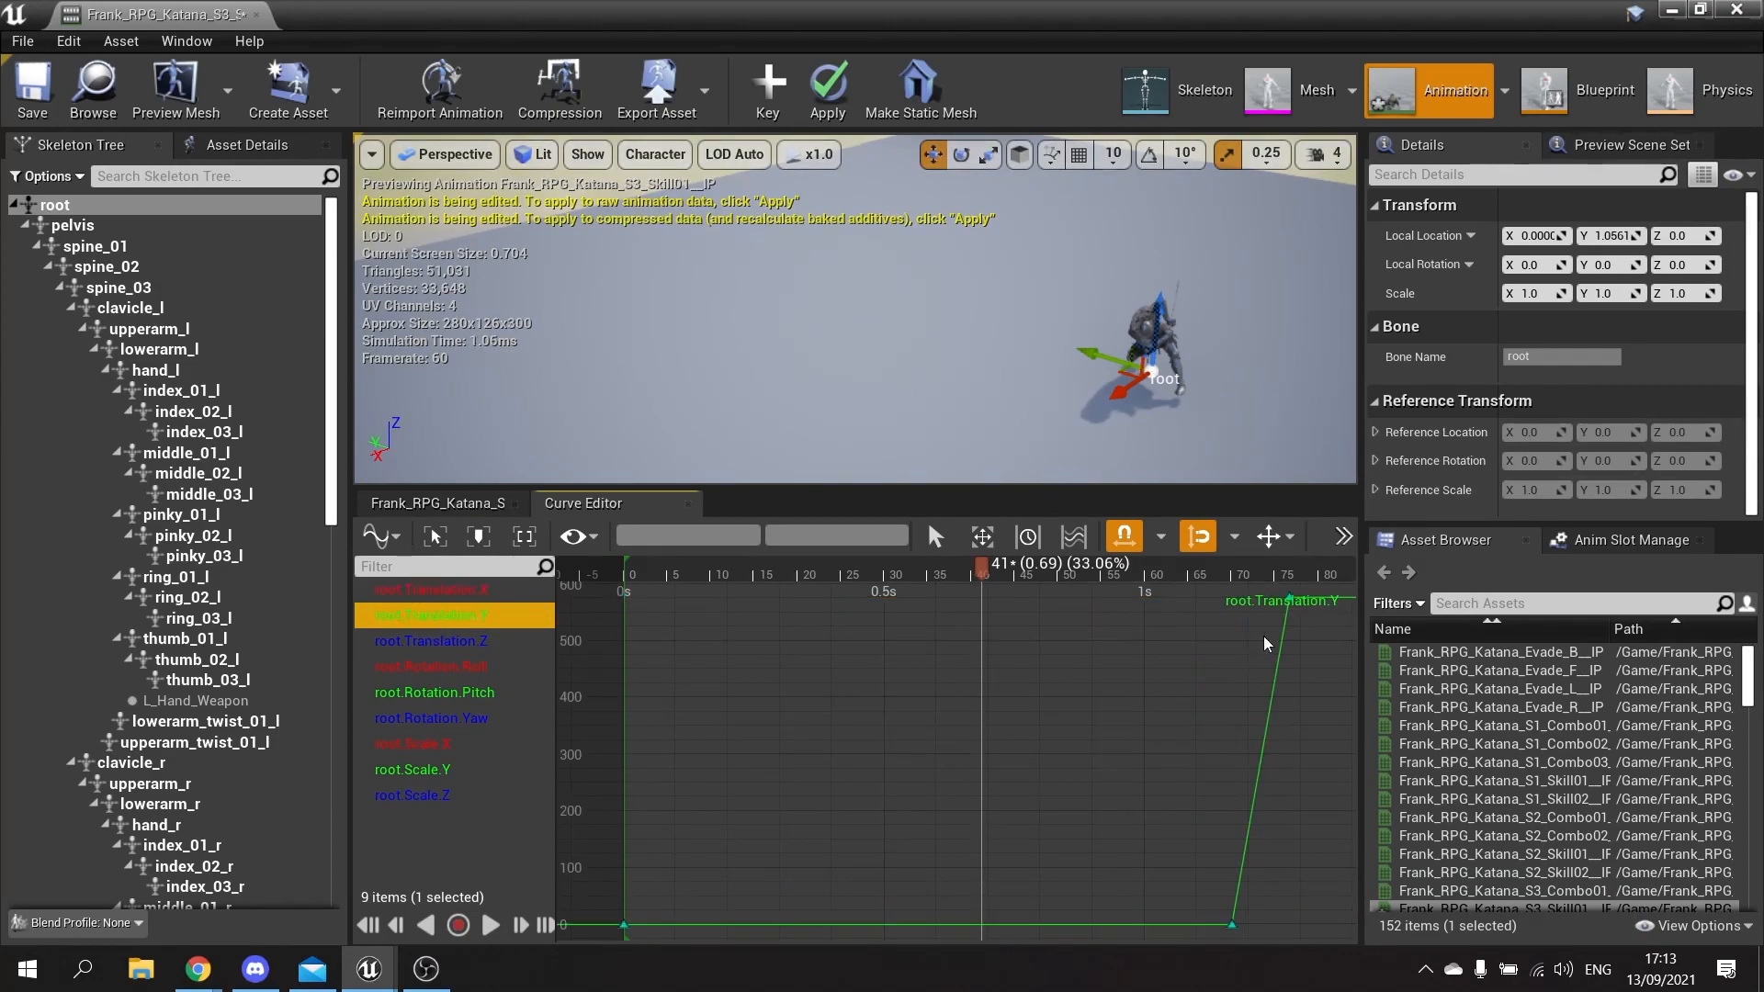
mouse_move(489, 924)
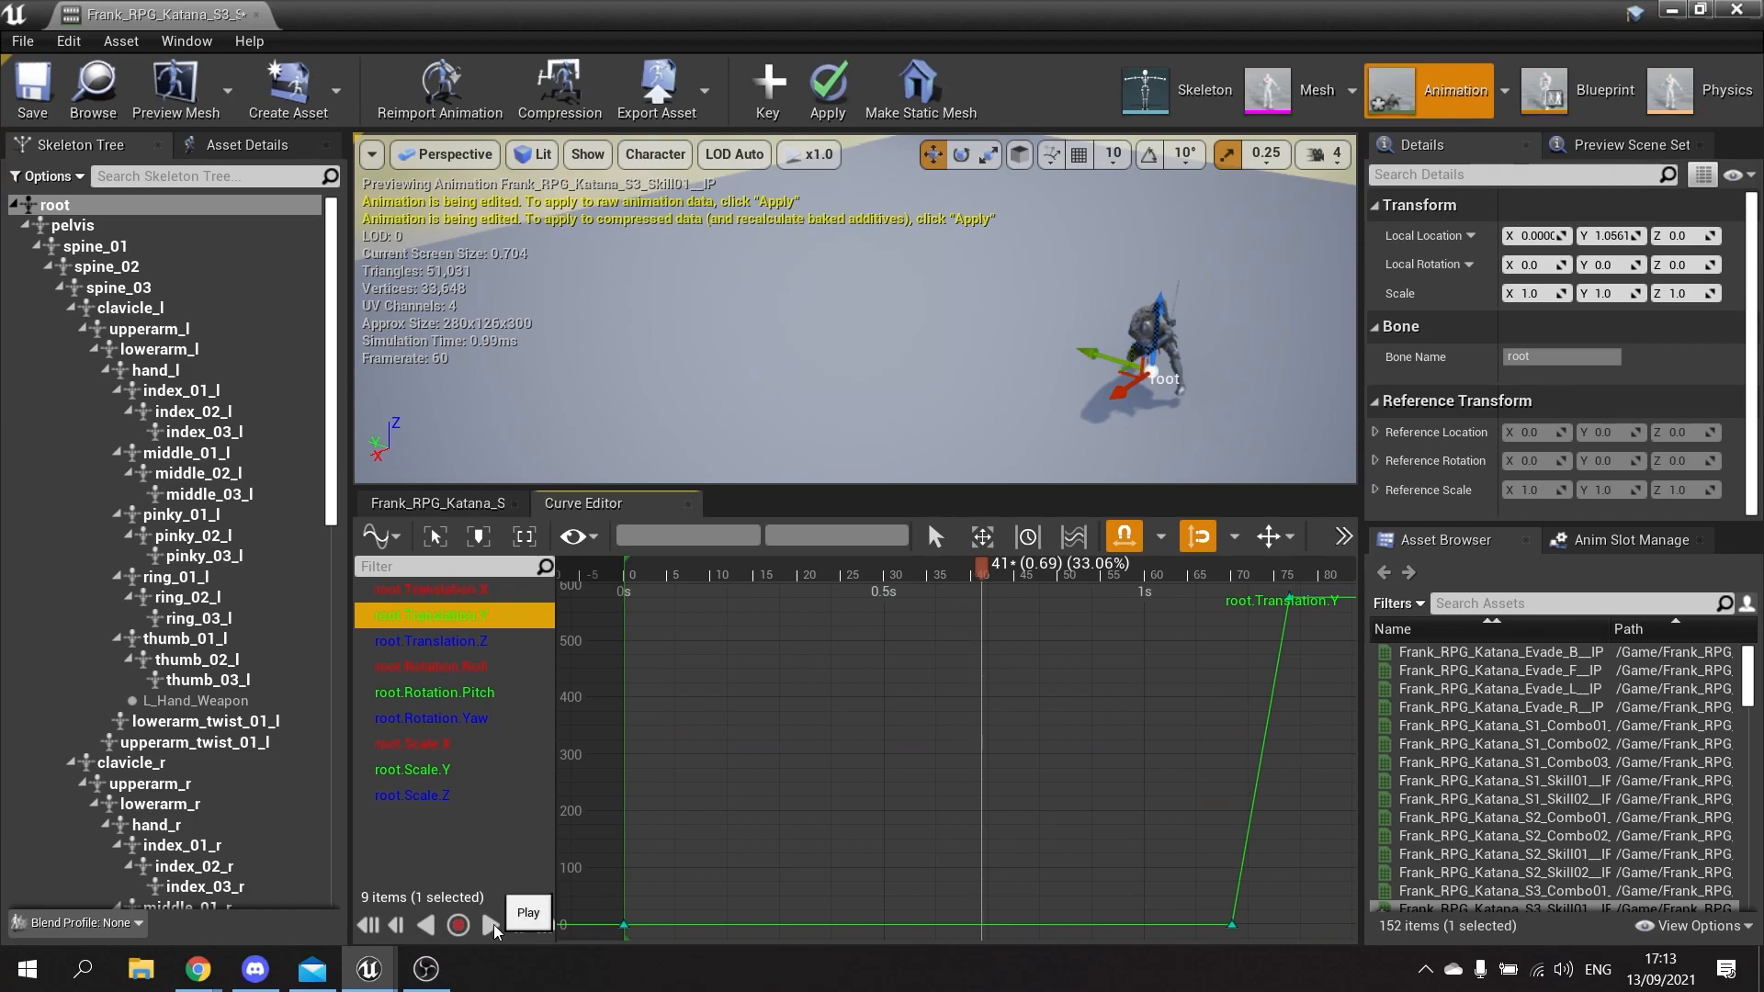
click(457, 924)
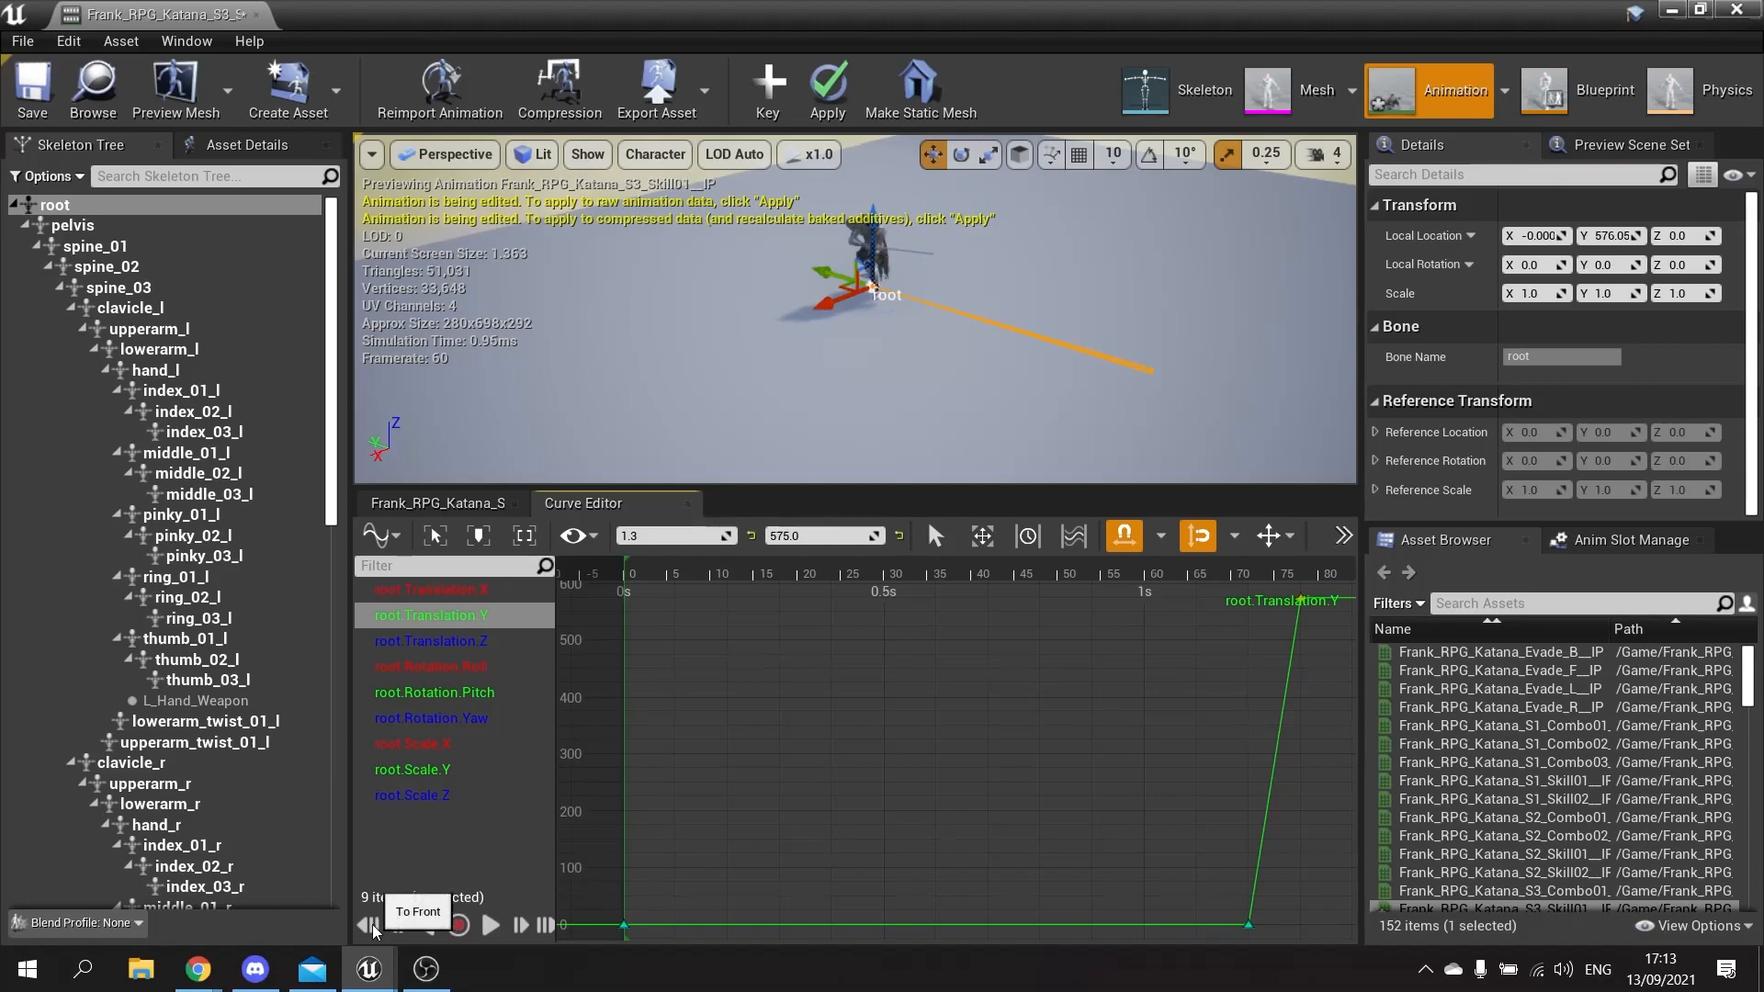
click(489, 924)
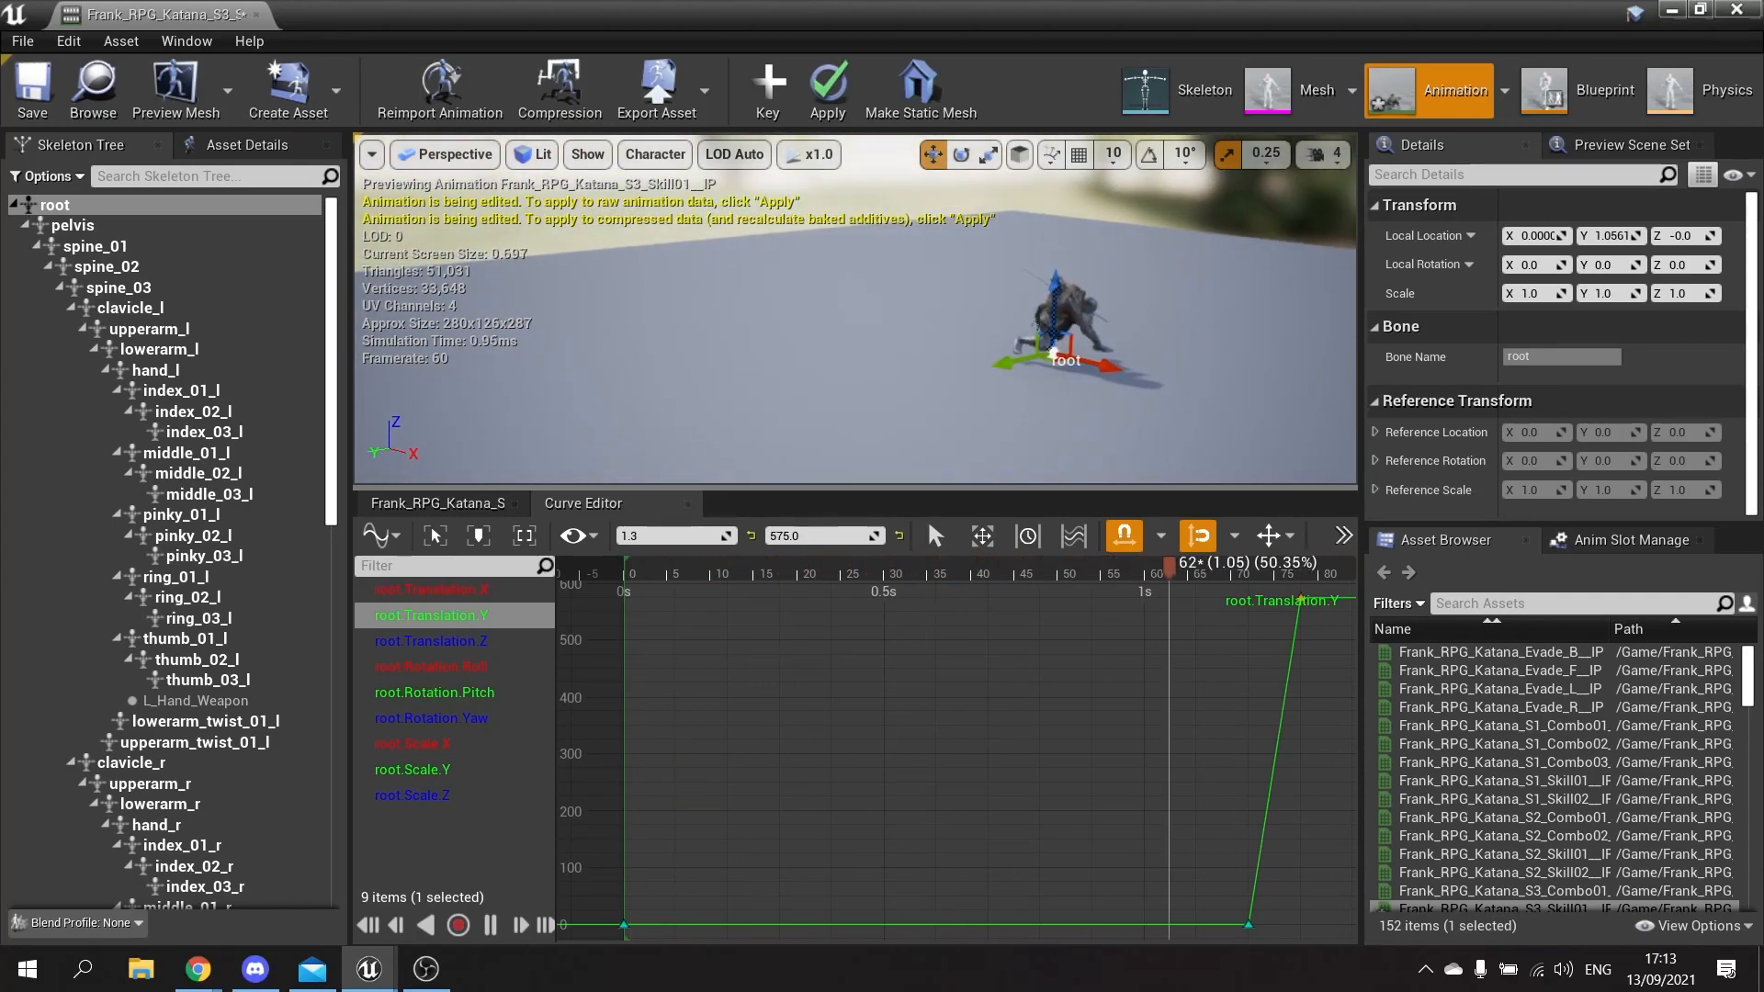
drag(1170, 573, 1166, 573)
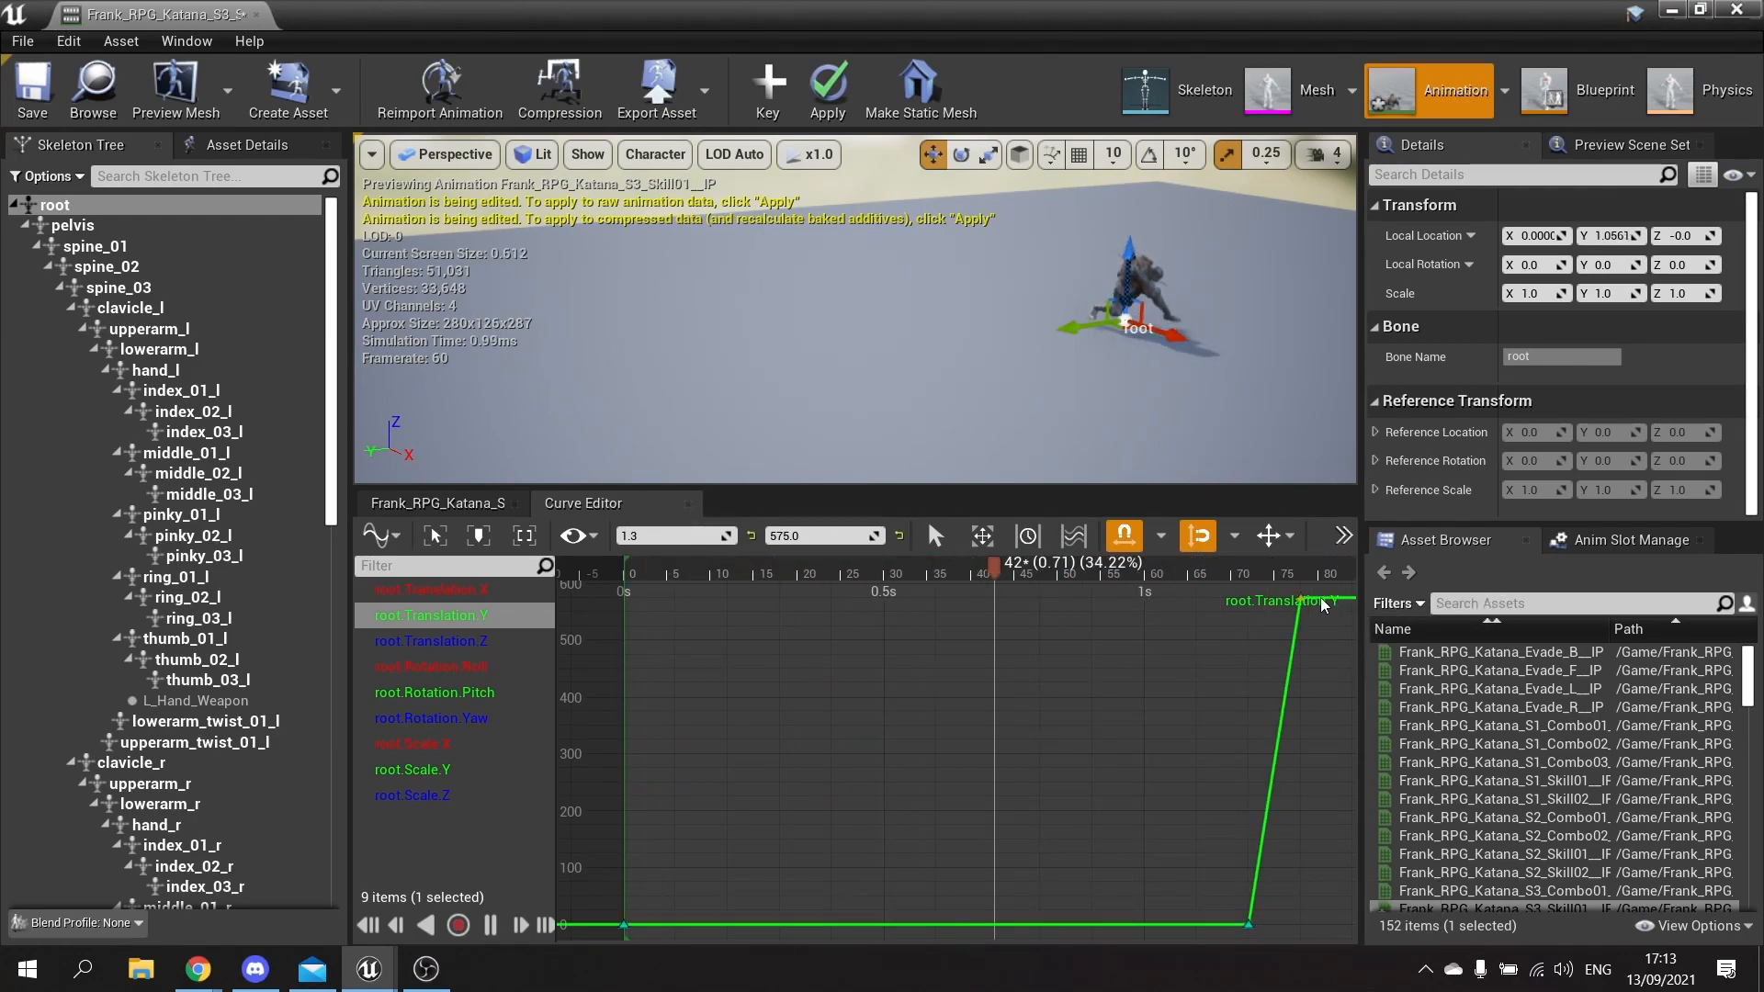
click(1341, 535)
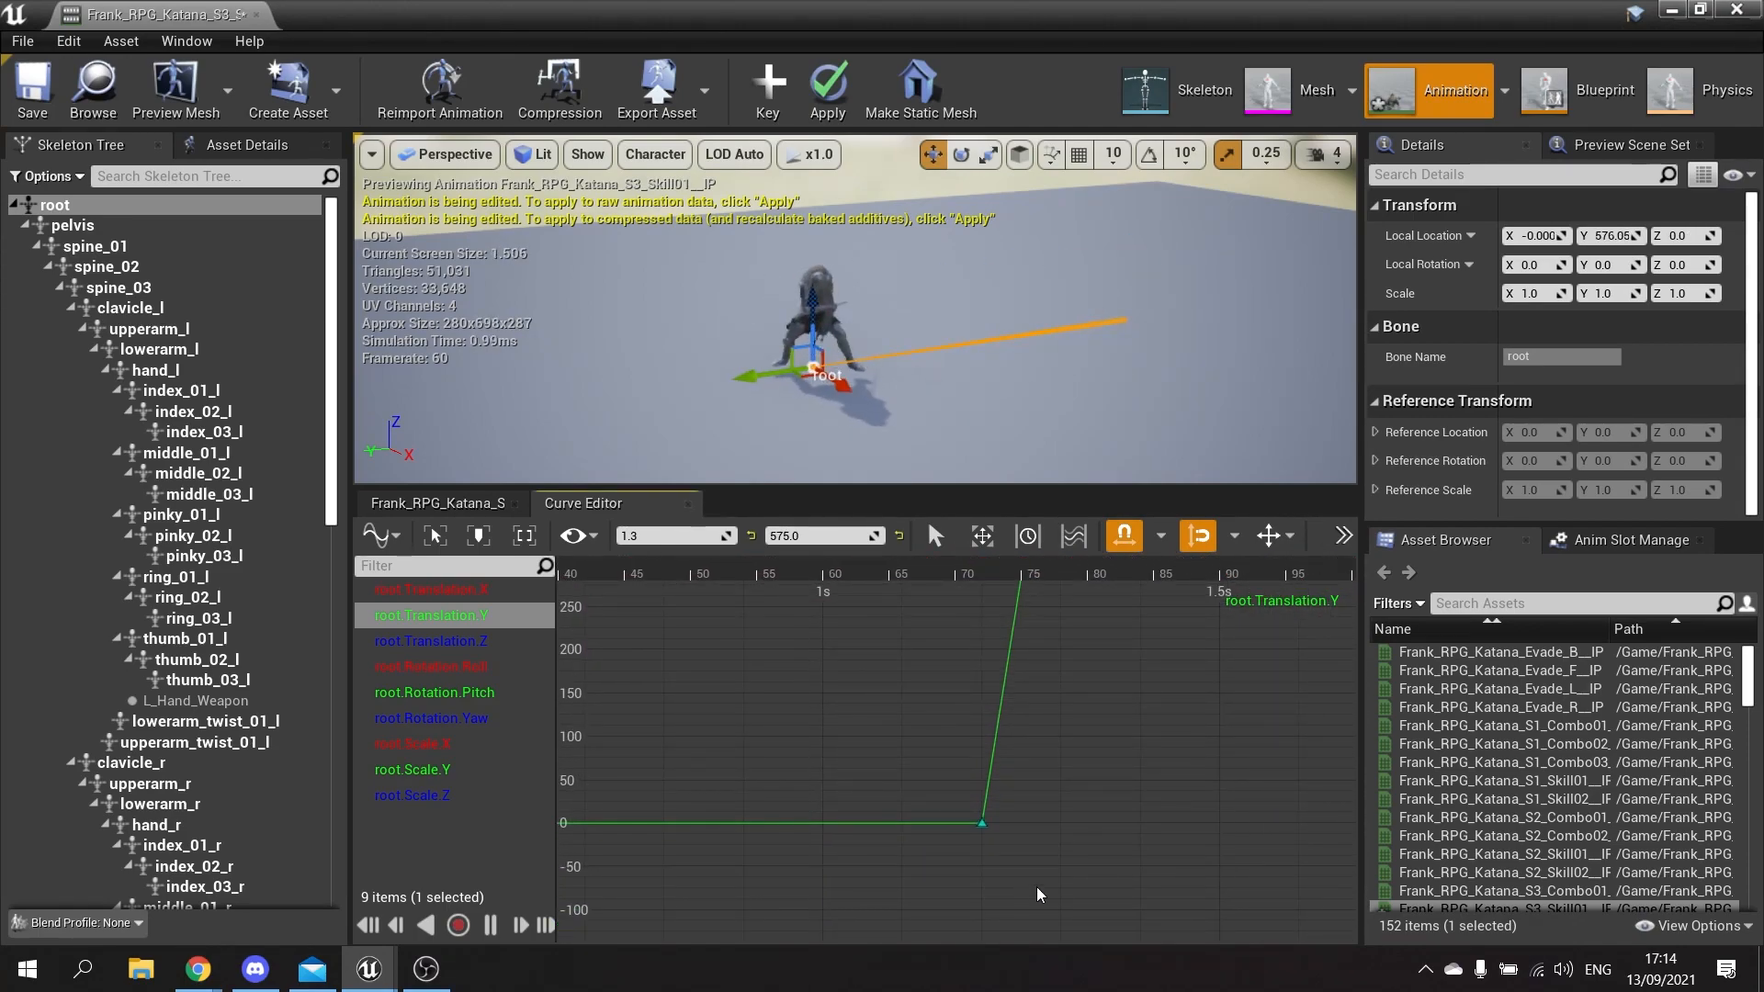
- Set the dash-start key's tangents to auto, preview the eased dash, and go to Asset Details
right_click(981, 823)
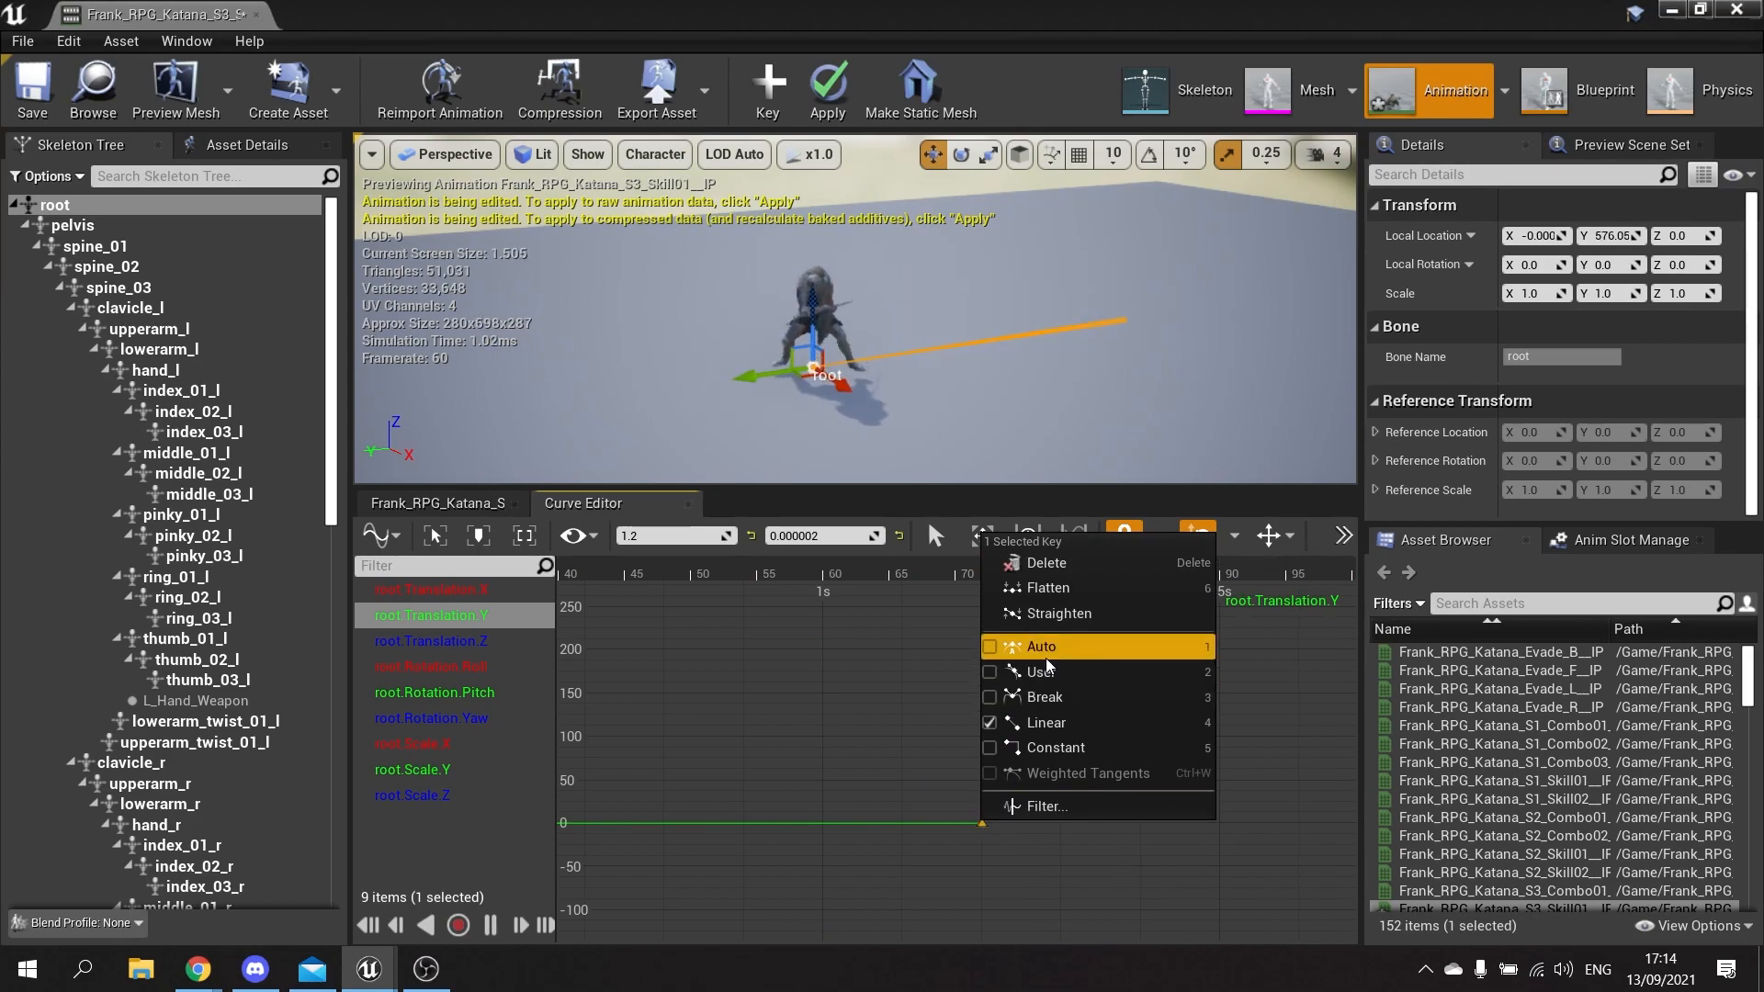
click(1040, 644)
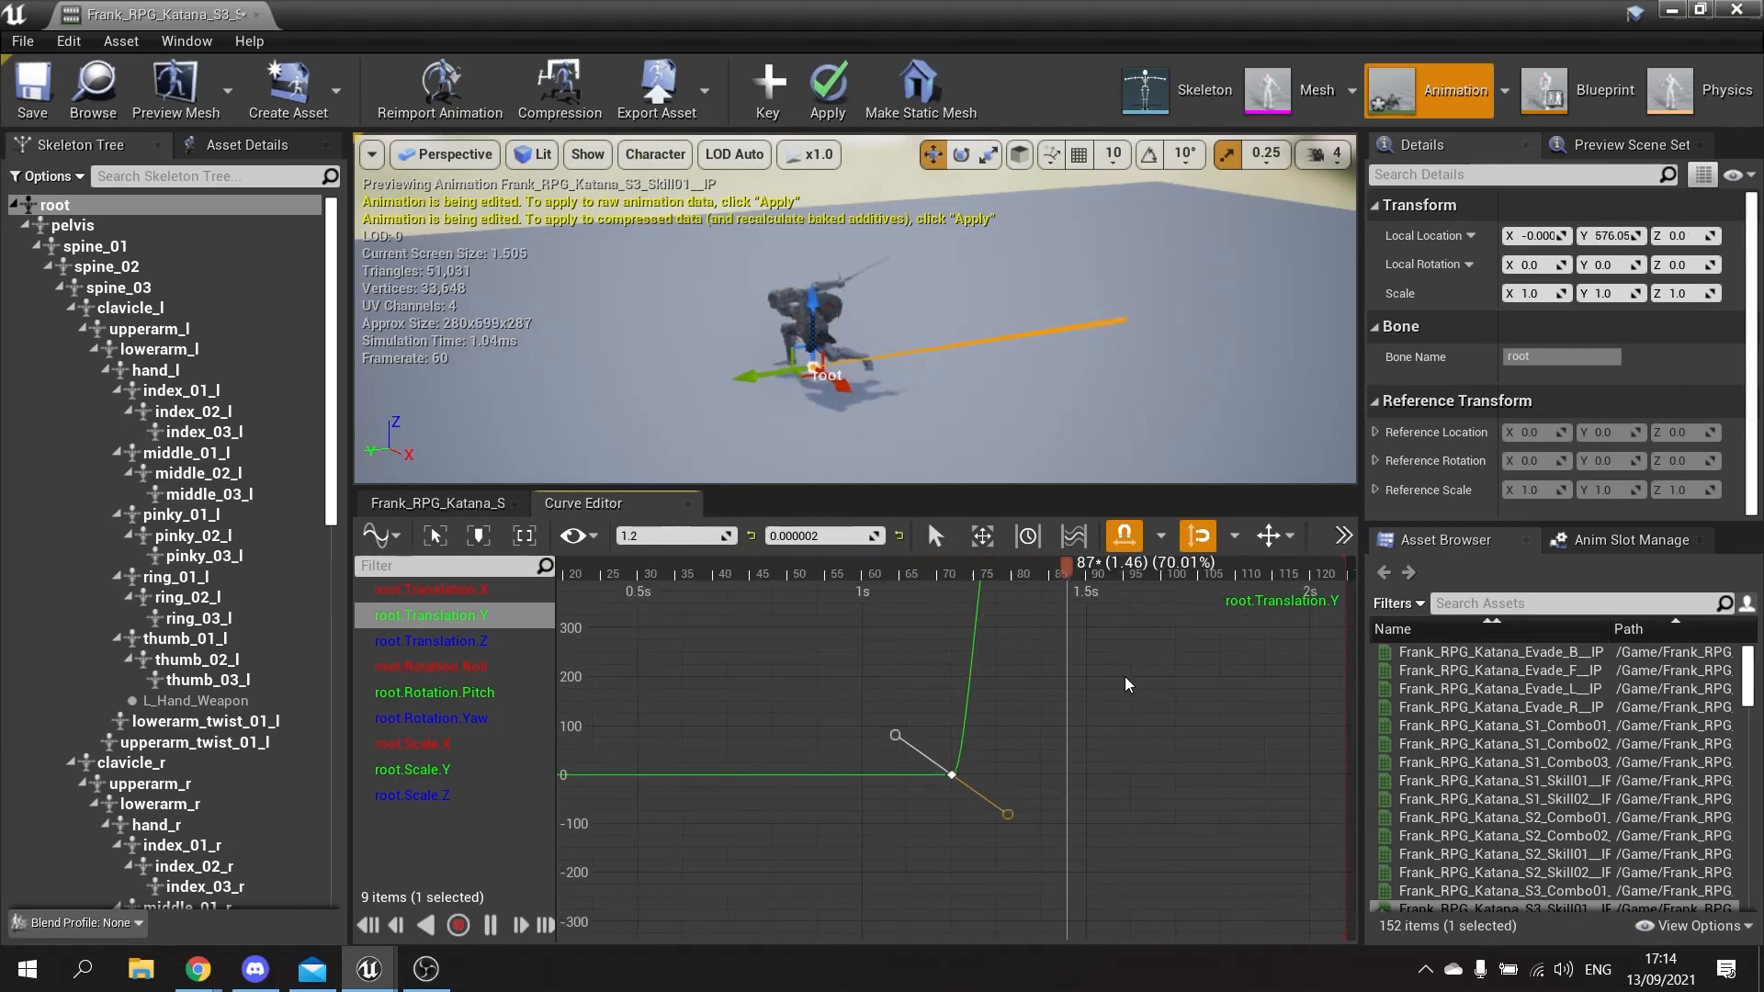
click(990, 623)
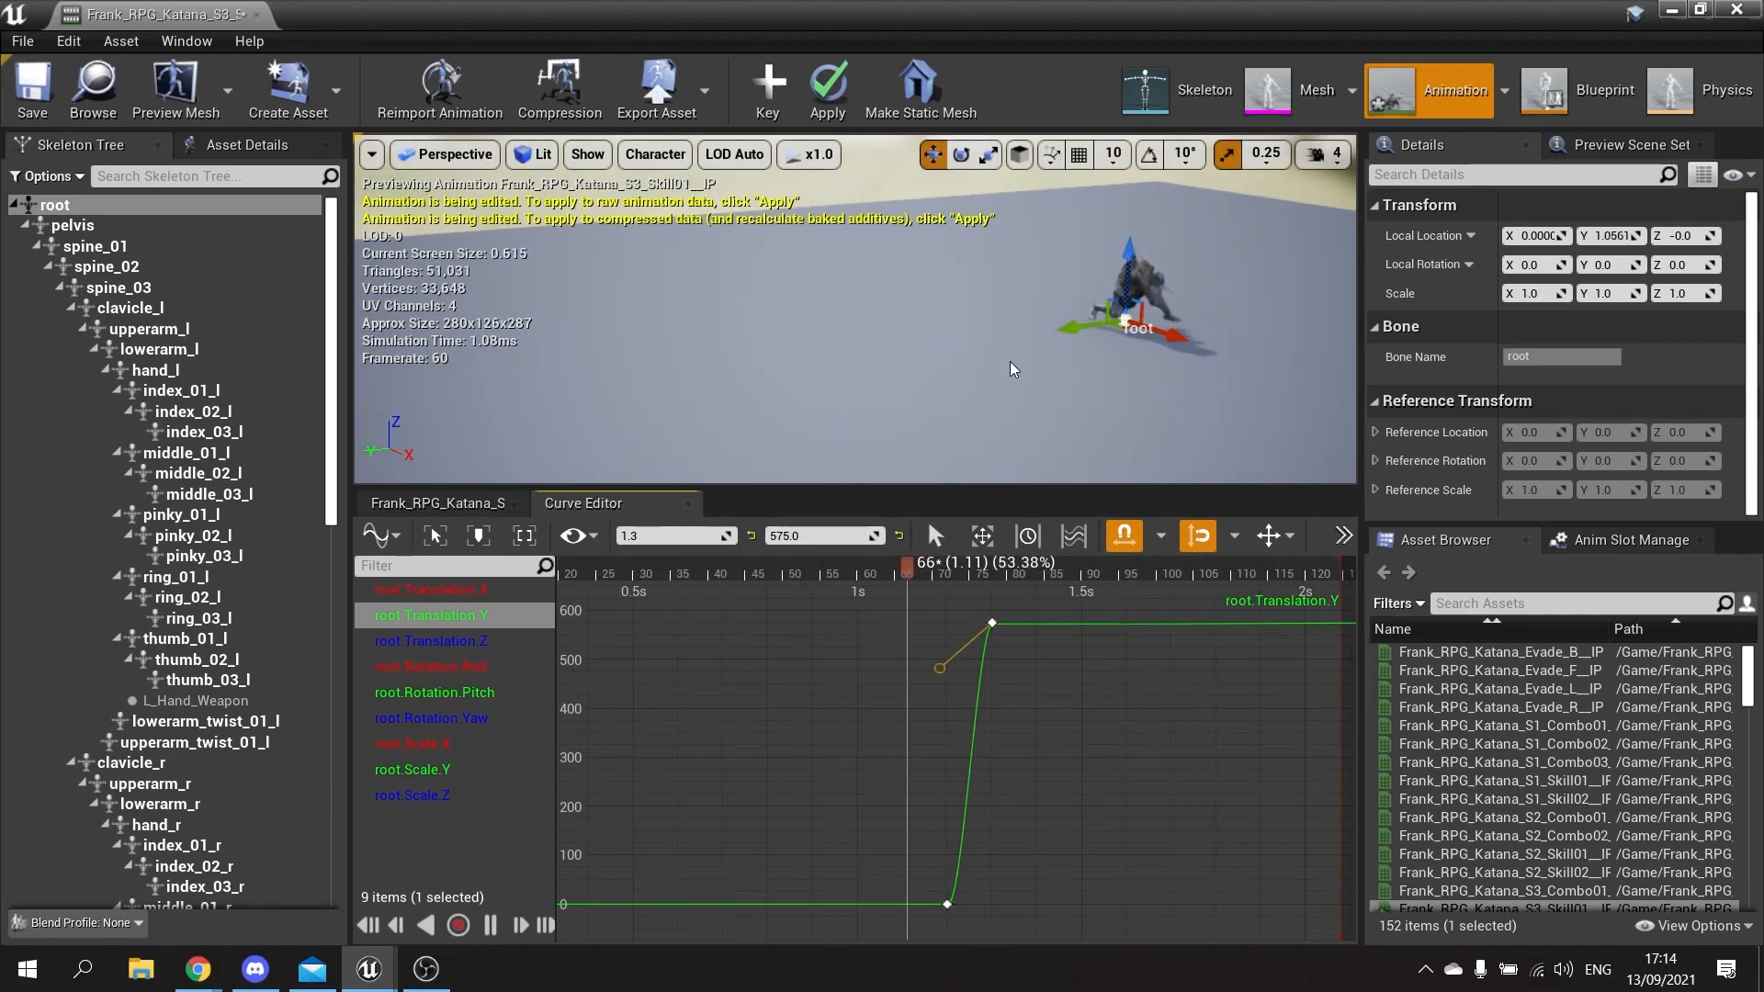
drag(905, 562, 886, 562)
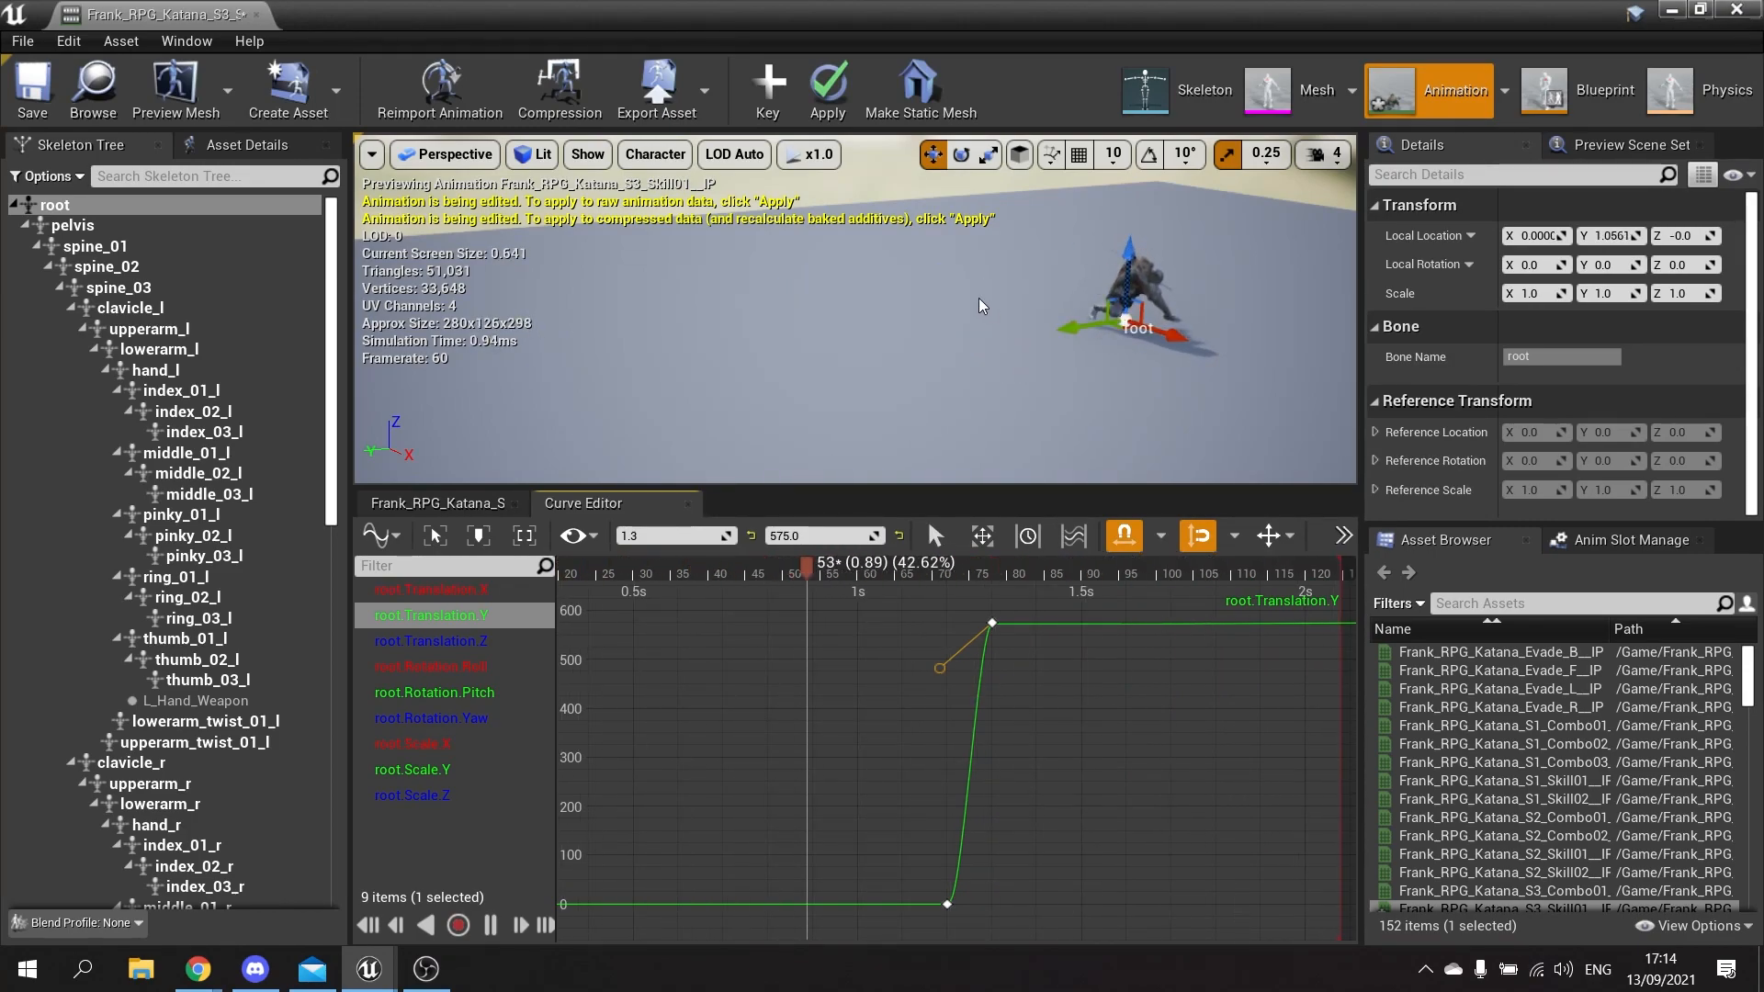
click(248, 143)
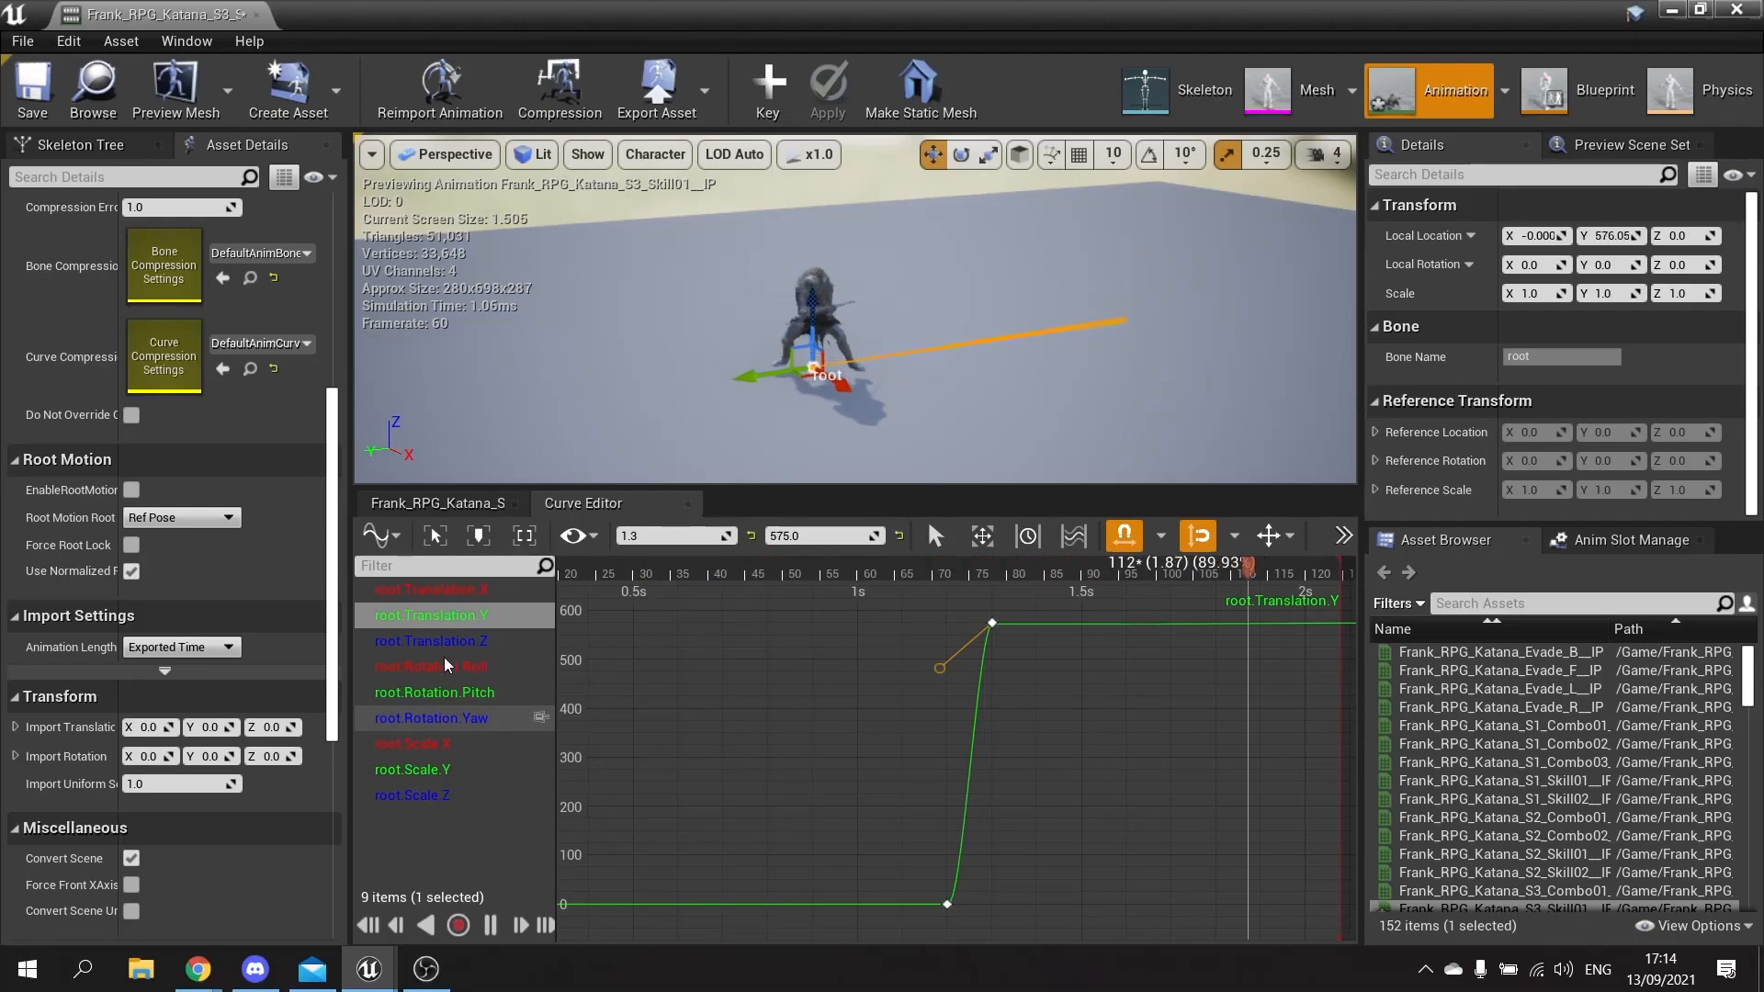
- Tick EnableRootMotion for the katana skill animation
click(130, 489)
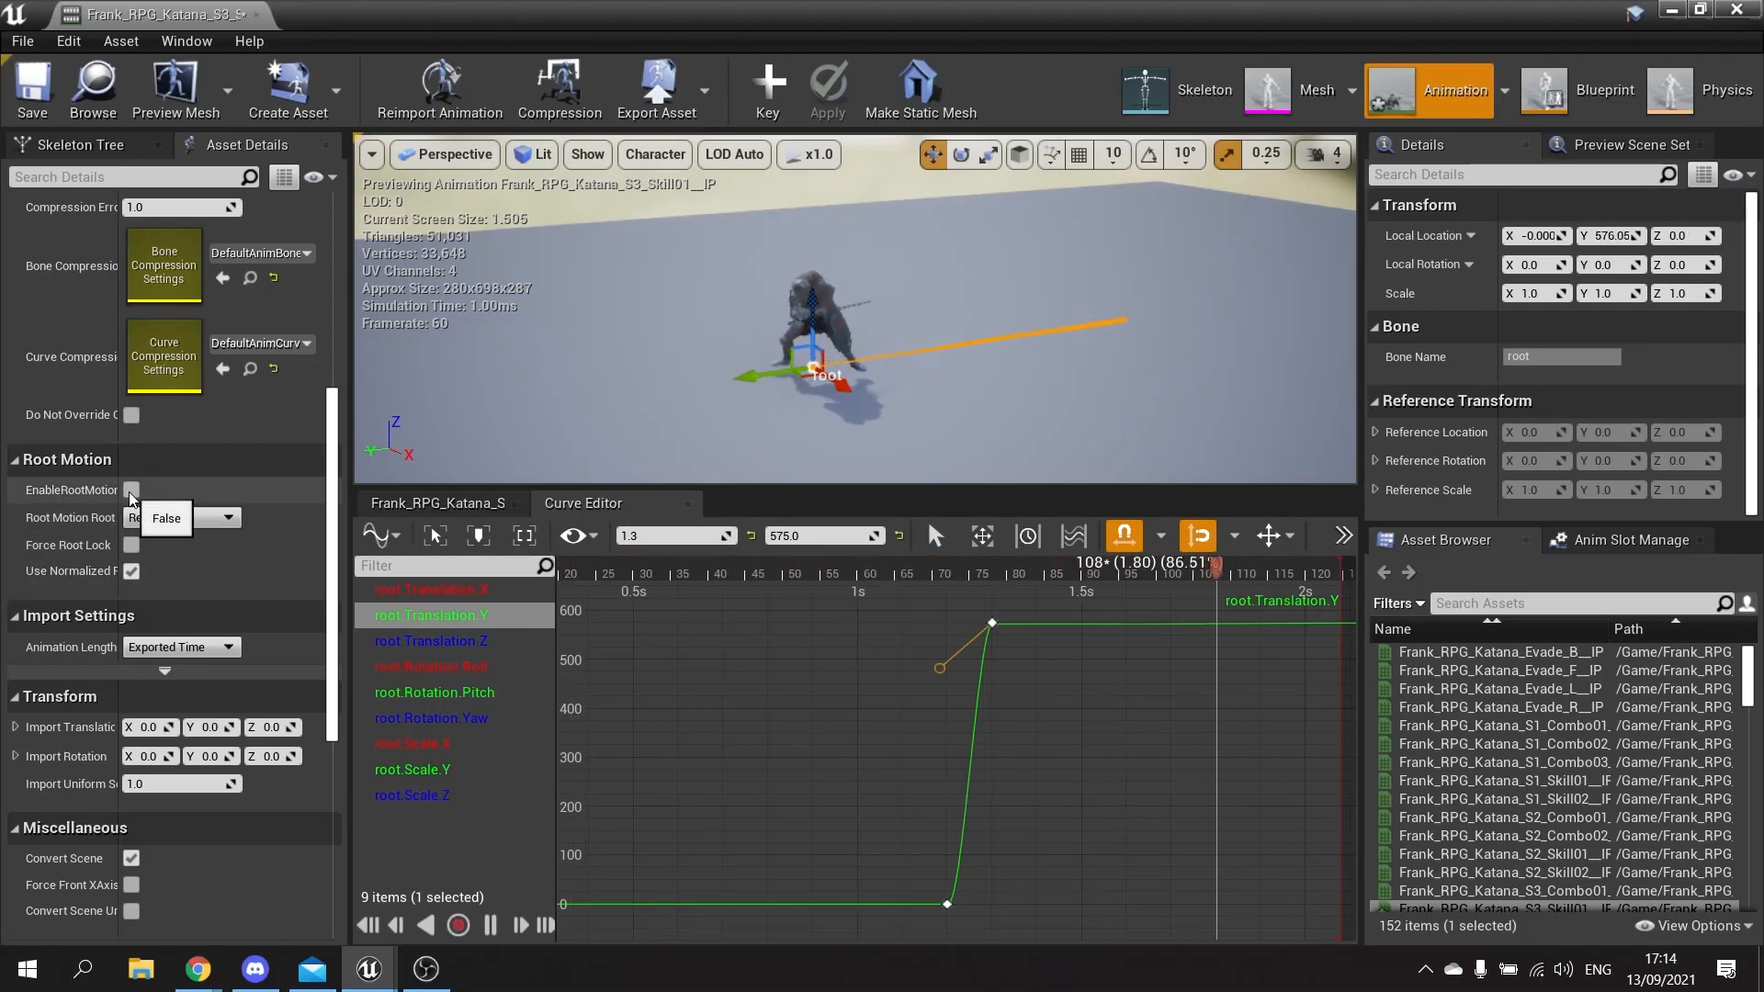
click(130, 489)
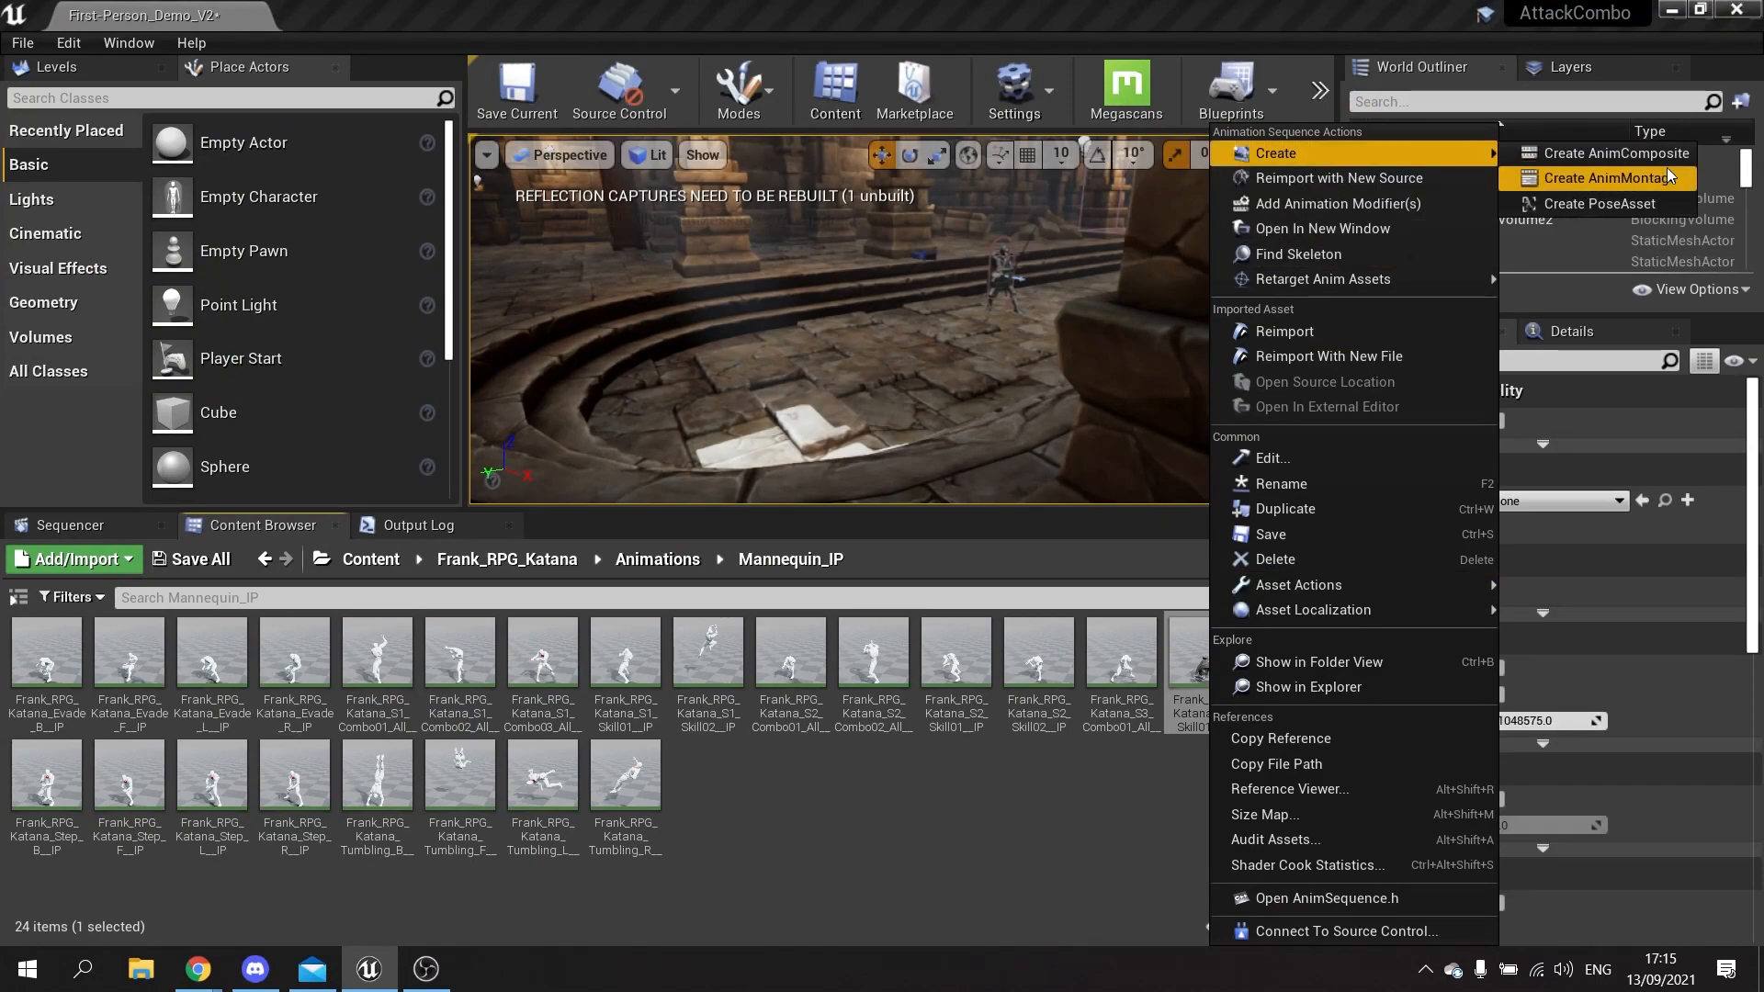
- Create the ChargeAttack montage, then open ThirdPersonCharacter from ThirdPersonBP/Blueprints
click(1607, 178)
text(ChargeAttack)
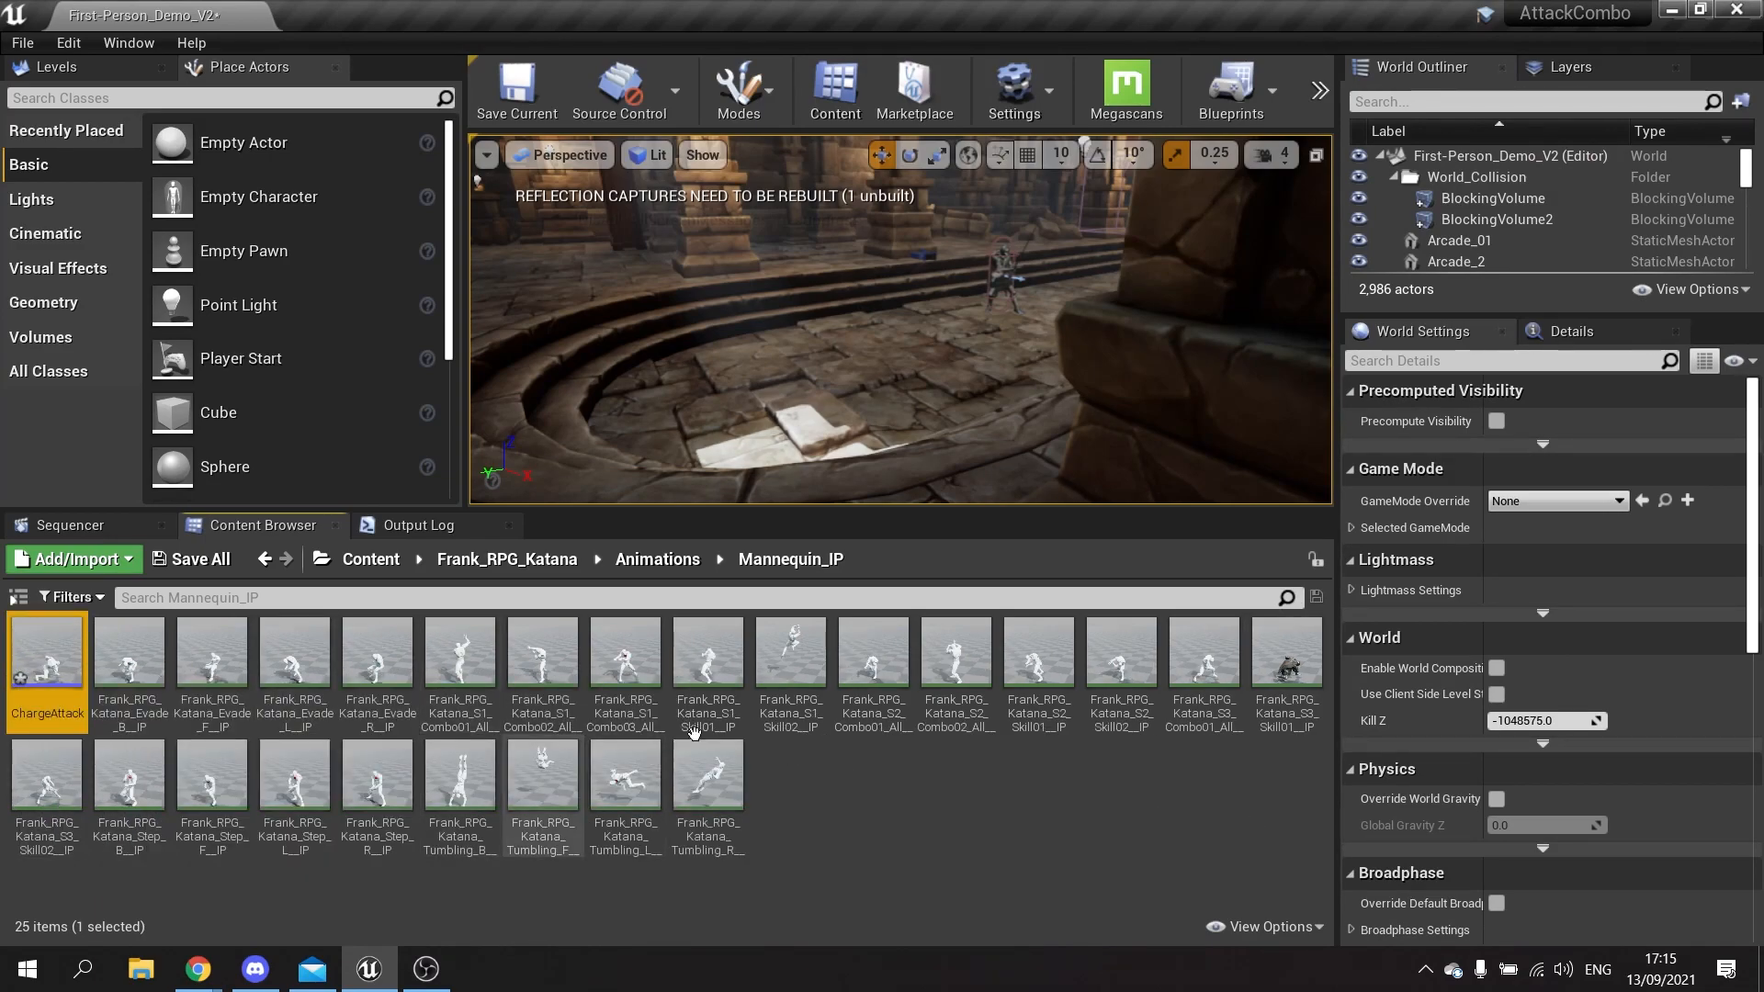
click(369, 559)
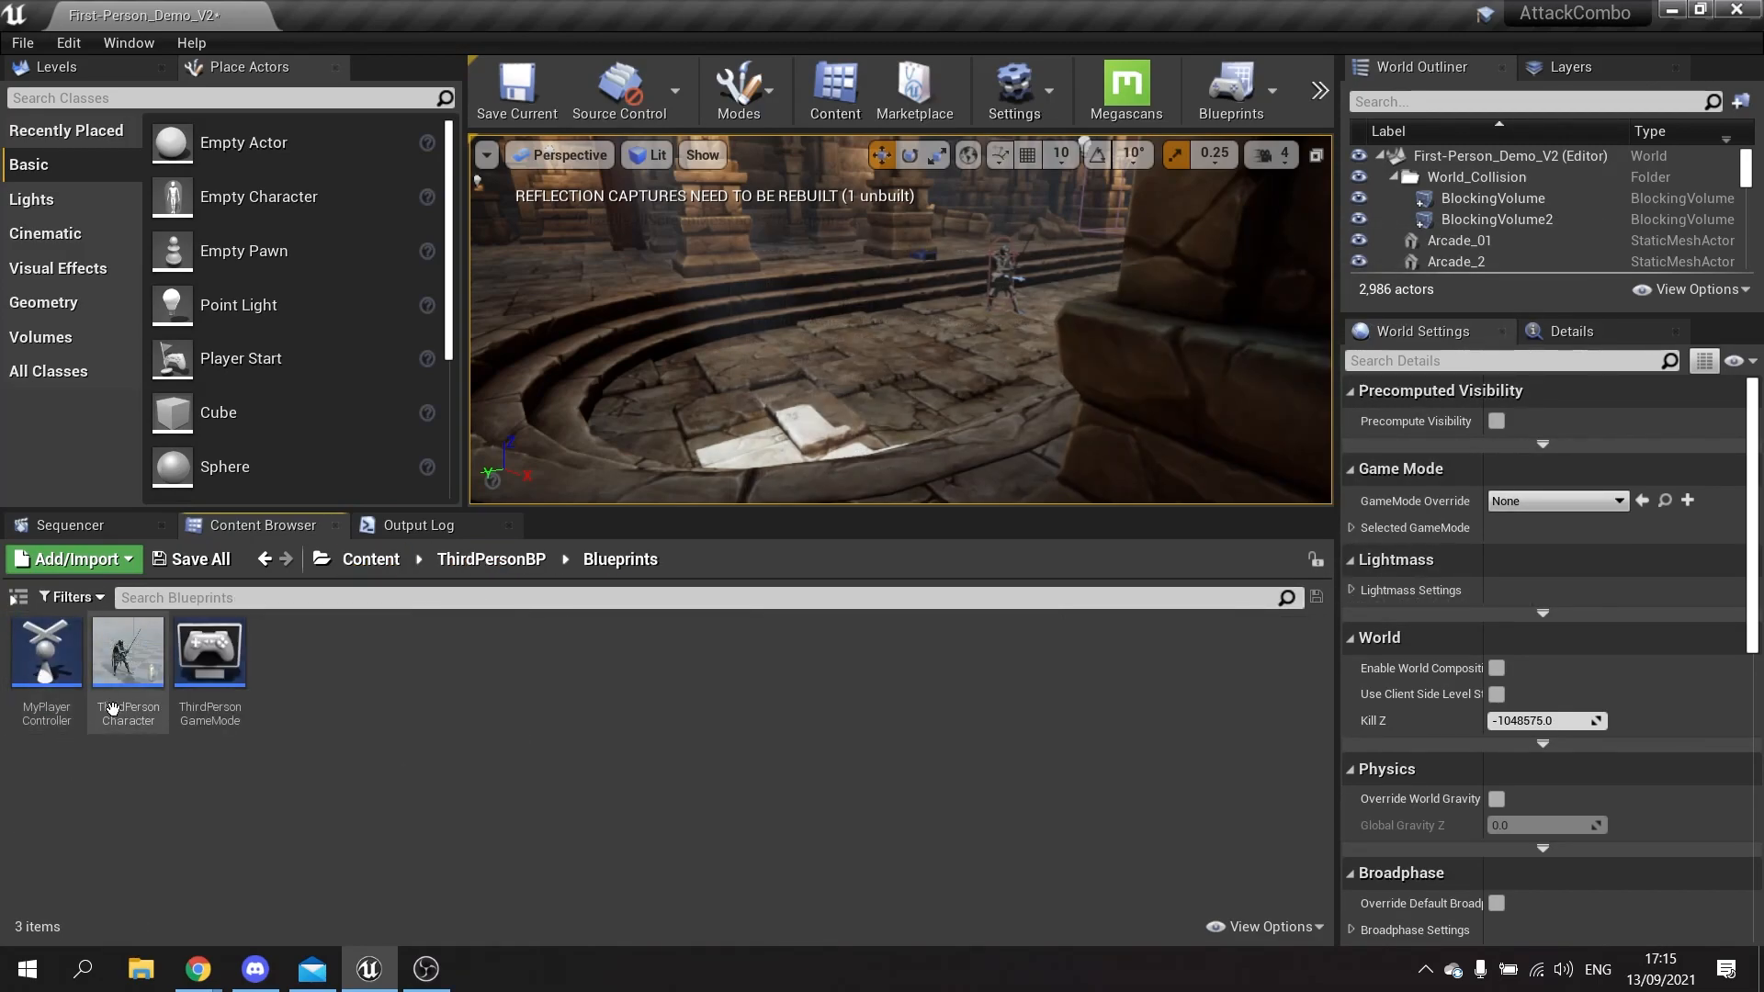
double_click(127, 652)
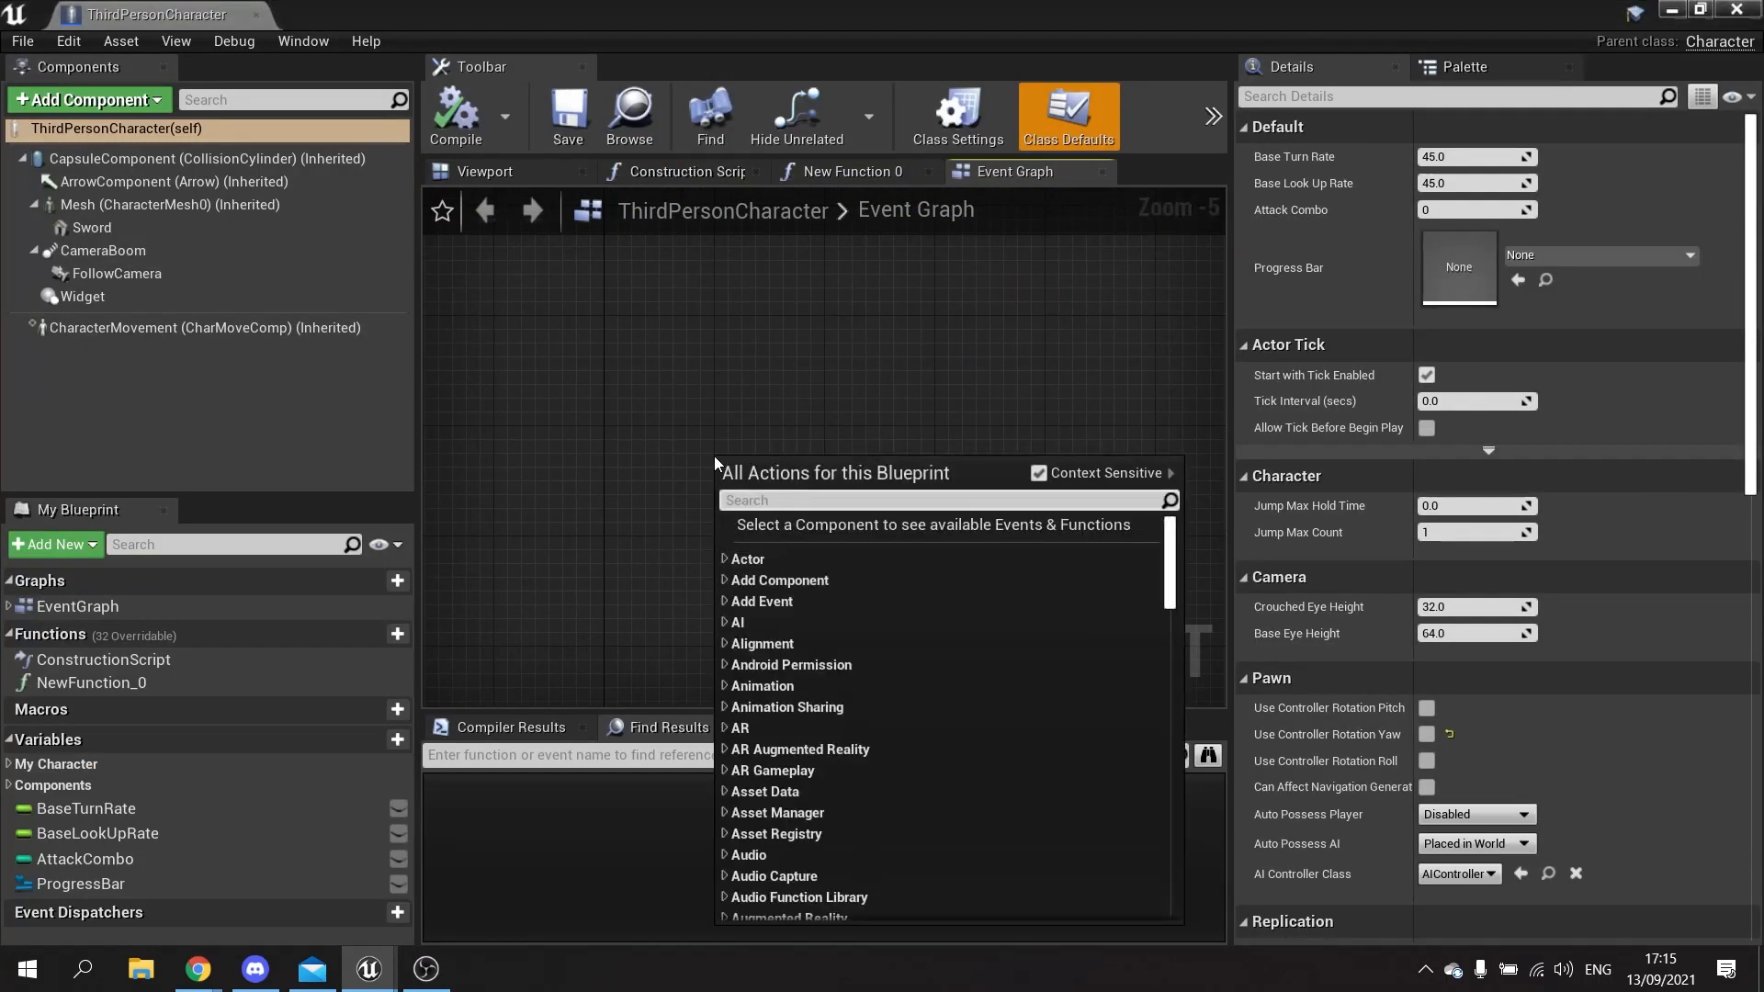
- Wire a Right Mouse Button event to Play Montage on Mesh with ChargeAttack selected
text(right mouse butt)
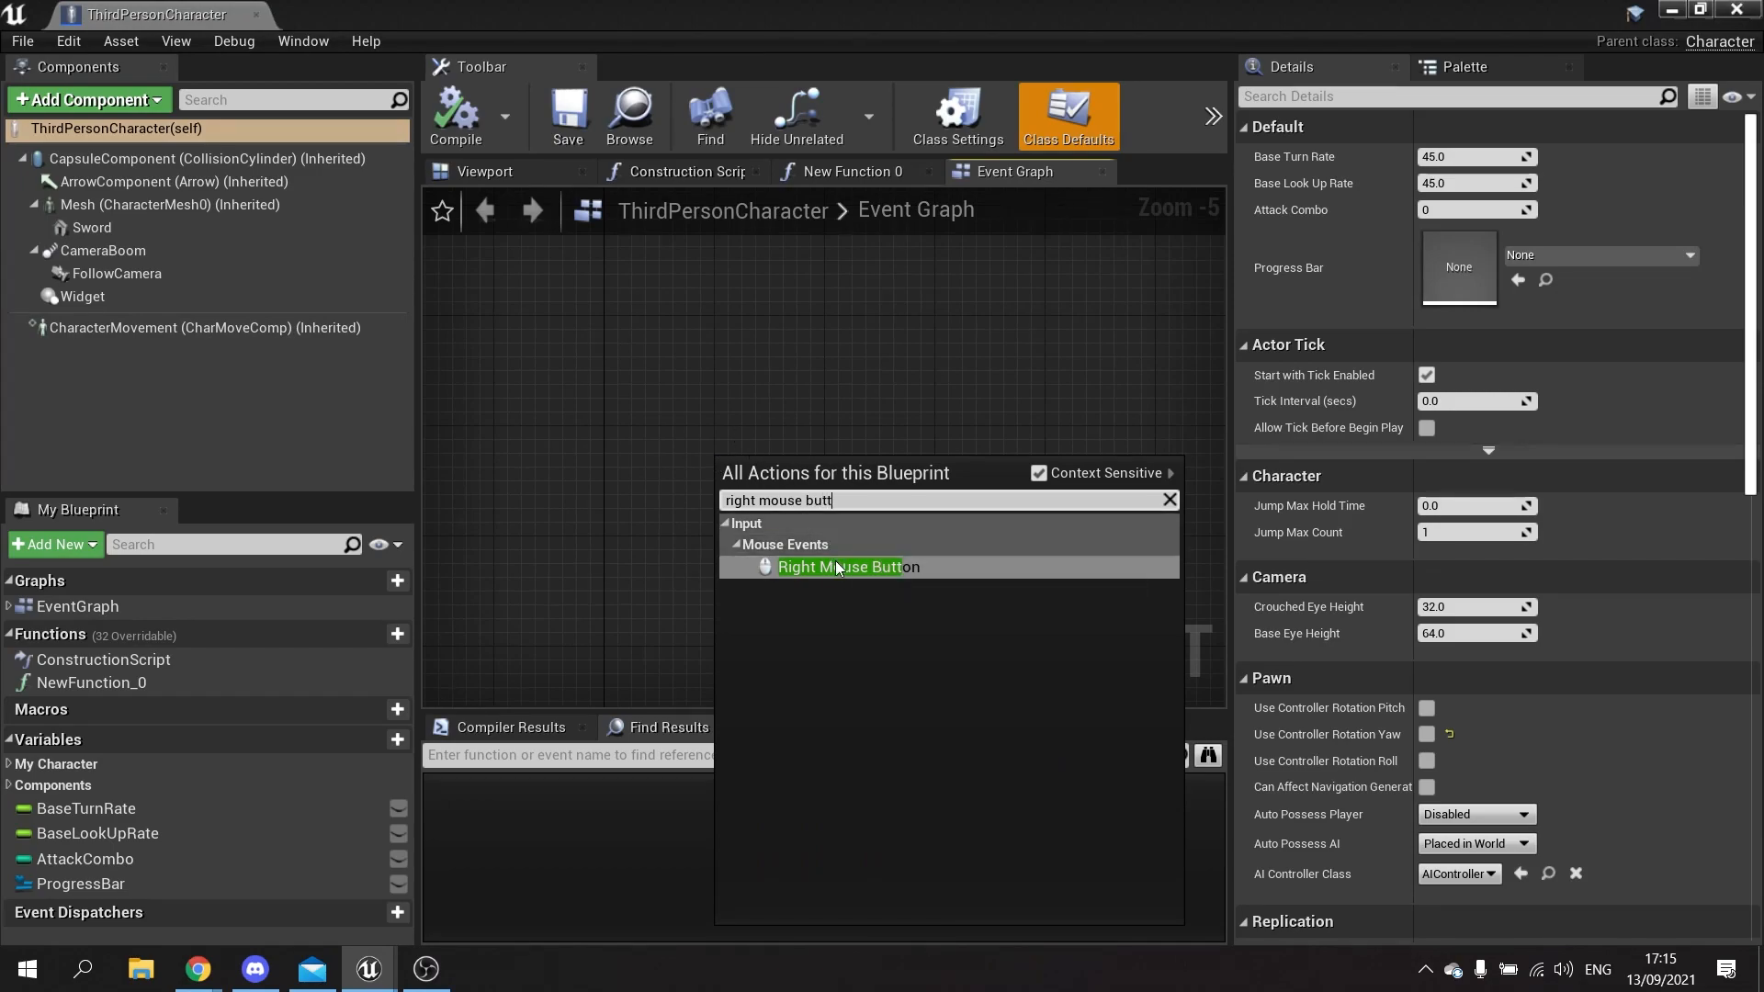
click(840, 566)
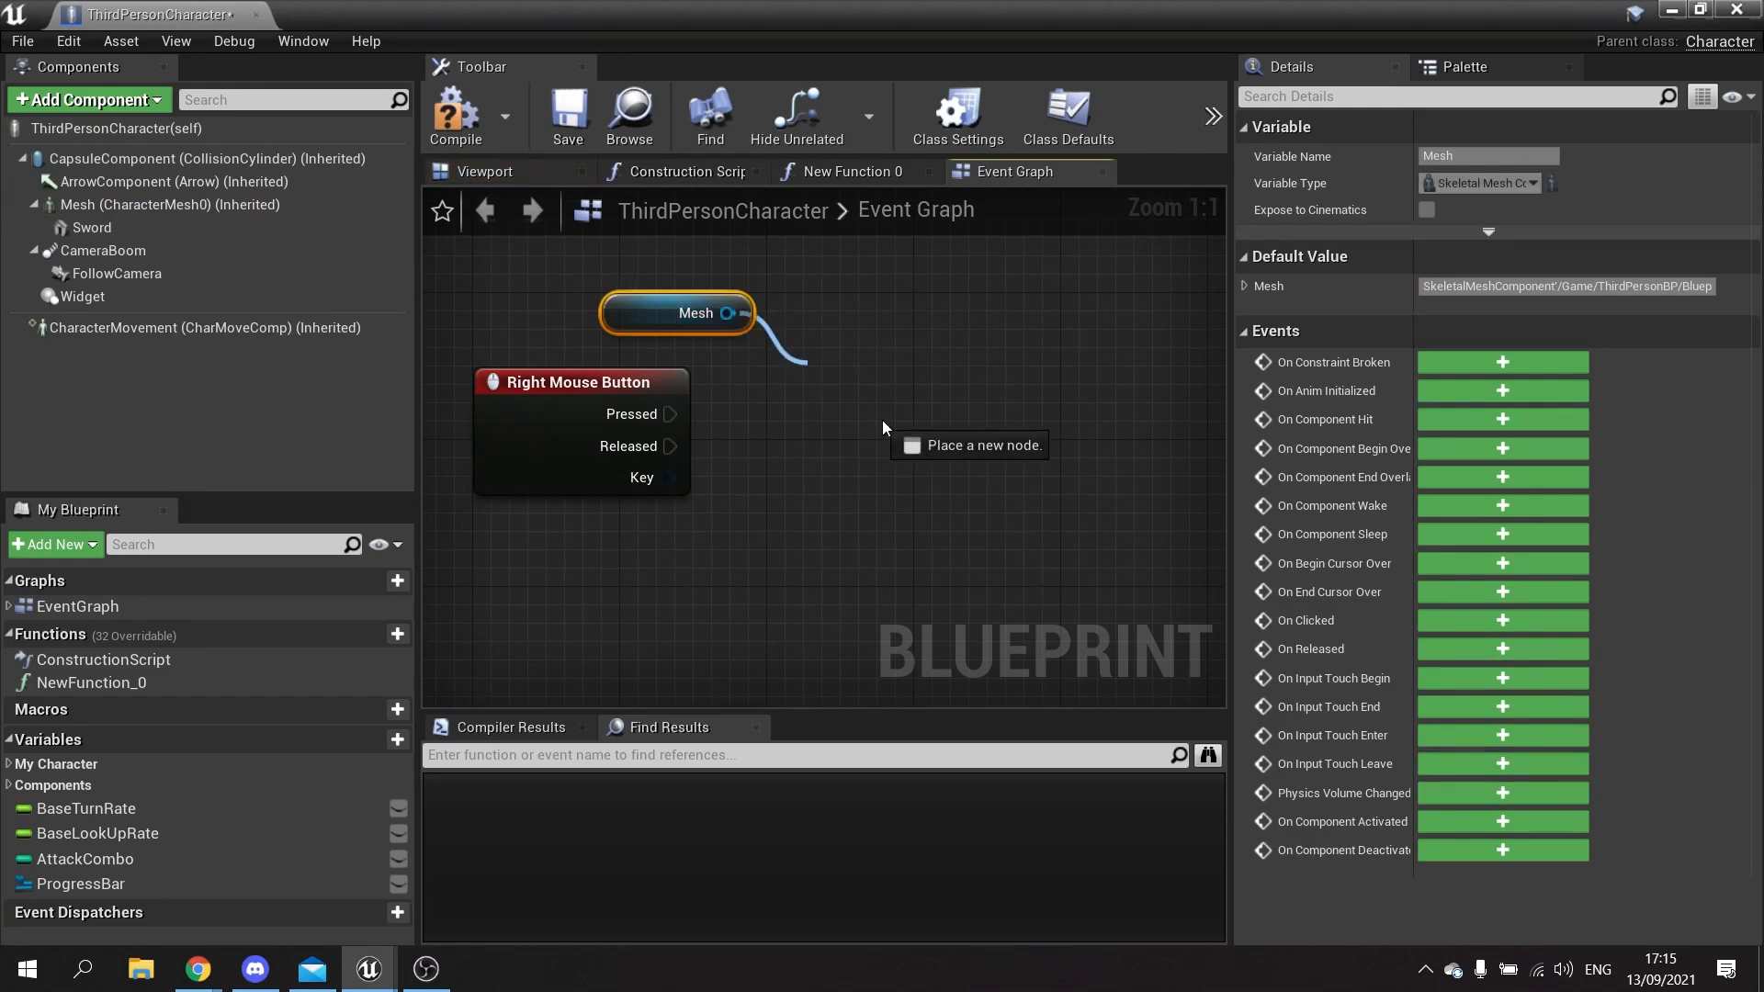
text(play mon)
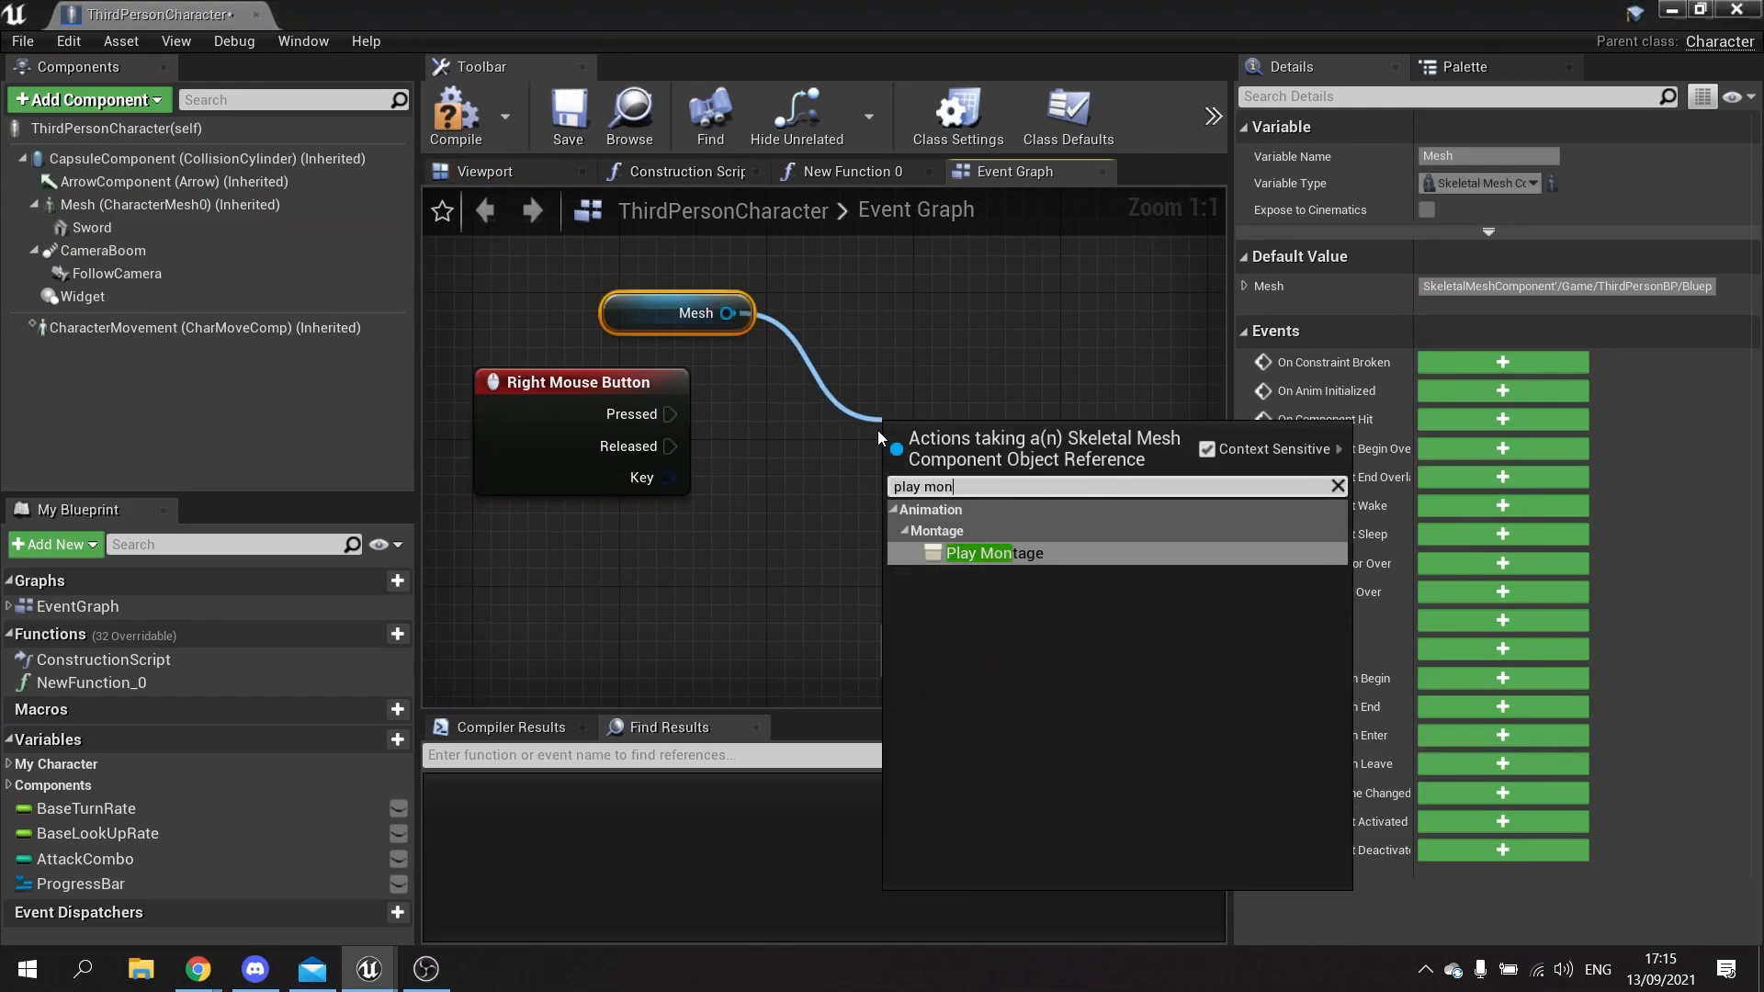
click(992, 552)
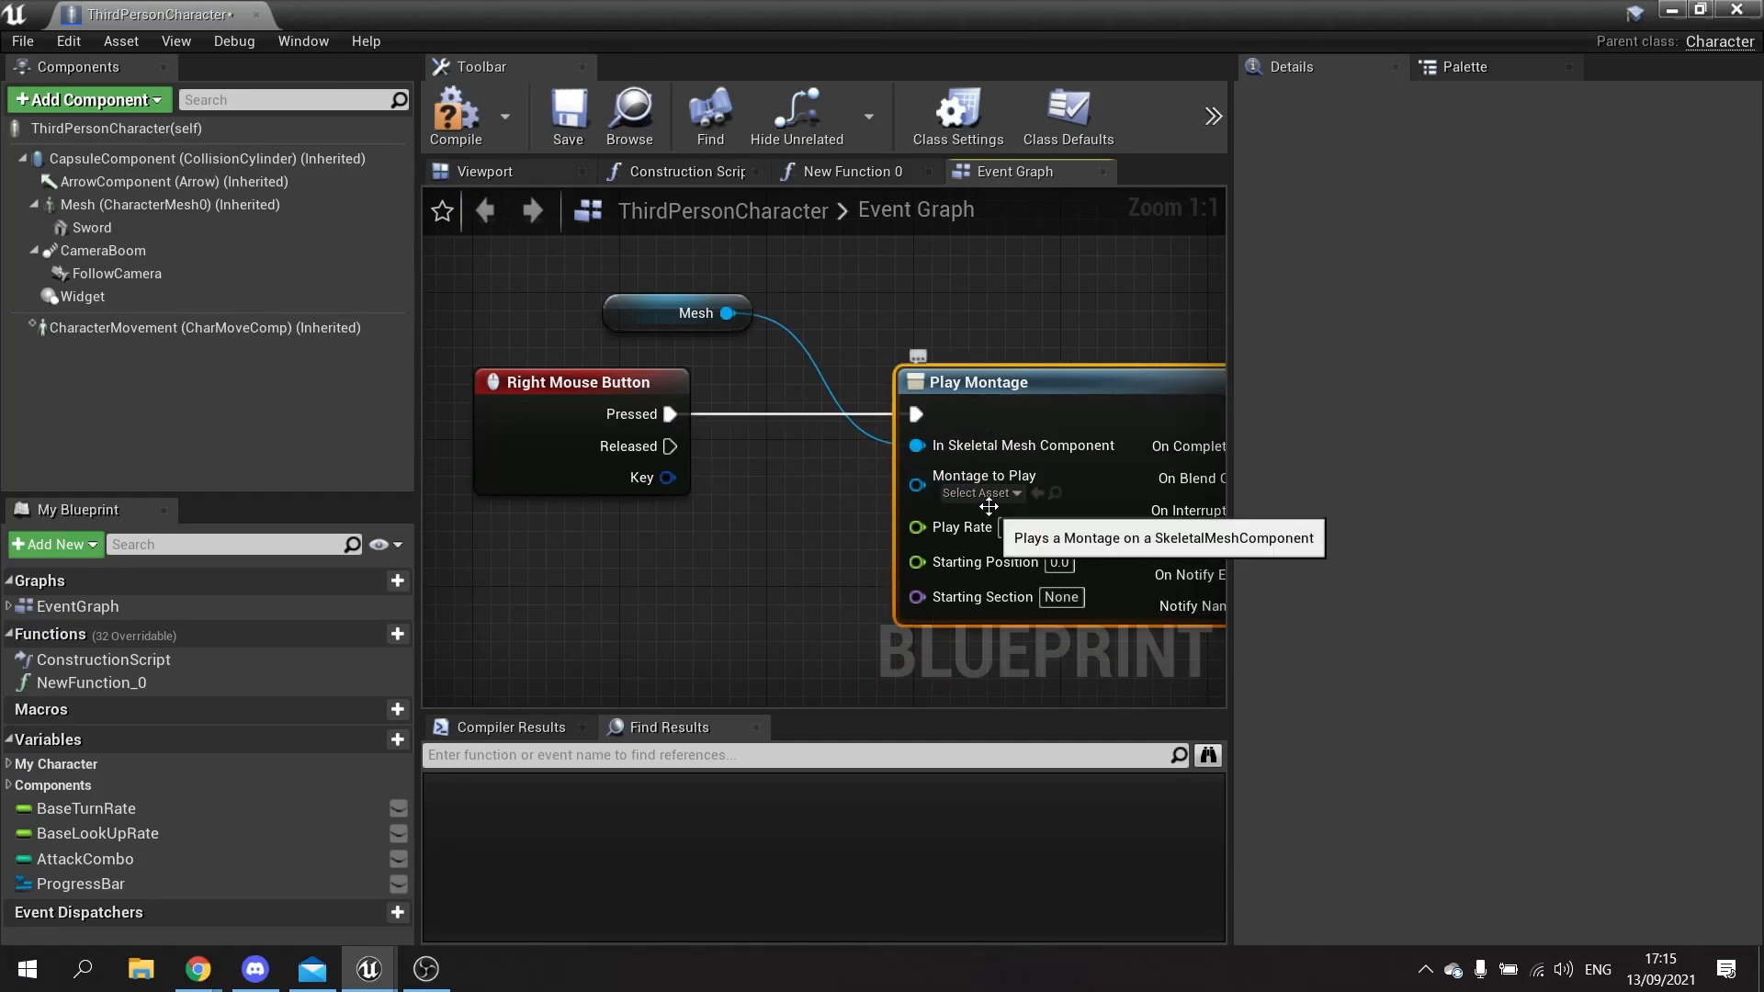
click(979, 493)
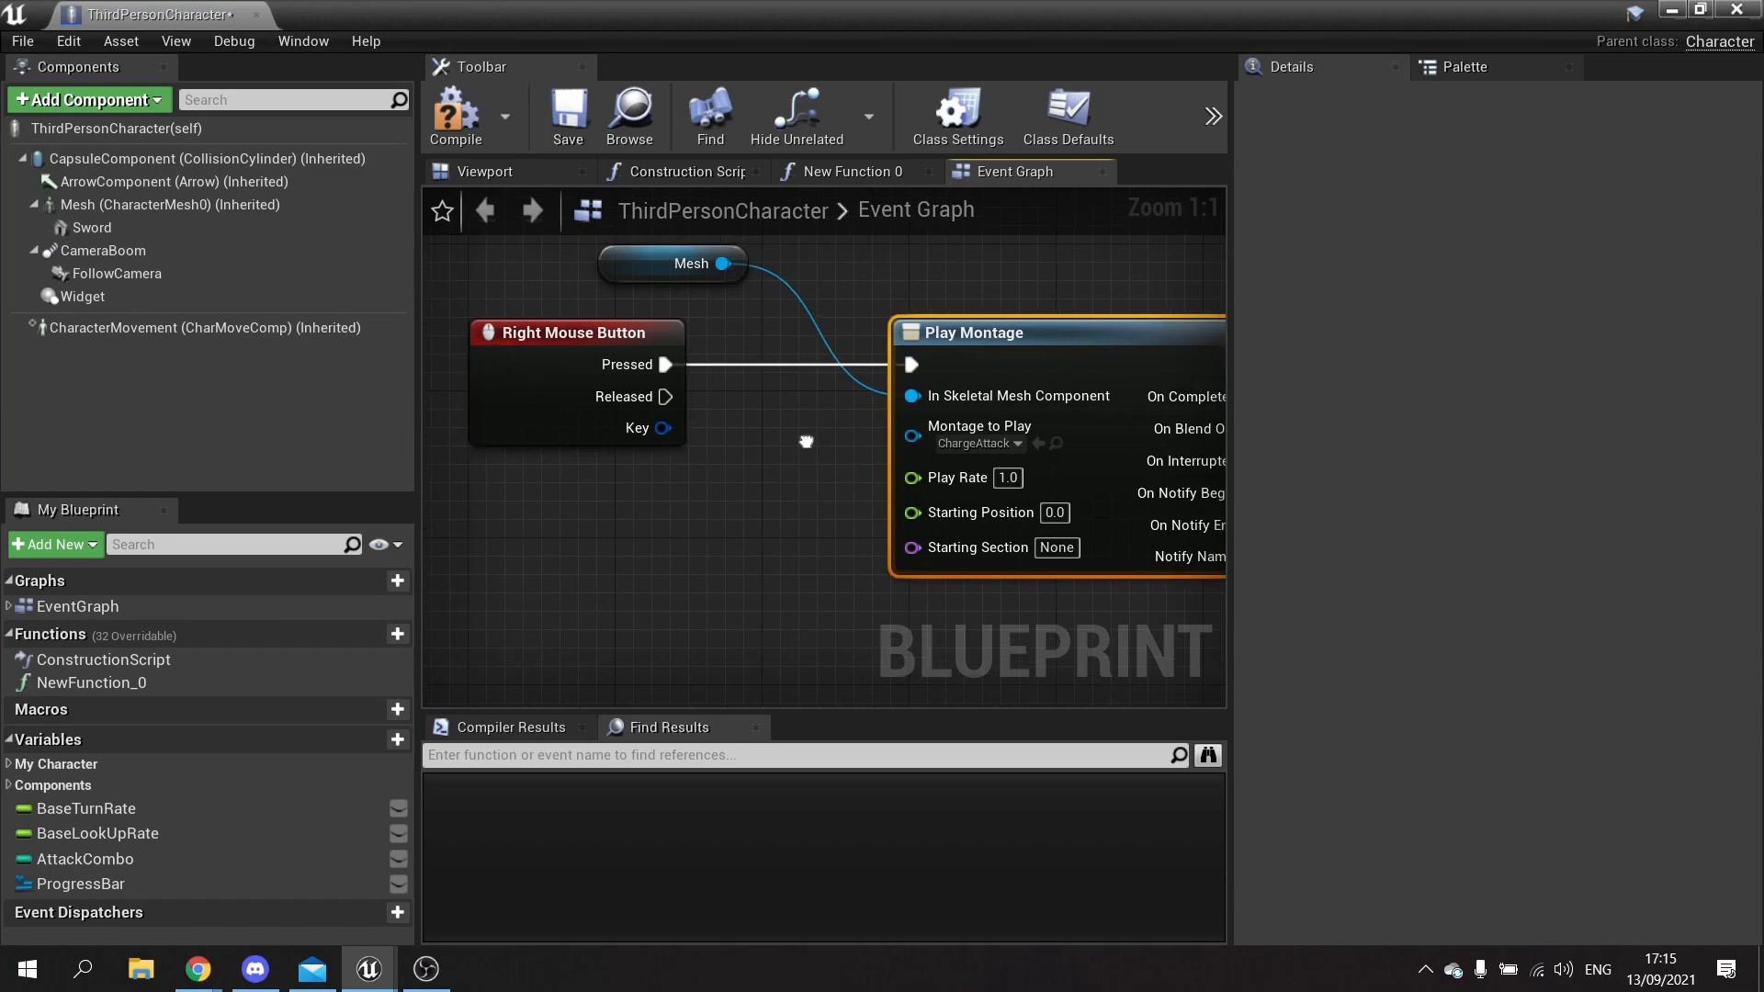
click(573, 338)
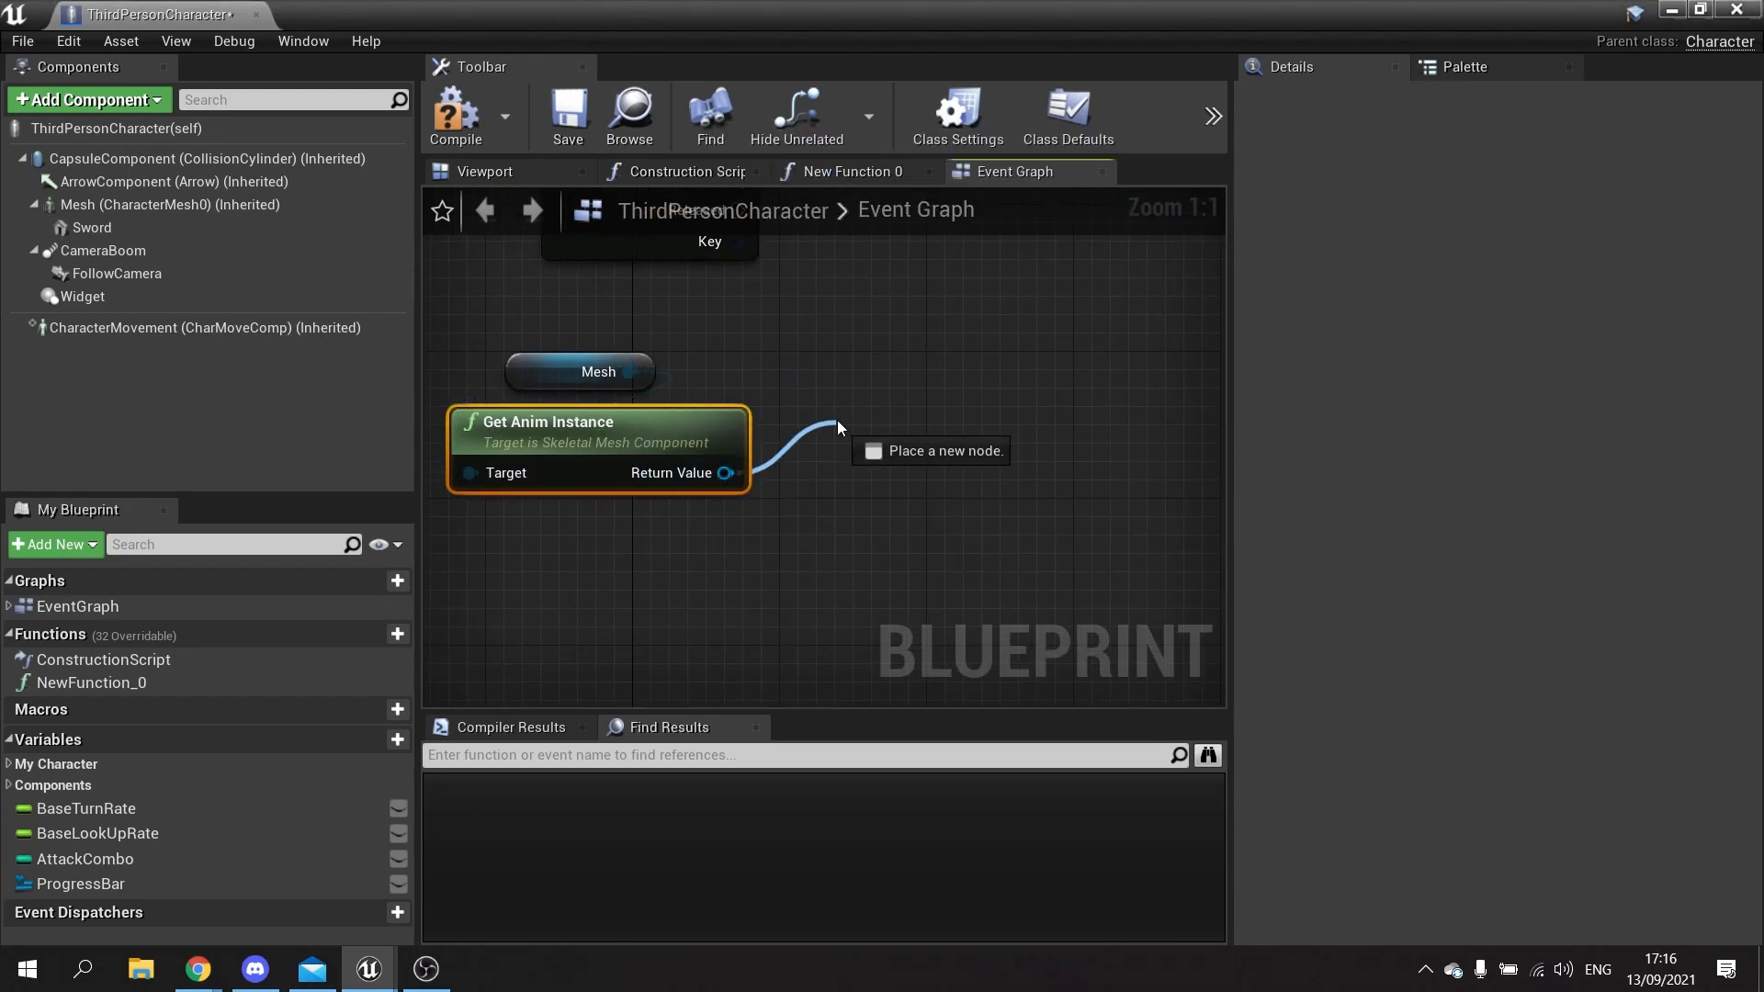
- Add Montage Stop on release for ChargeAttack with Blend Out Time 0.2
text(stop montag)
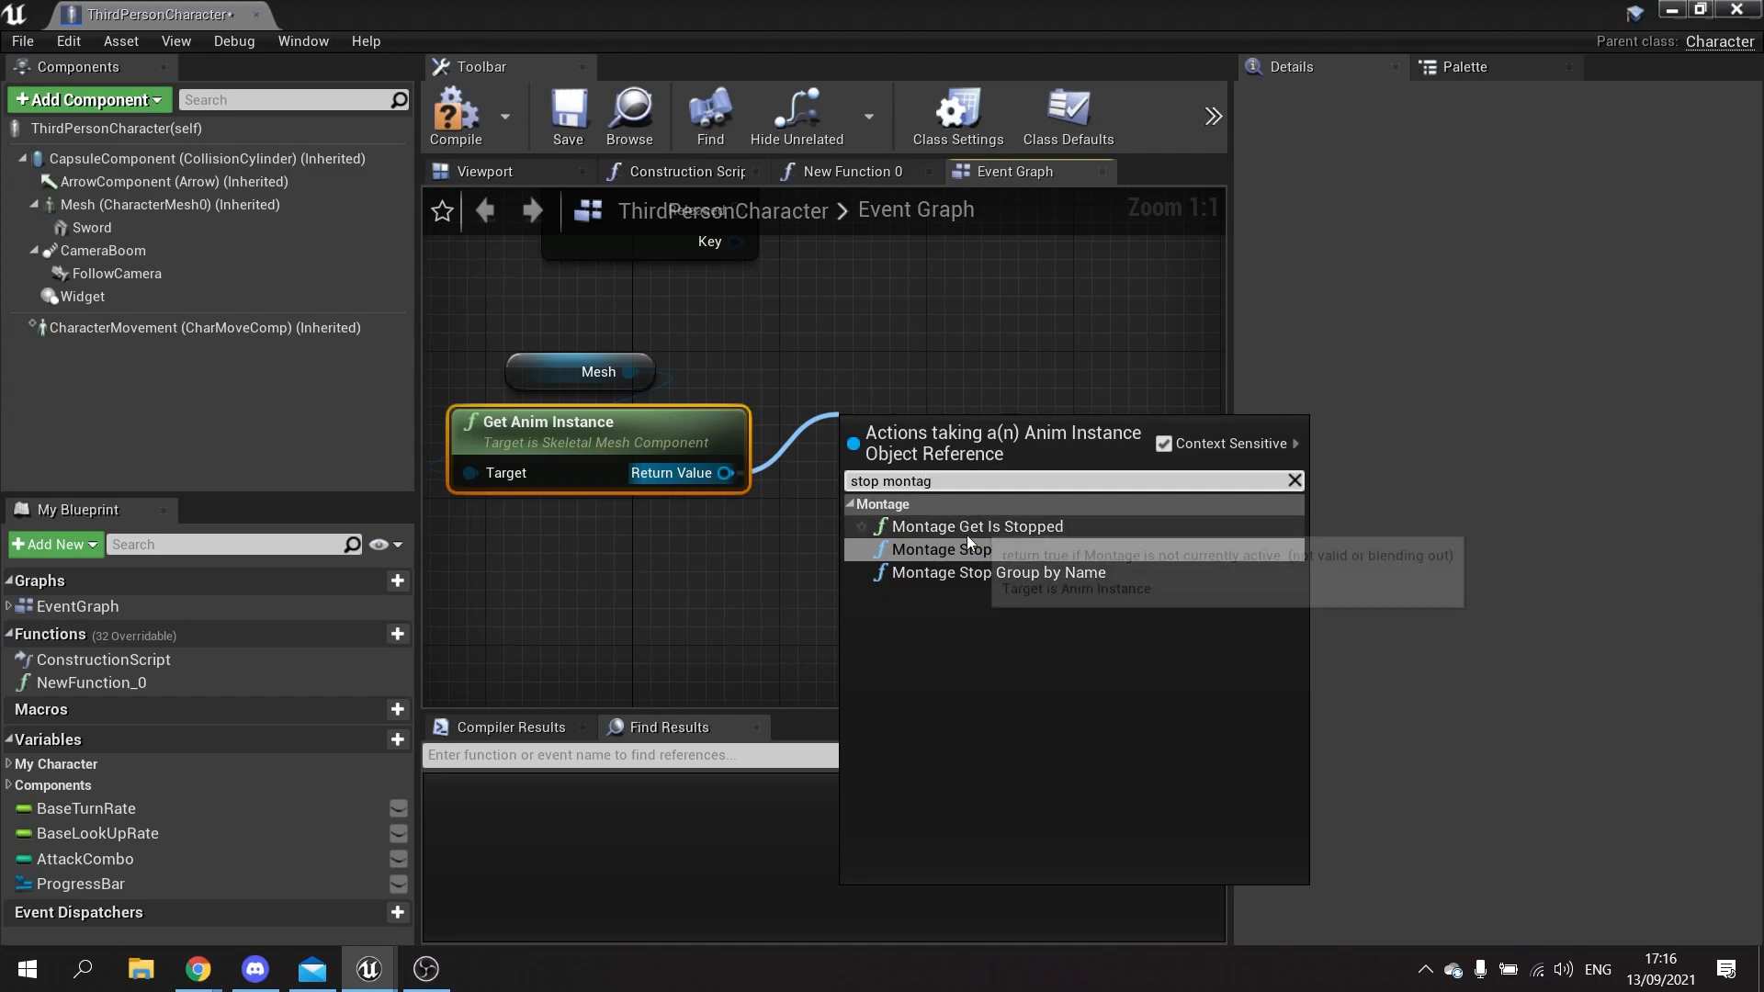
click(935, 549)
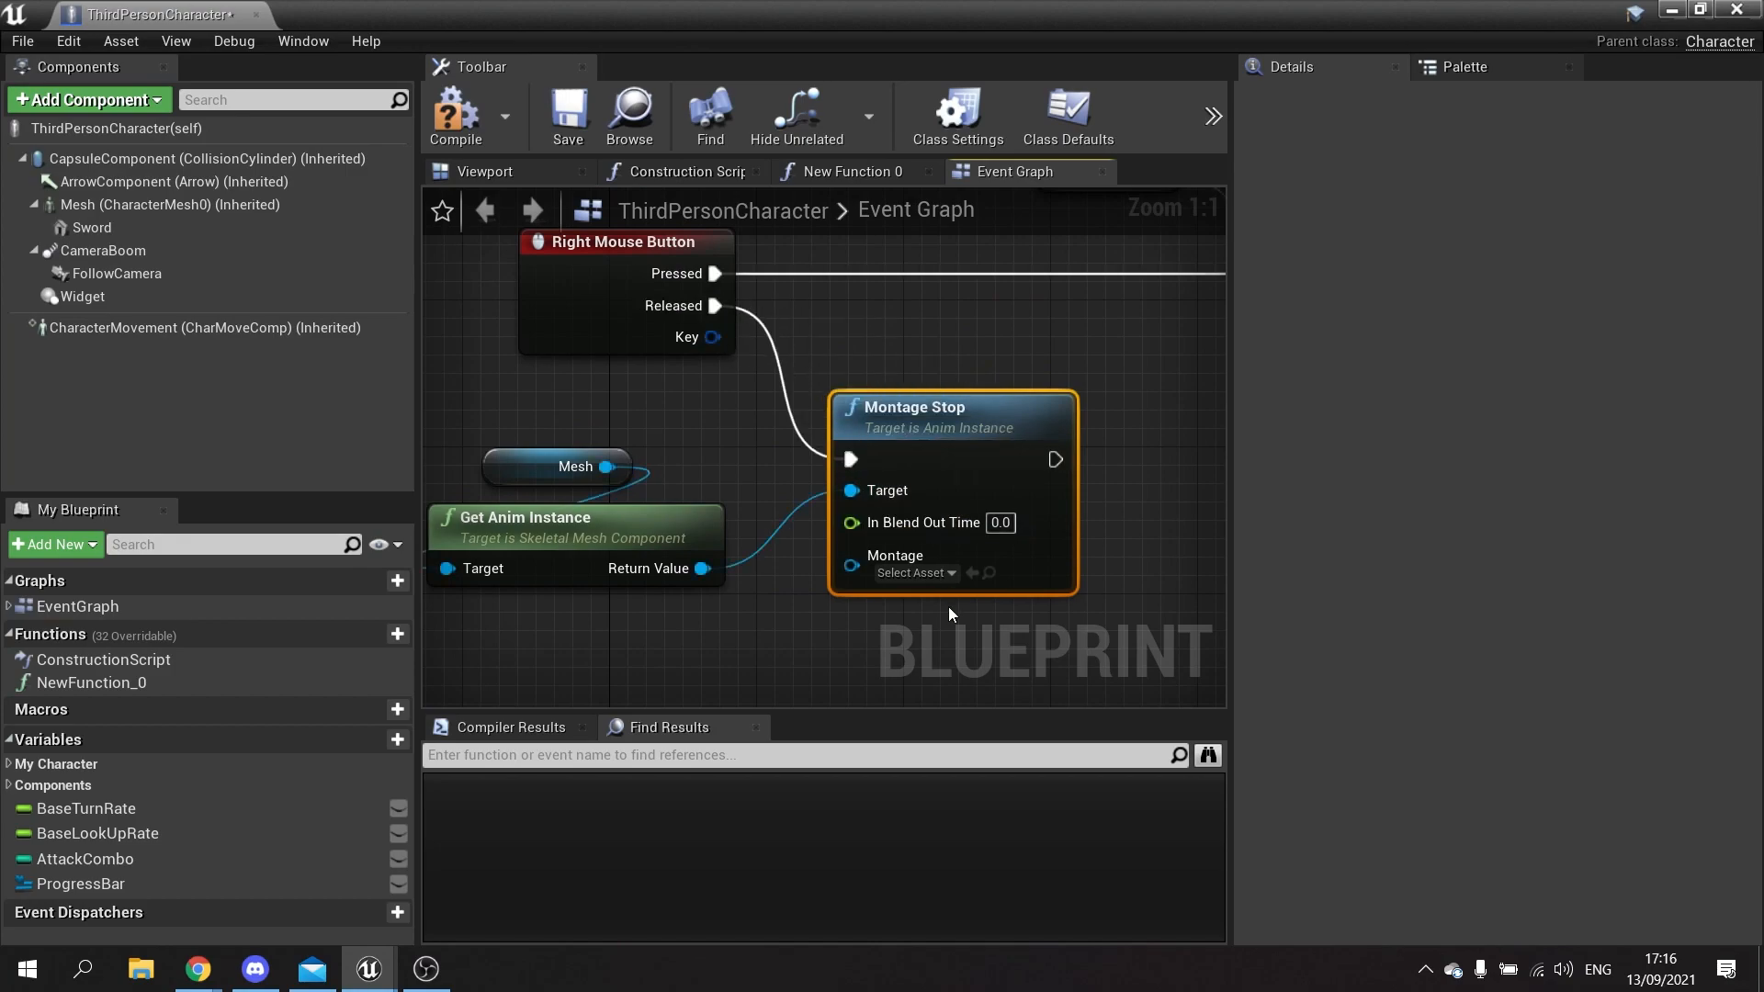
click(911, 571)
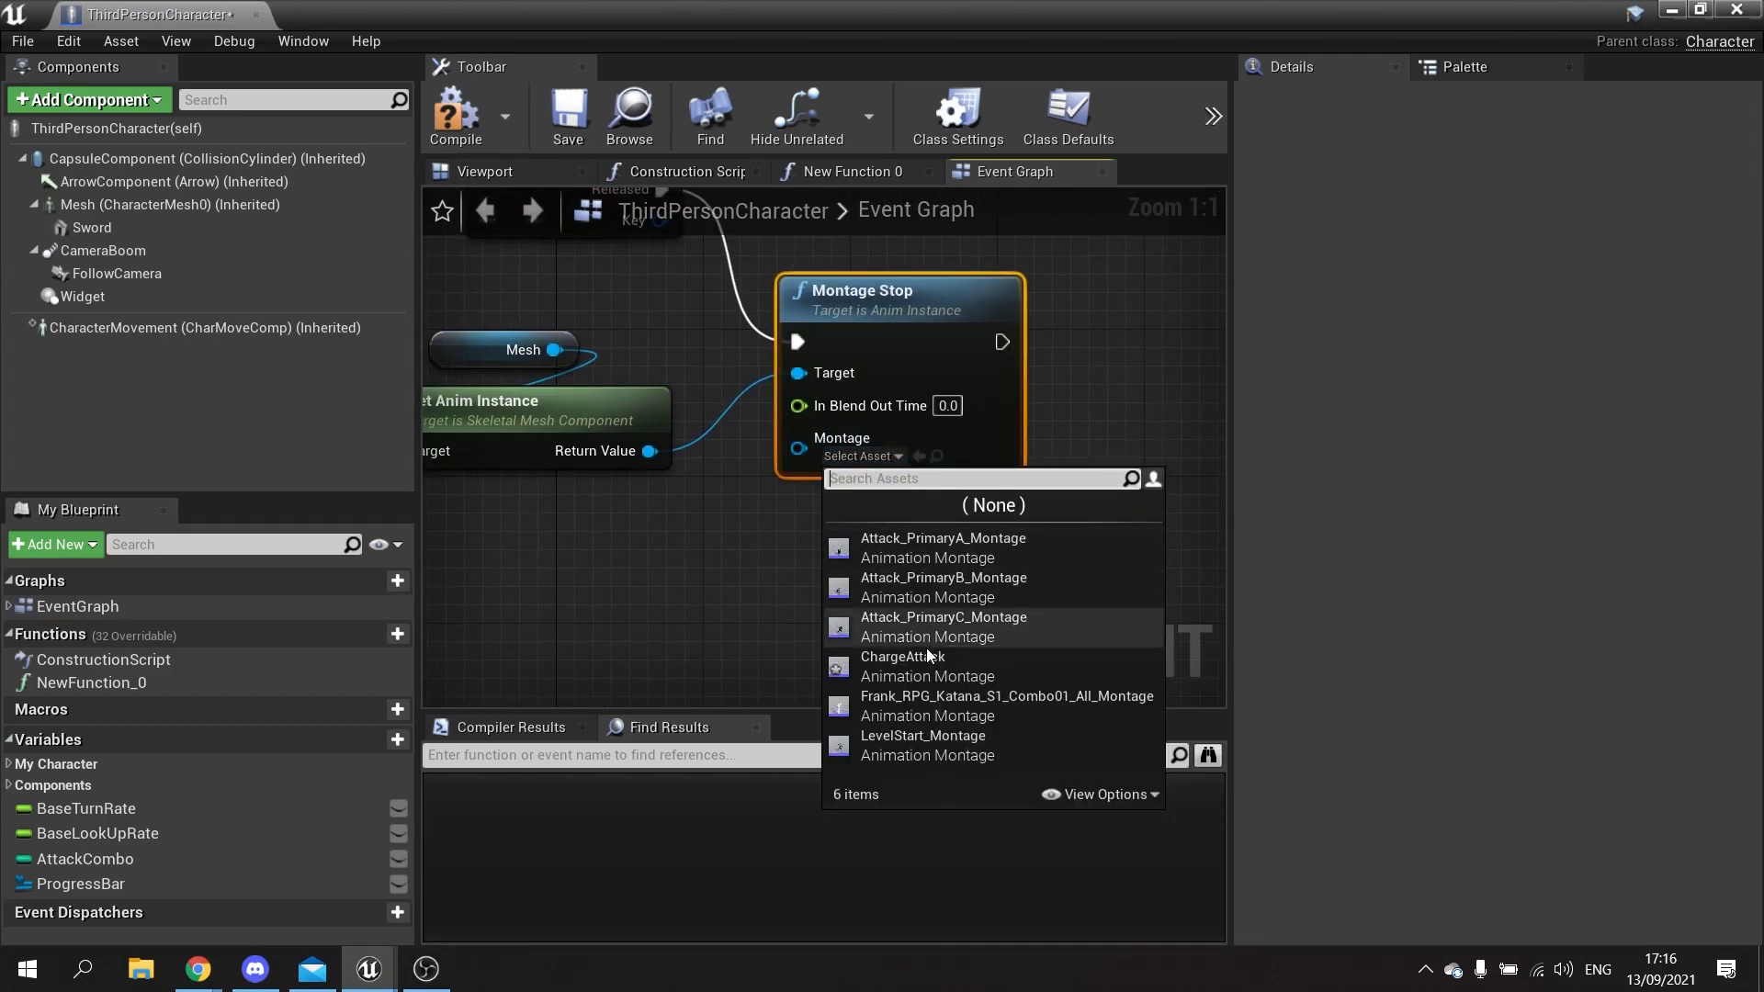
click(902, 656)
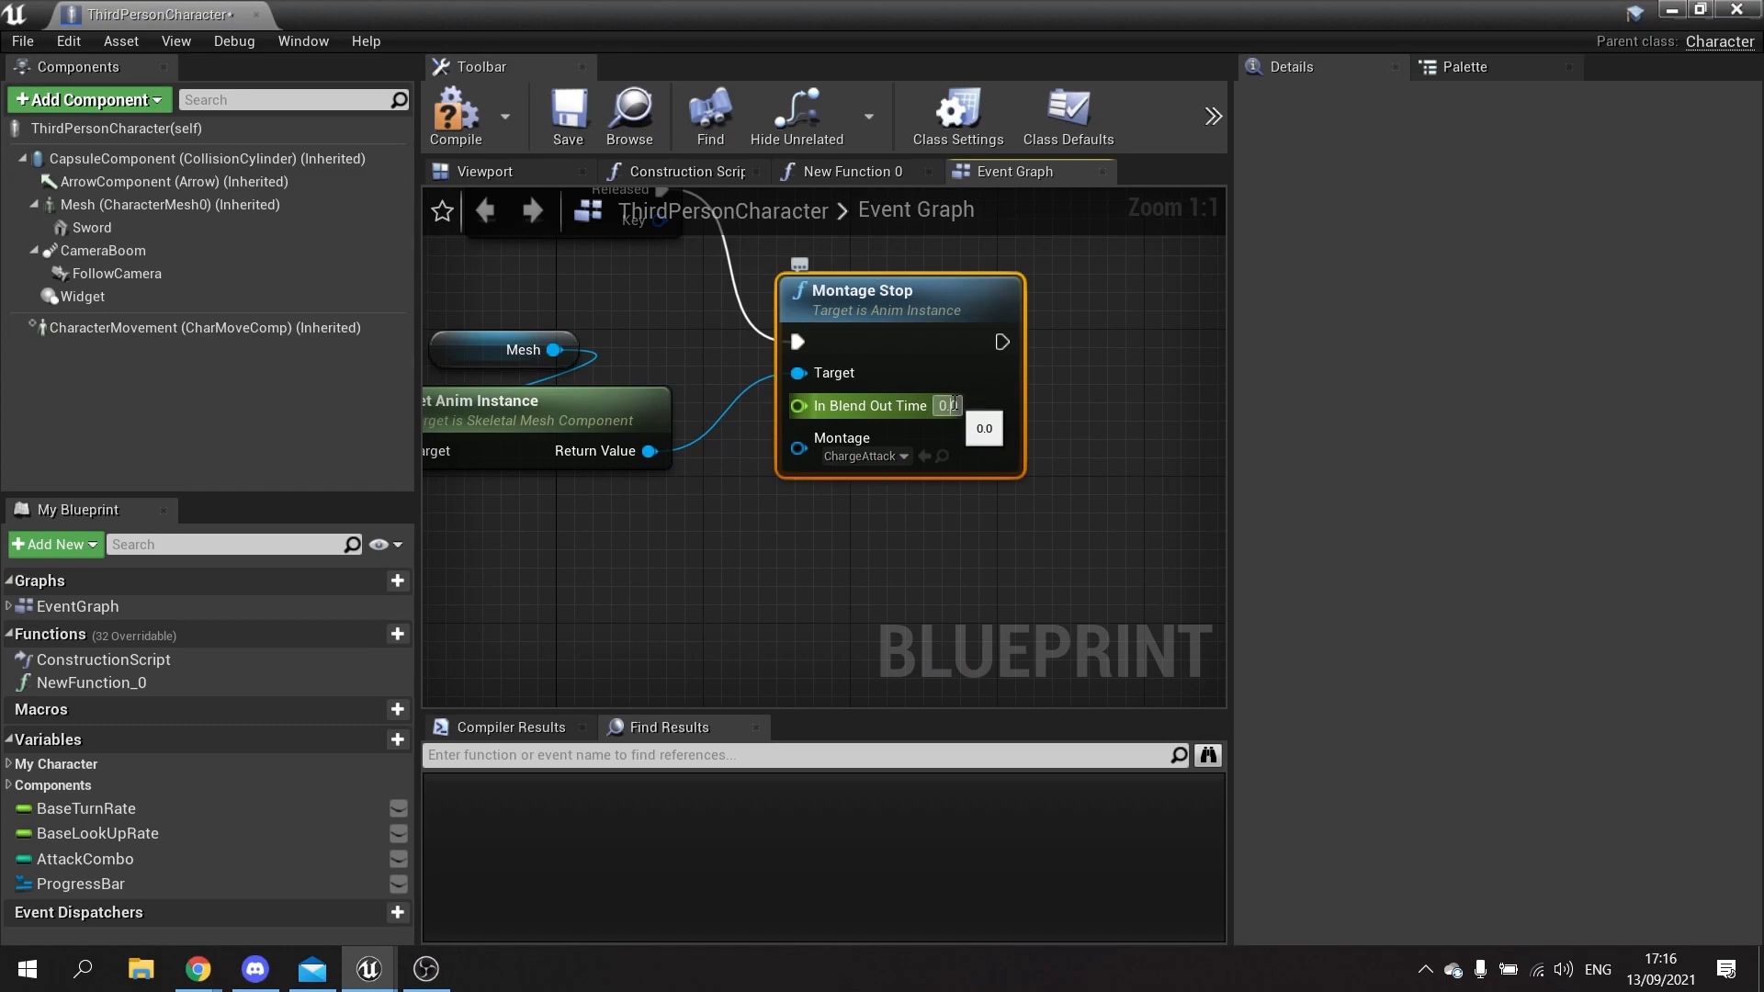
text(0.2)
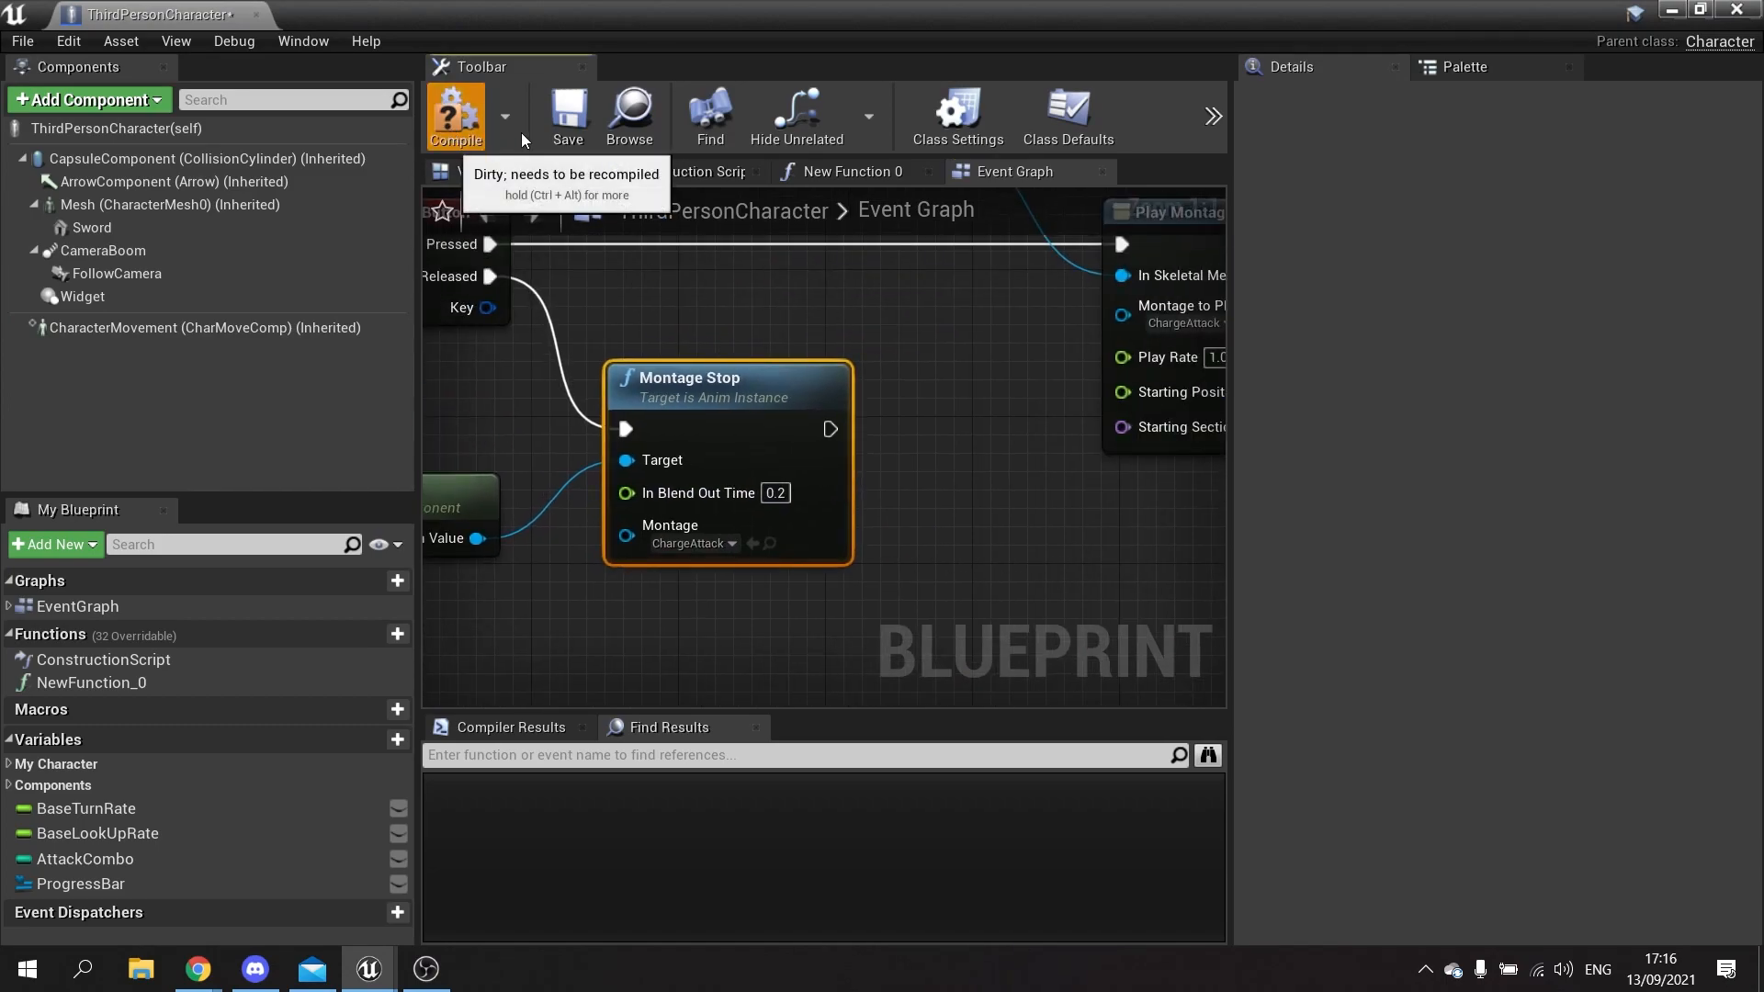
- Compile the blueprint and start Play In Editor to test the attack
click(456, 112)
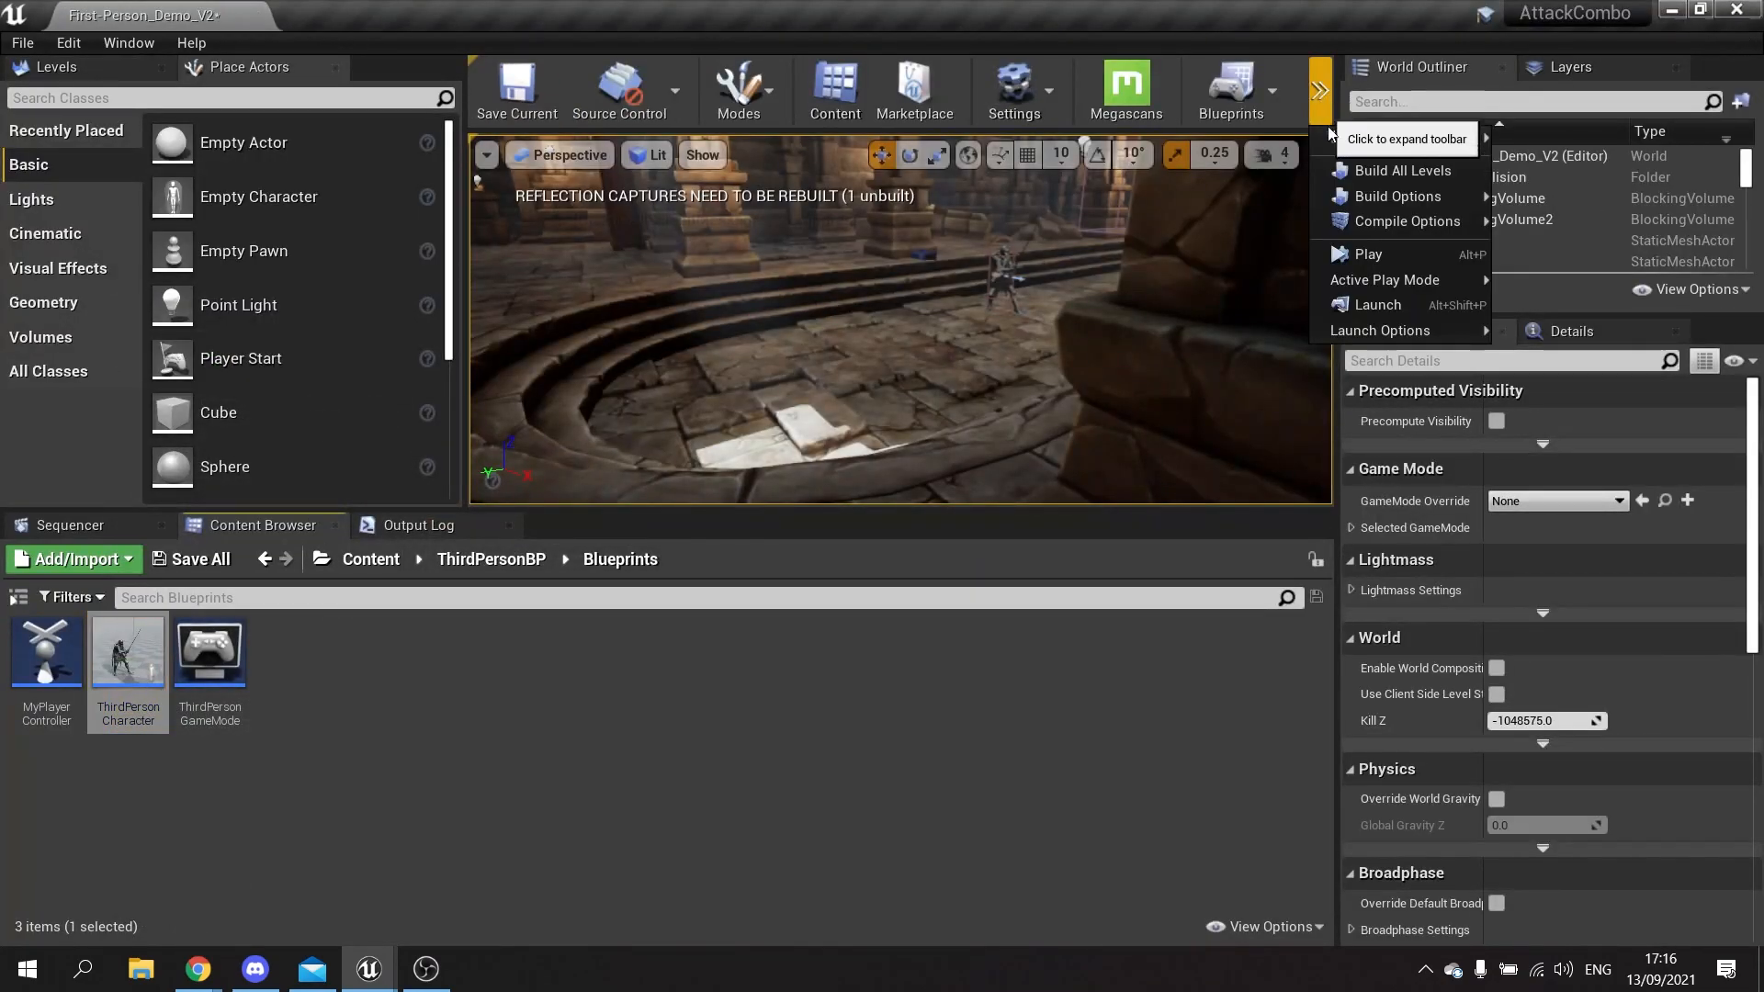
click(1367, 254)
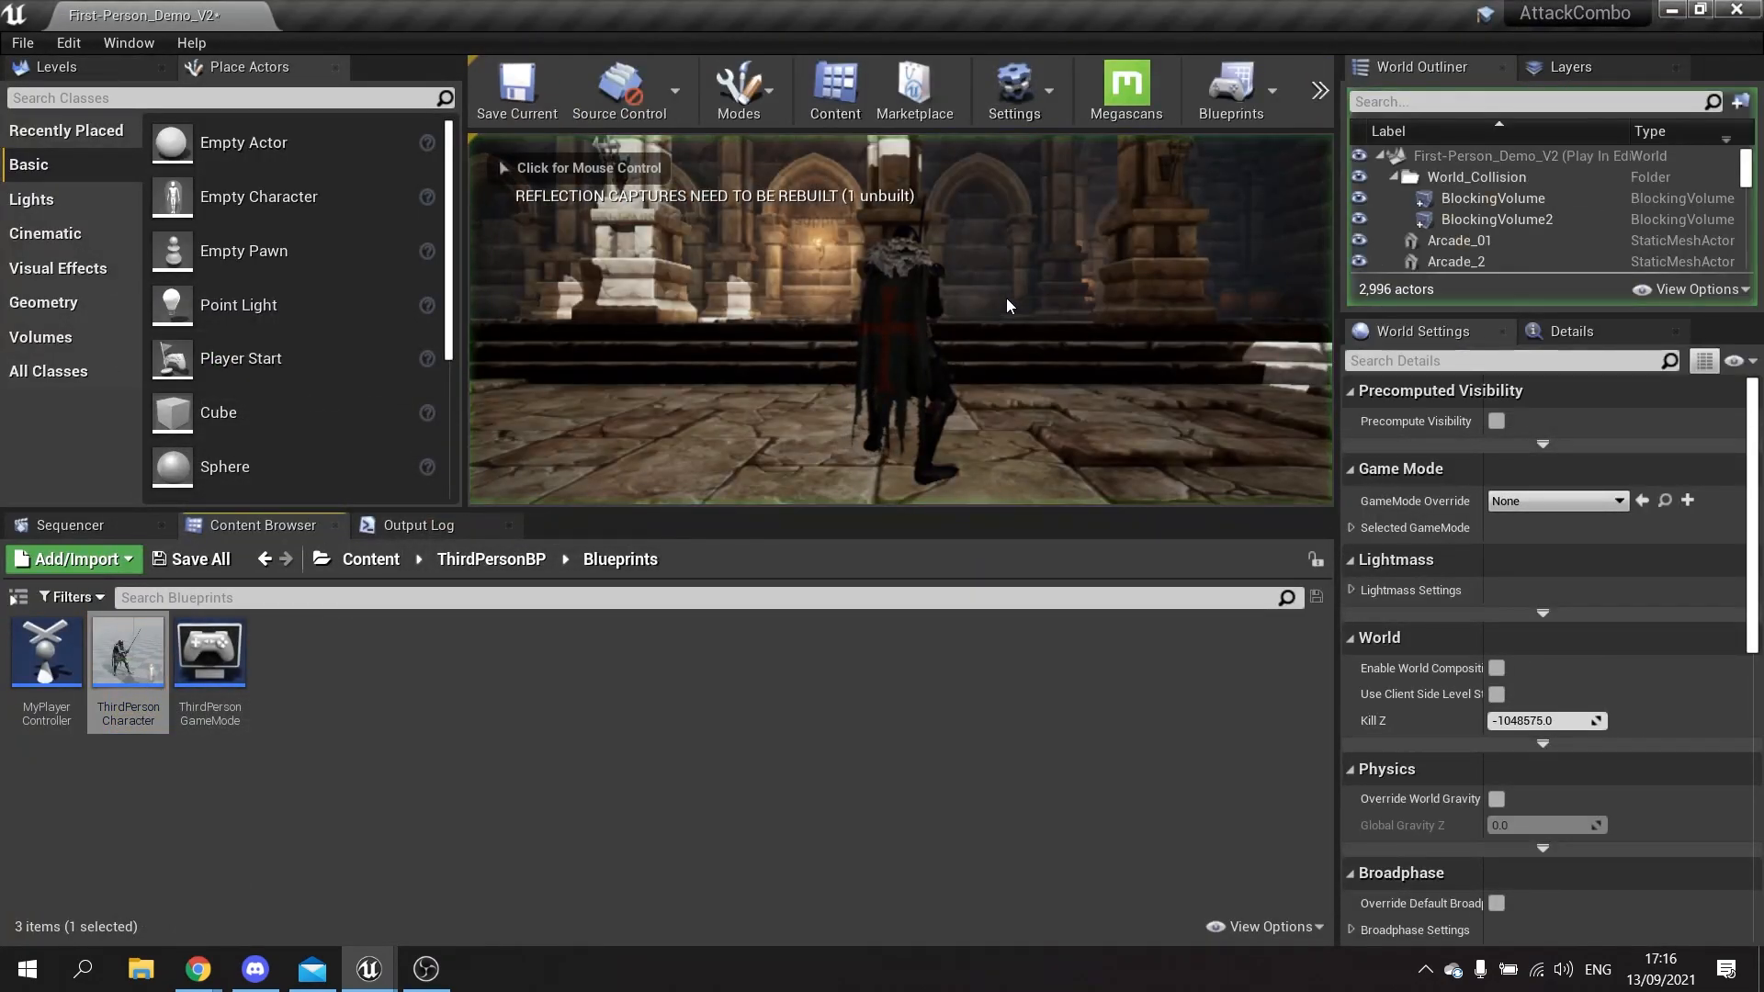